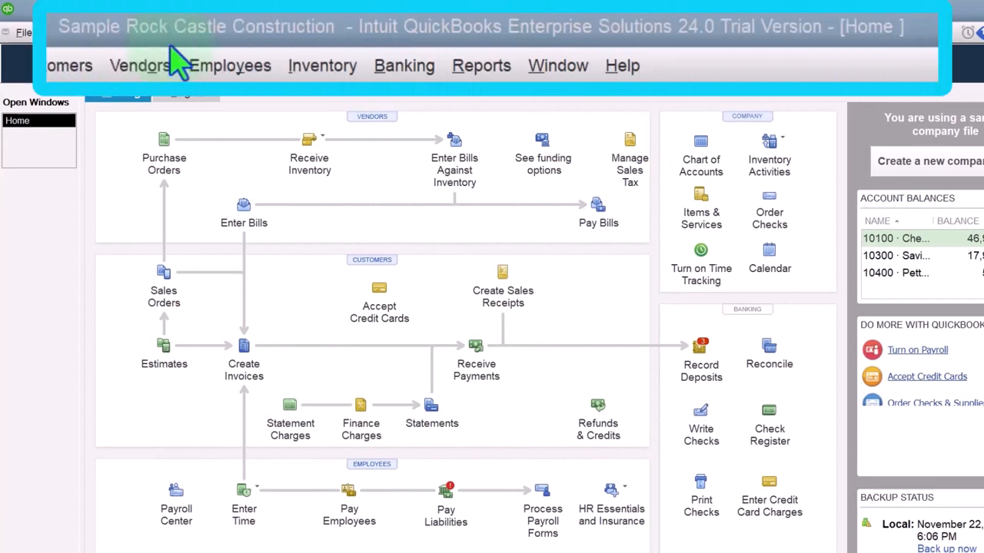
pyautogui.moveTo(422, 49)
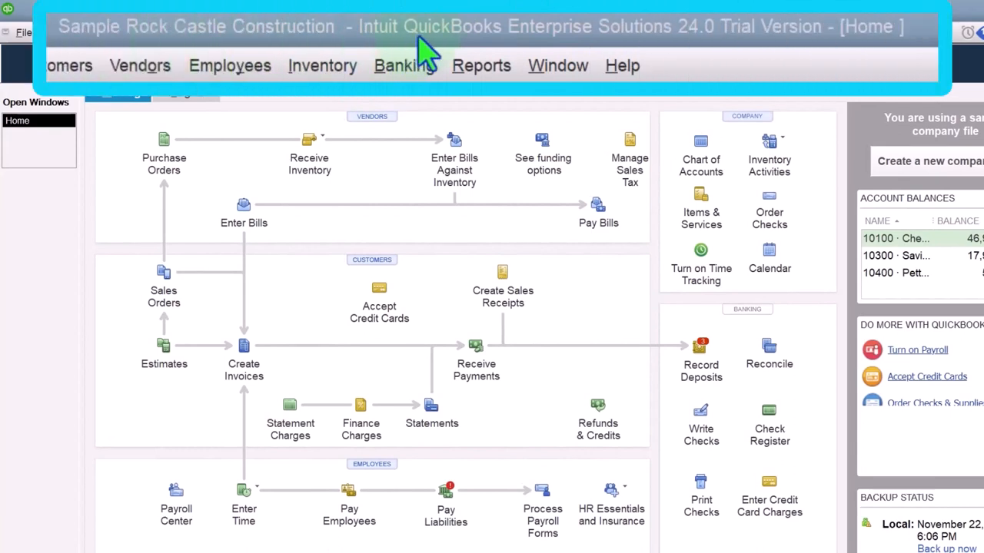
pyautogui.moveTo(553, 43)
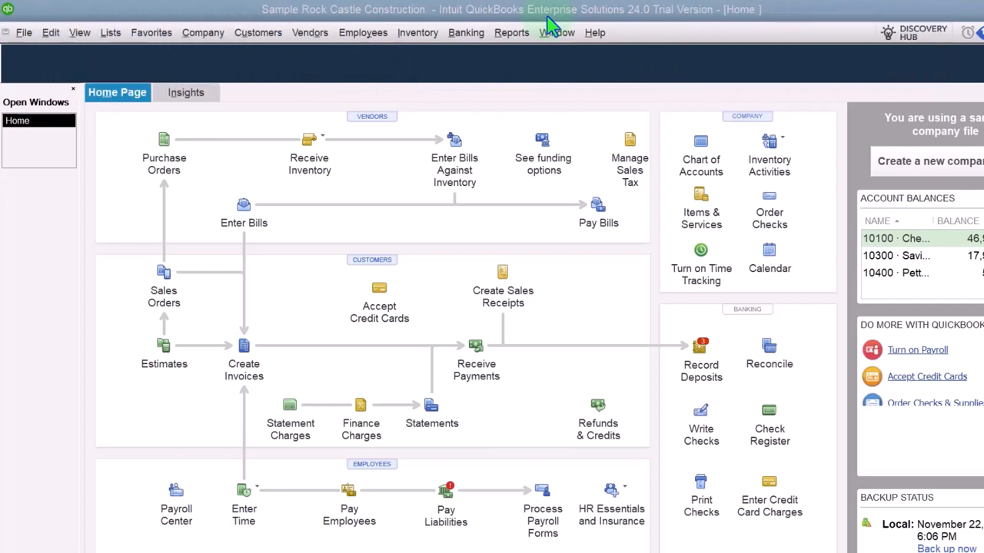
# Step: Show the Open Windows list and bring up the standard Balance Sheet report
pyautogui.click(80, 32)
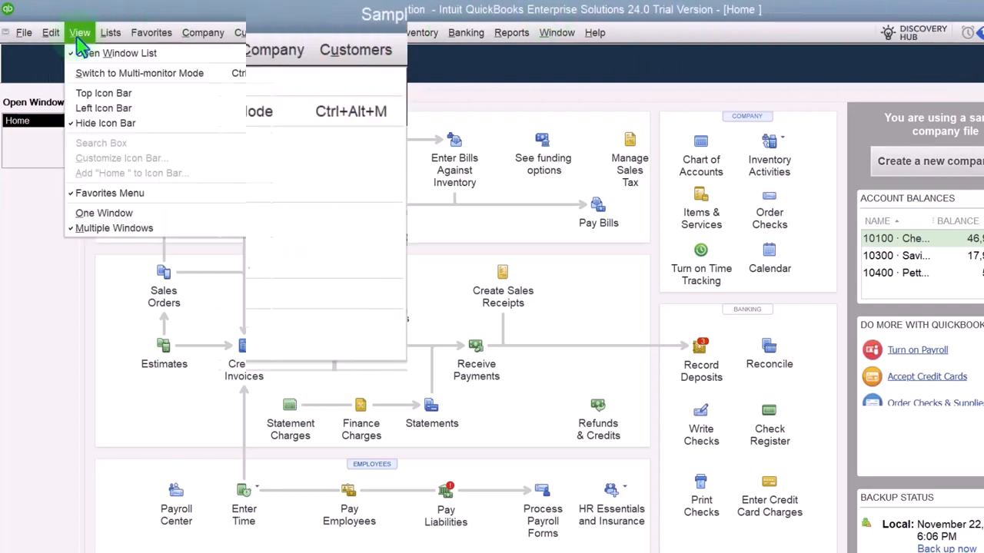
pyautogui.moveTo(123, 188)
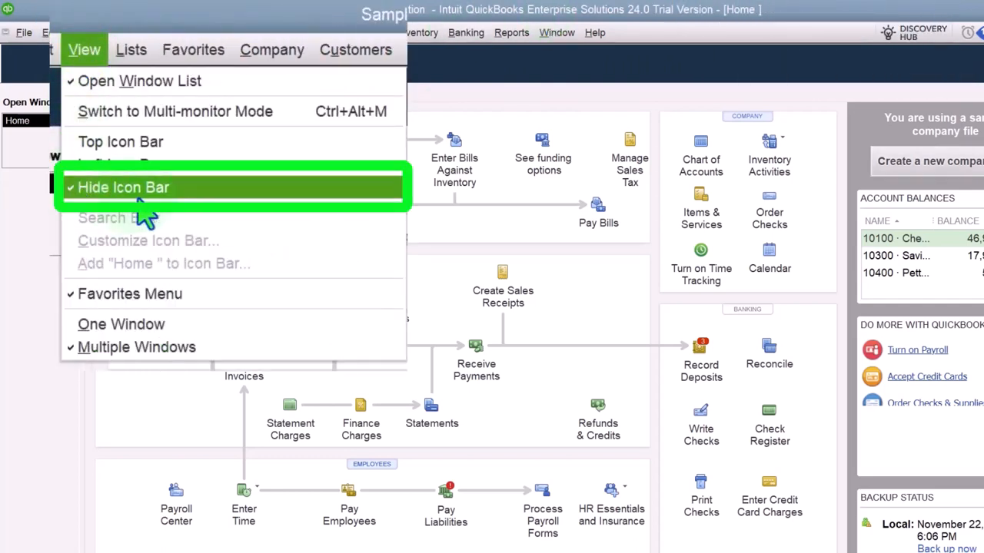
pyautogui.moveTo(137, 80)
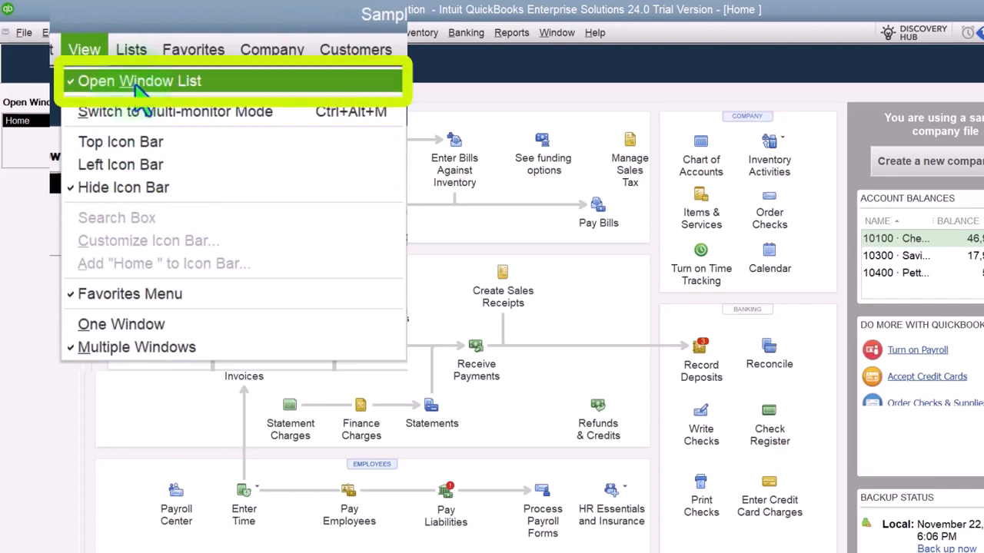
pyautogui.click(138, 80)
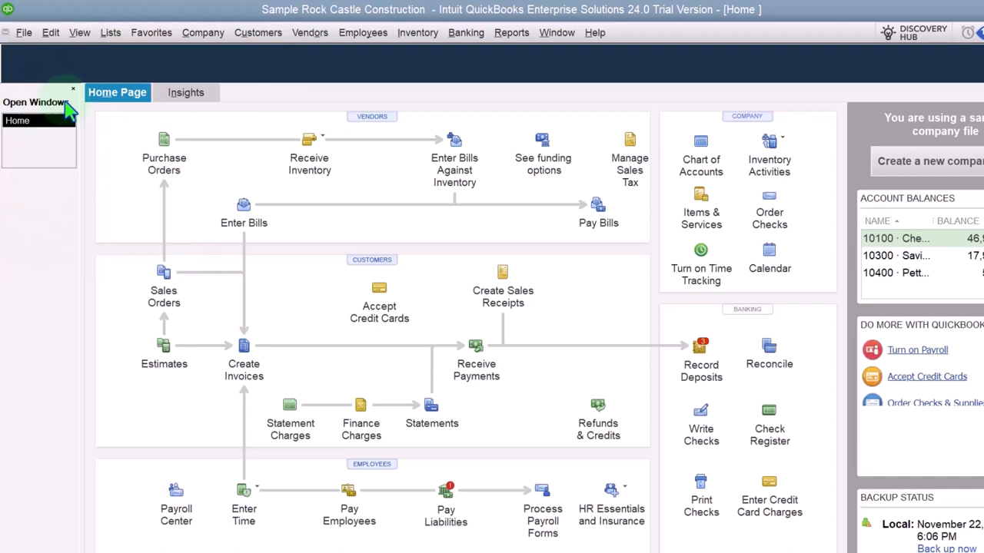
pyautogui.moveTo(203, 32)
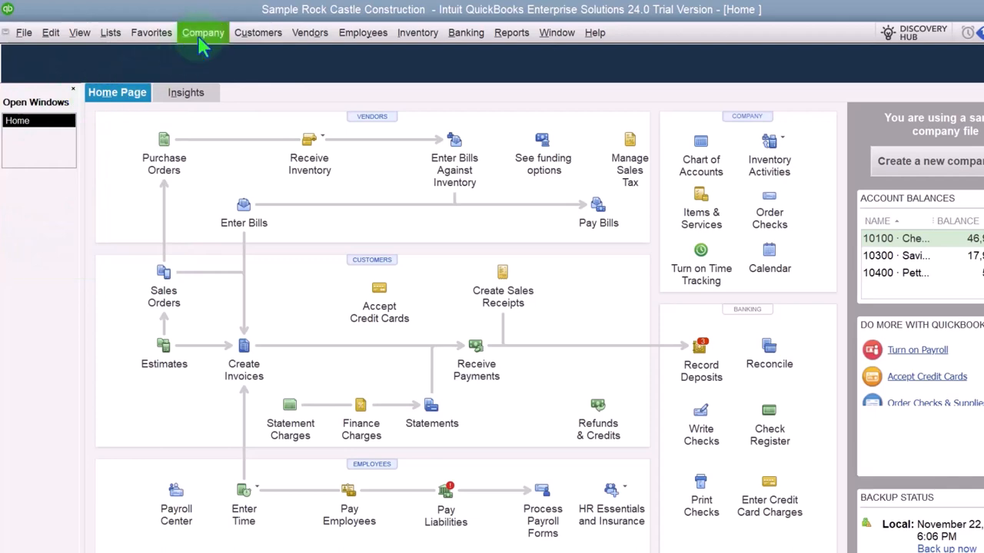
pyautogui.click(202, 33)
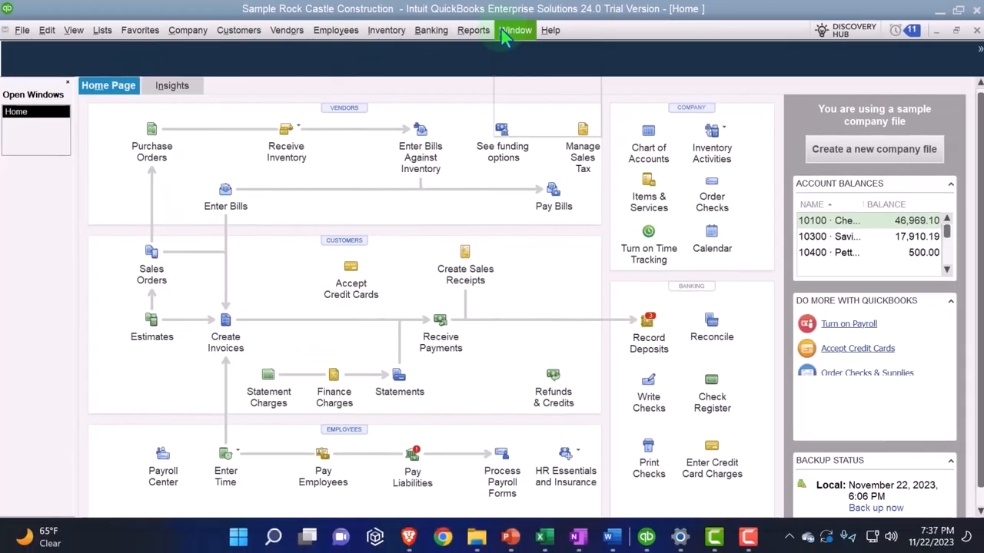
pyautogui.click(473, 31)
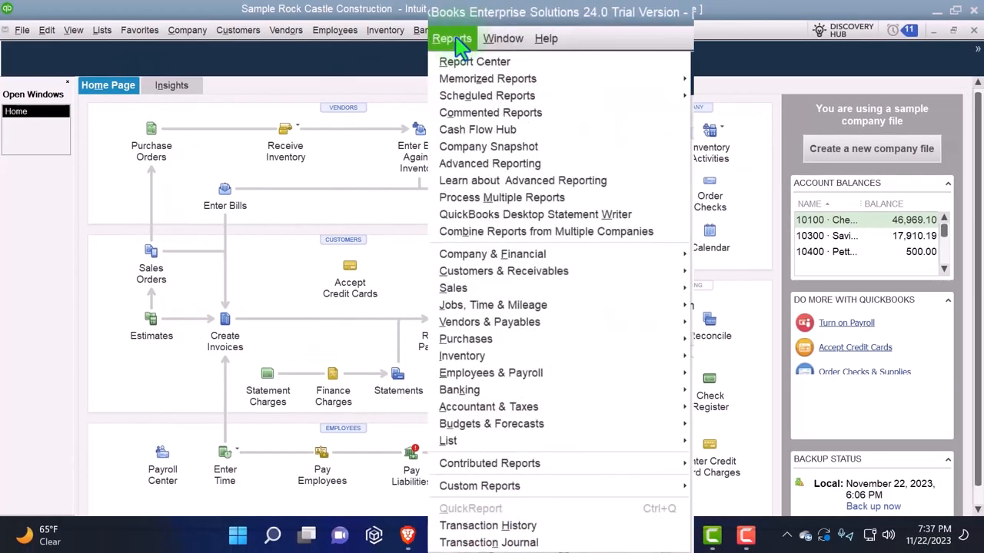
pyautogui.moveTo(501, 197)
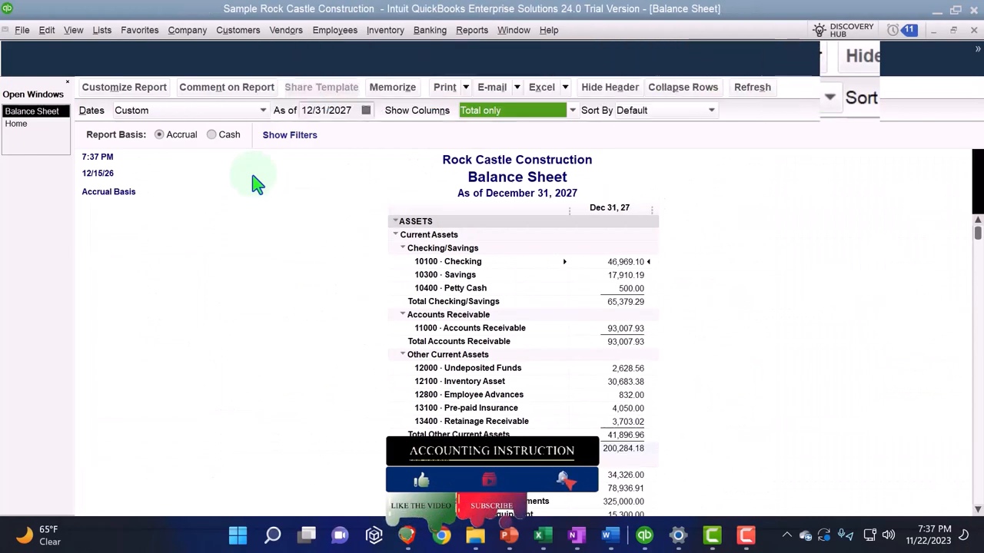
# Step: Set the Balance Sheet report font to Arial Bold 14 via Customize Report > Fonts & Numbers
pyautogui.click(123, 86)
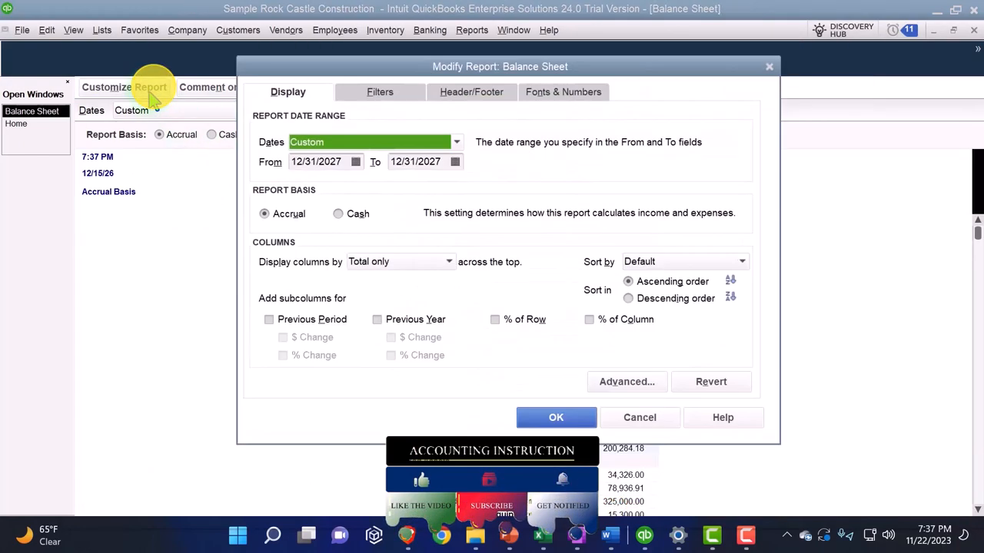
pyautogui.click(563, 93)
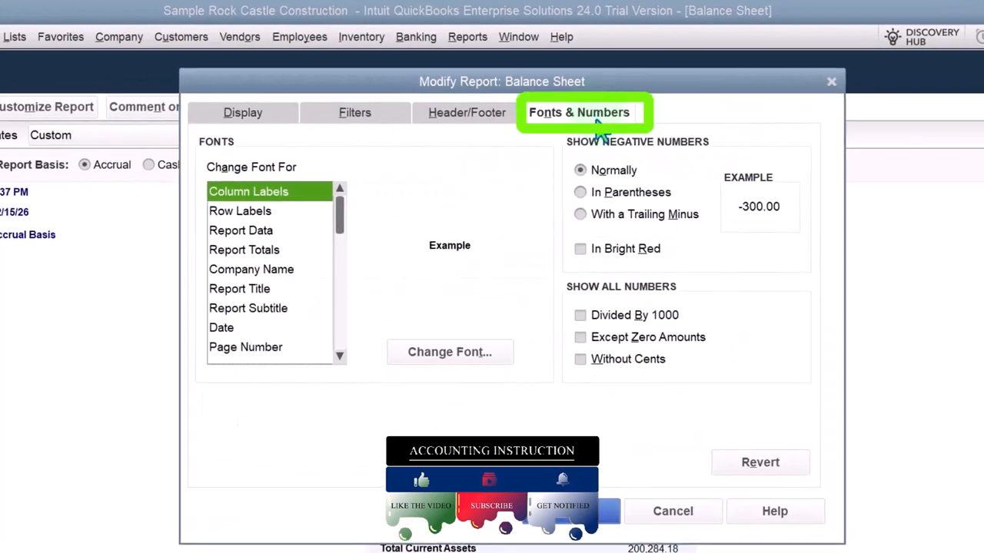
pyautogui.click(449, 350)
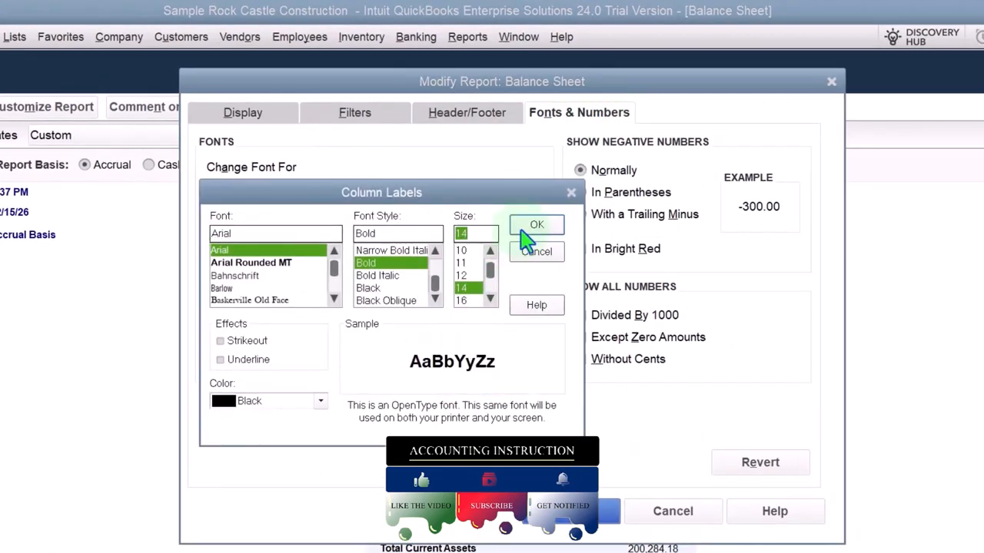
pyautogui.click(536, 225)
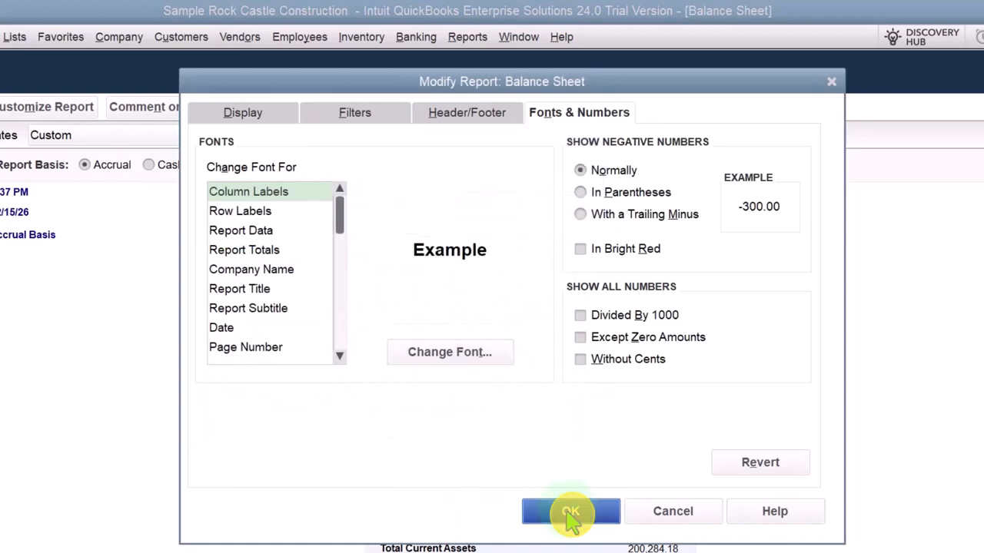
pyautogui.click(570, 511)
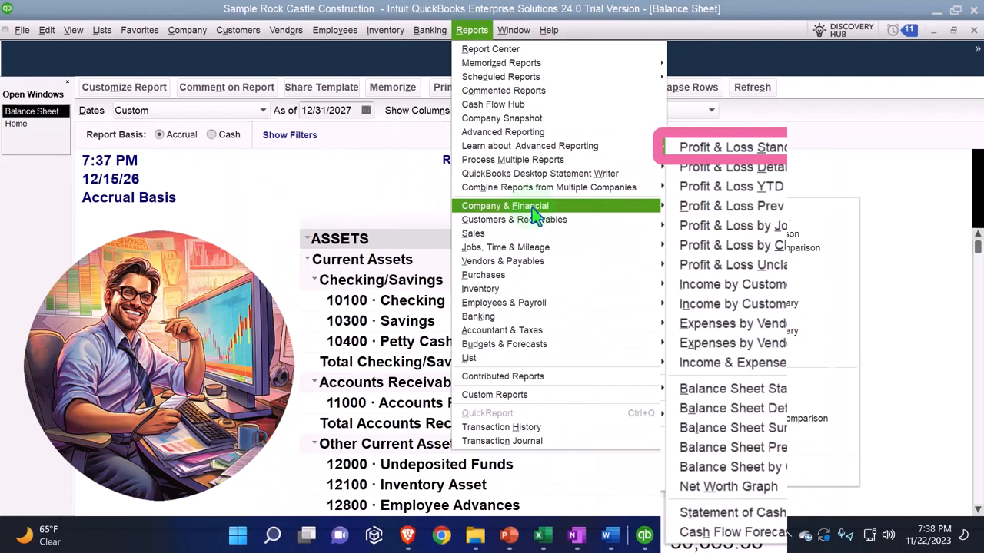
# Step: Run the standard Profit & Loss for 01/01/2027–02/28/2027 with columns shown by month
pyautogui.click(731, 148)
pyautogui.write('01/01/2027')
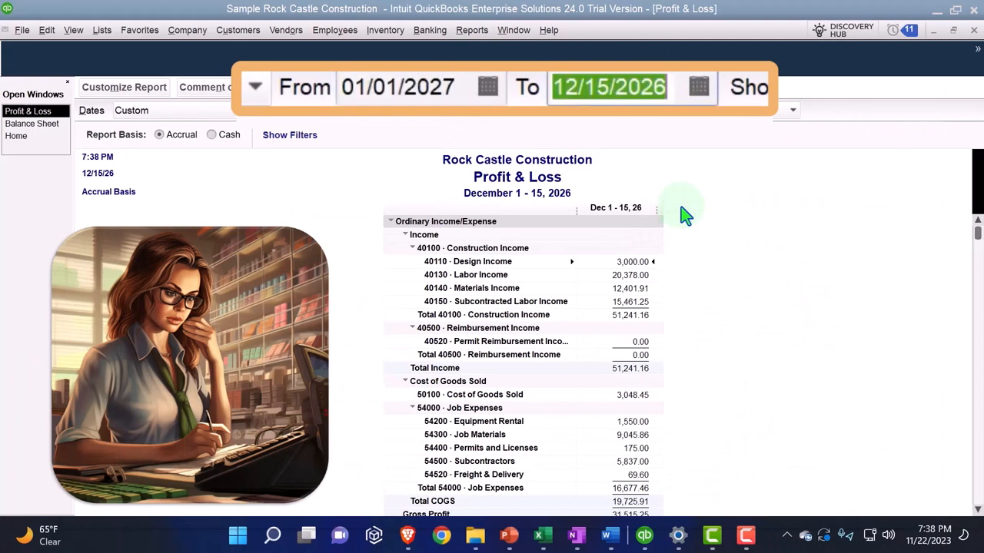
pyautogui.write('022')
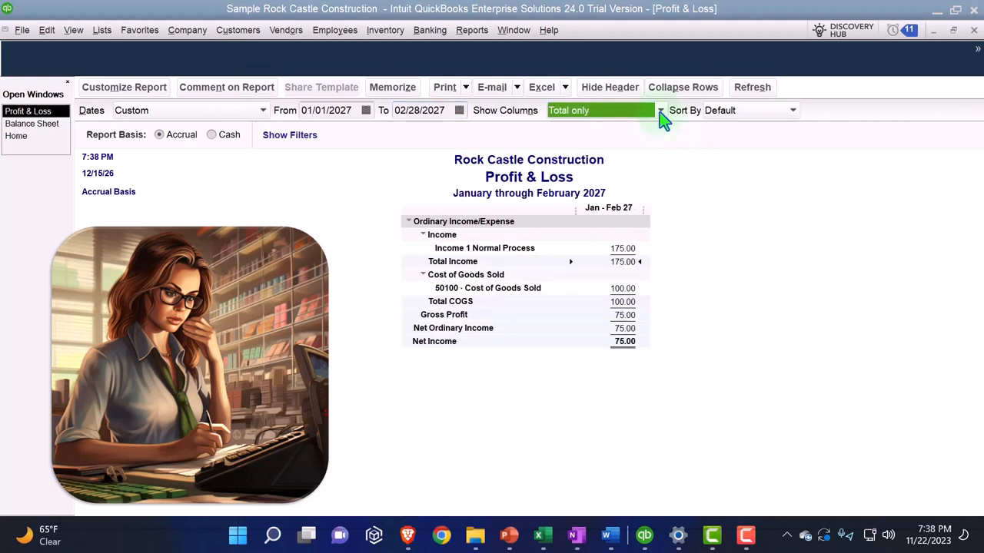
pyautogui.click(658, 111)
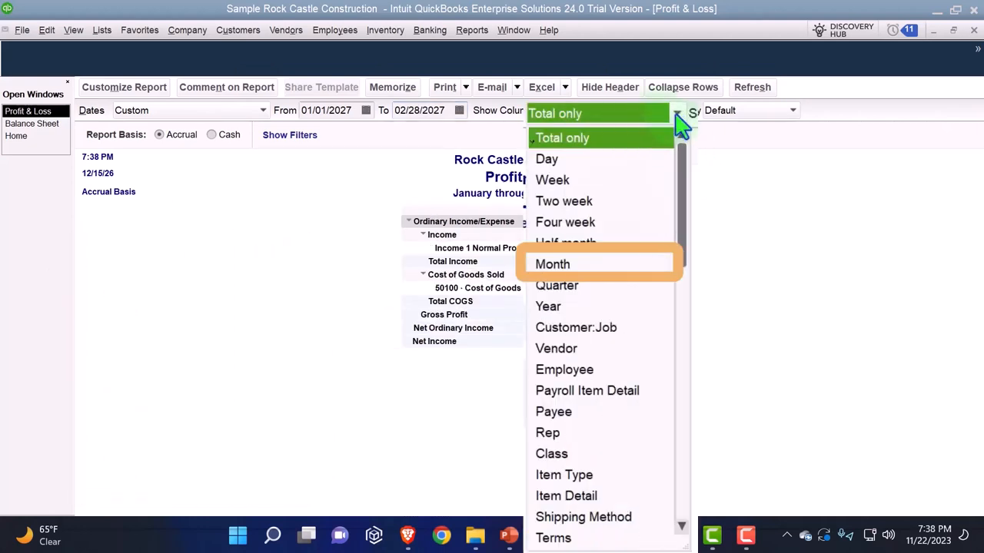
pyautogui.click(551, 264)
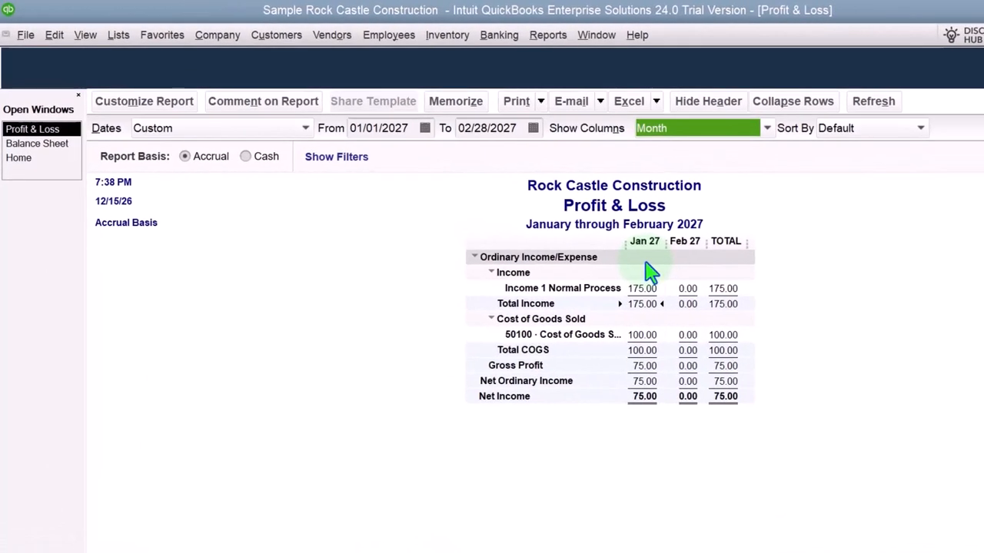
# Step: Change the Profit & Loss report font to the larger bold Arial via Fonts & Numbers
pyautogui.click(144, 102)
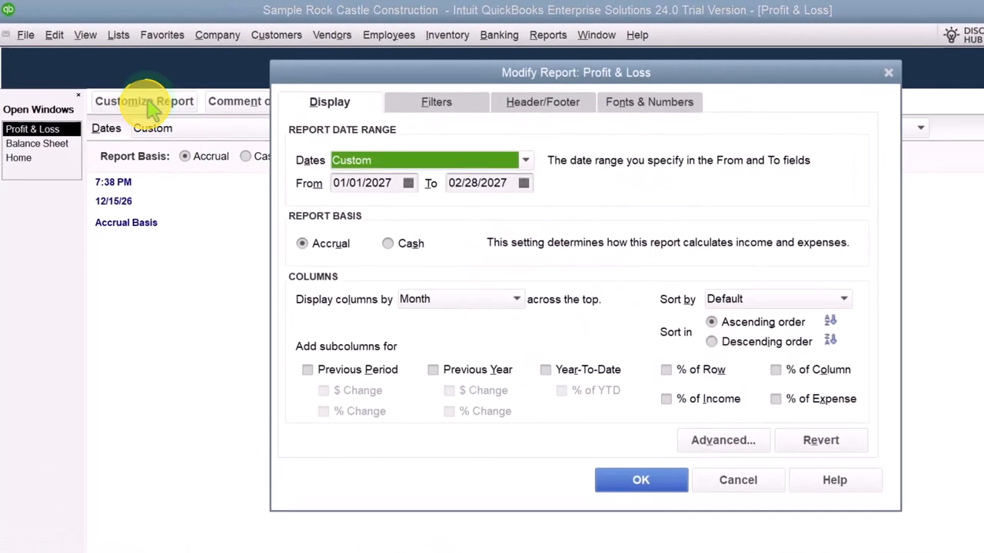
pyautogui.click(649, 101)
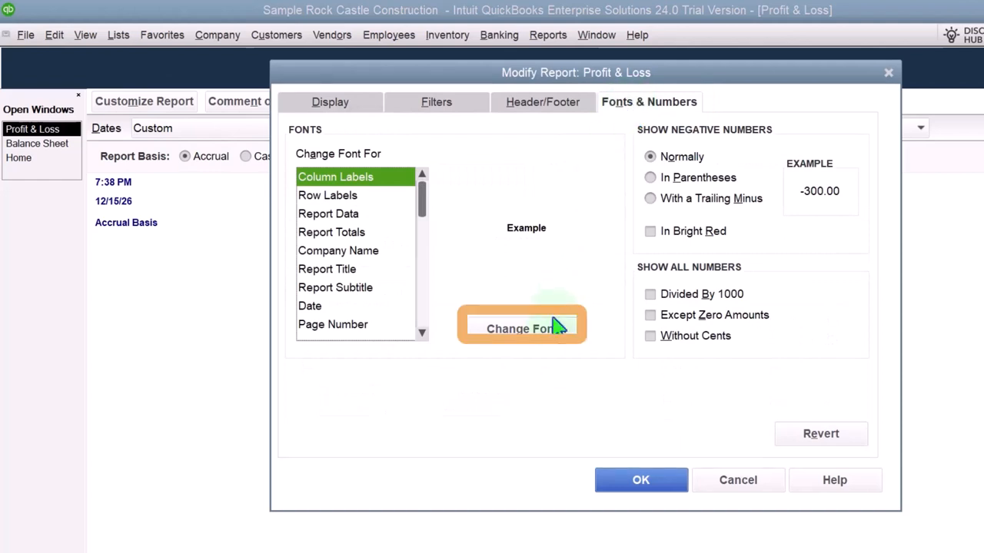
pyautogui.click(521, 329)
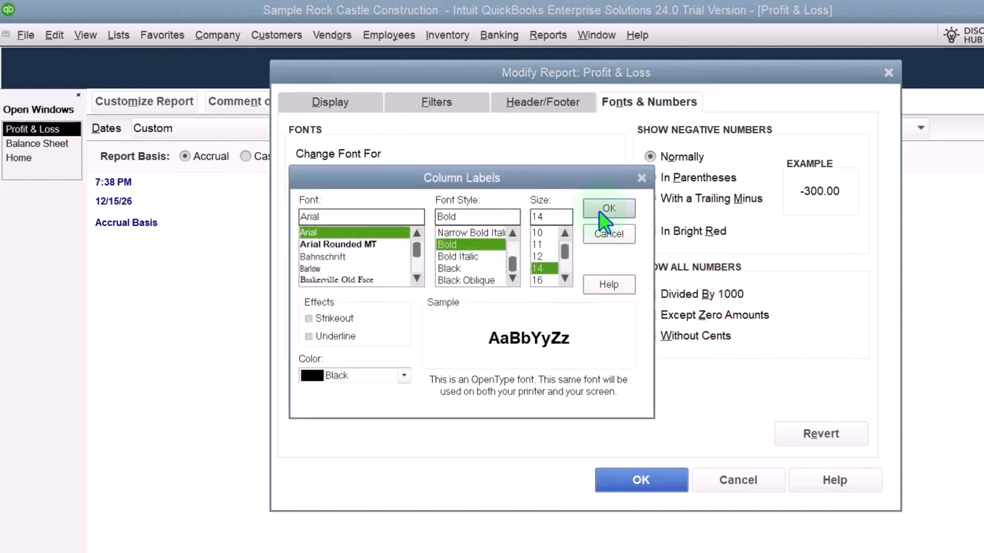
pyautogui.click(609, 209)
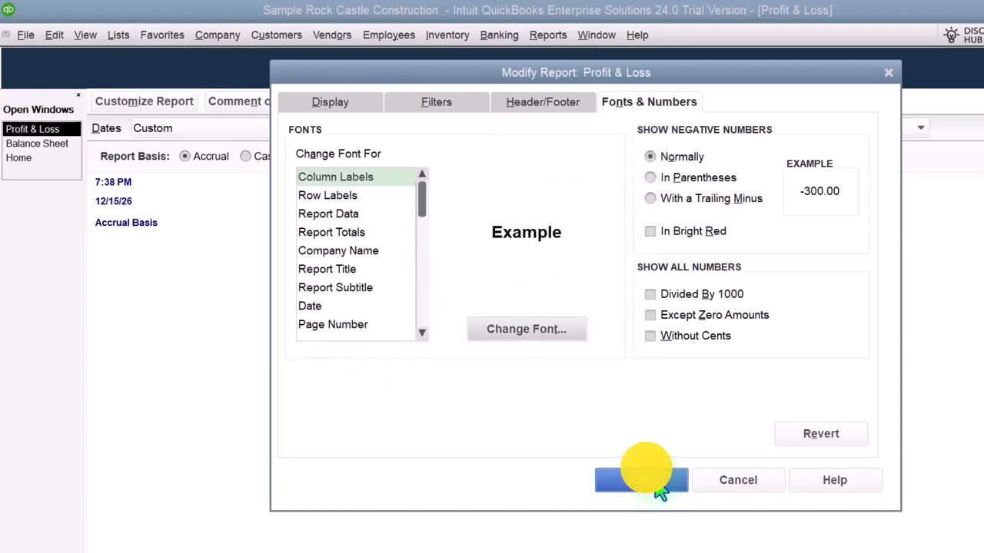
pyautogui.click(641, 480)
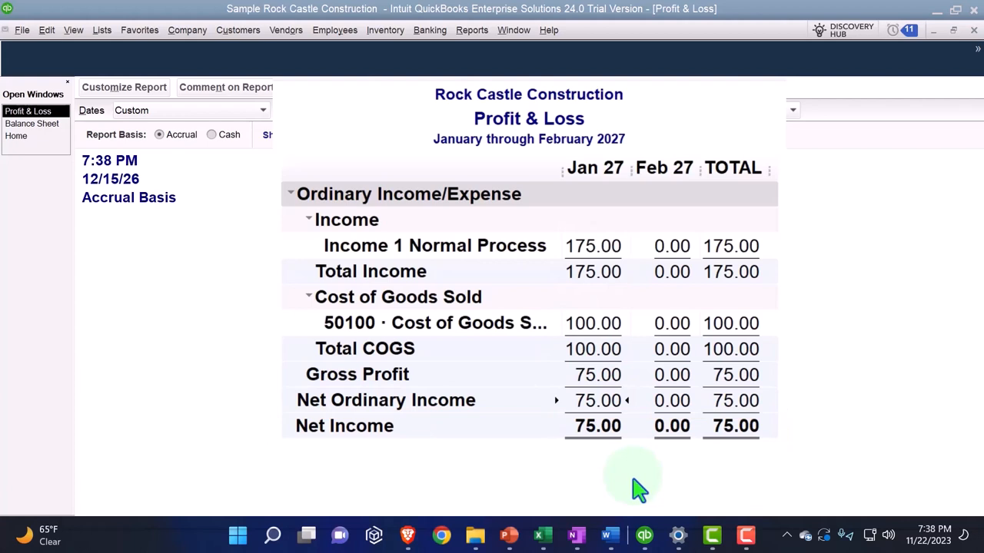
pyautogui.moveTo(673, 402)
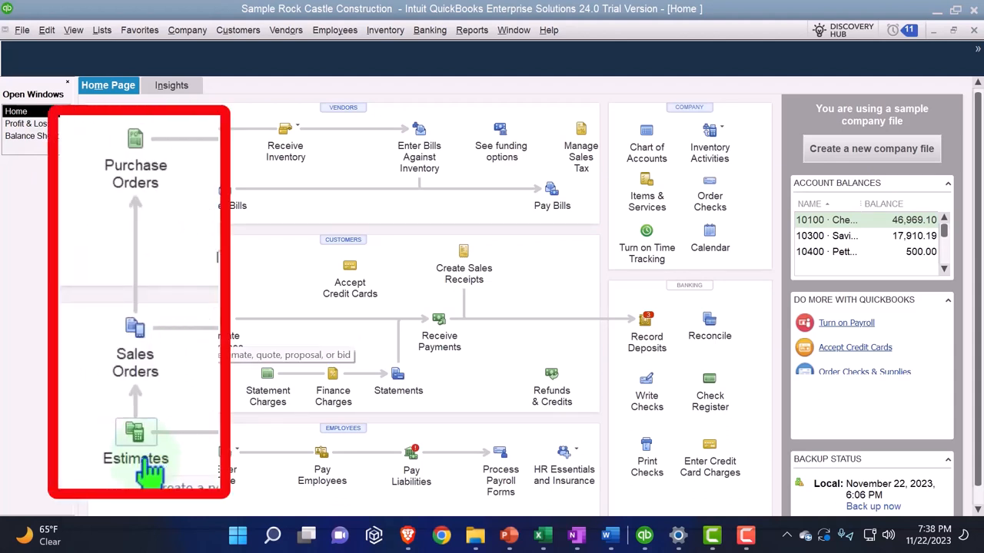
pyautogui.moveTo(135, 362)
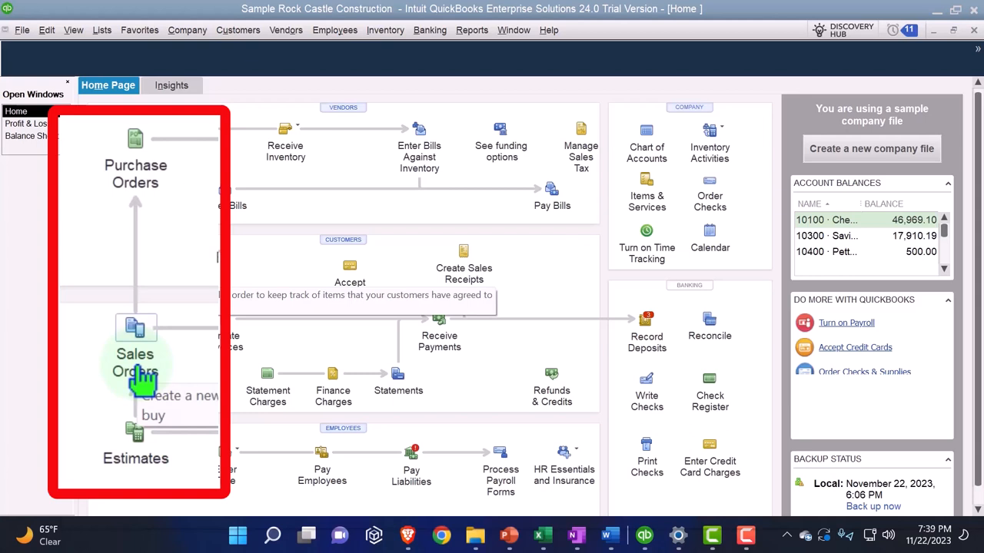
pyautogui.moveTo(136, 182)
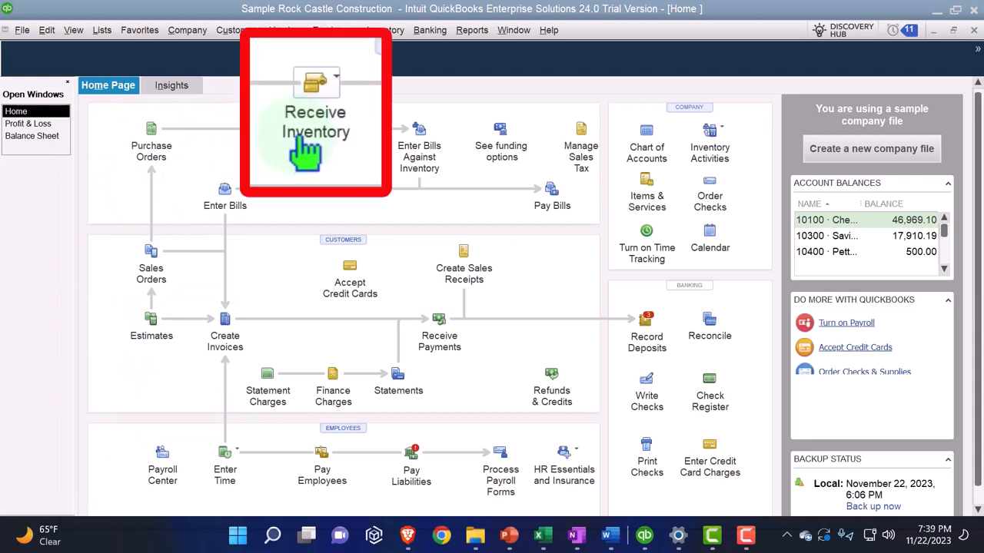
pyautogui.moveTo(192, 223)
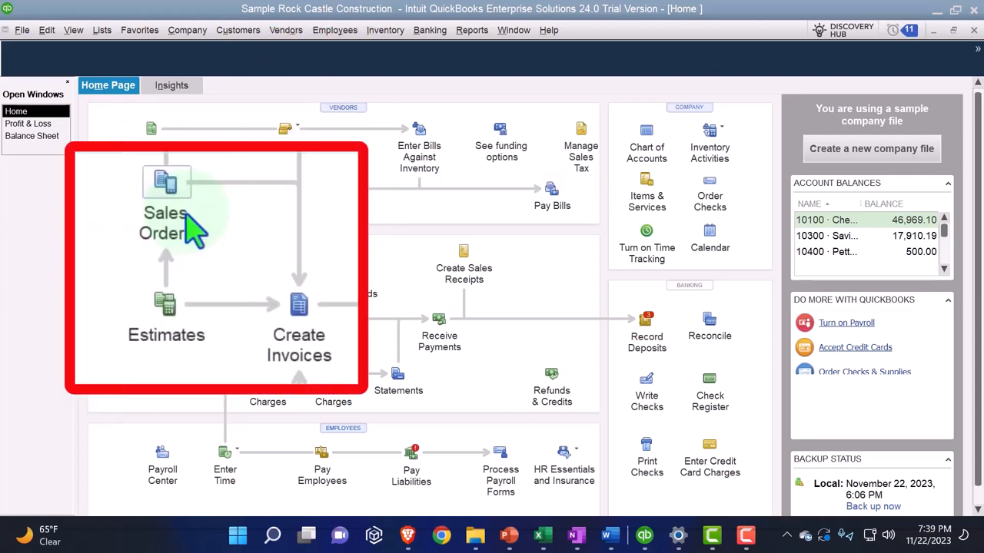
pyautogui.moveTo(298, 315)
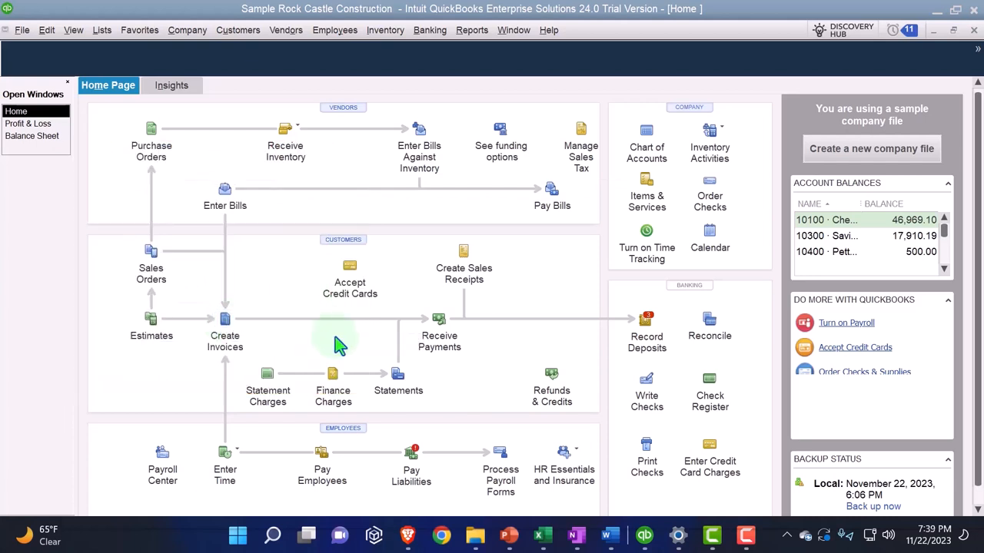
pyautogui.moveTo(440, 346)
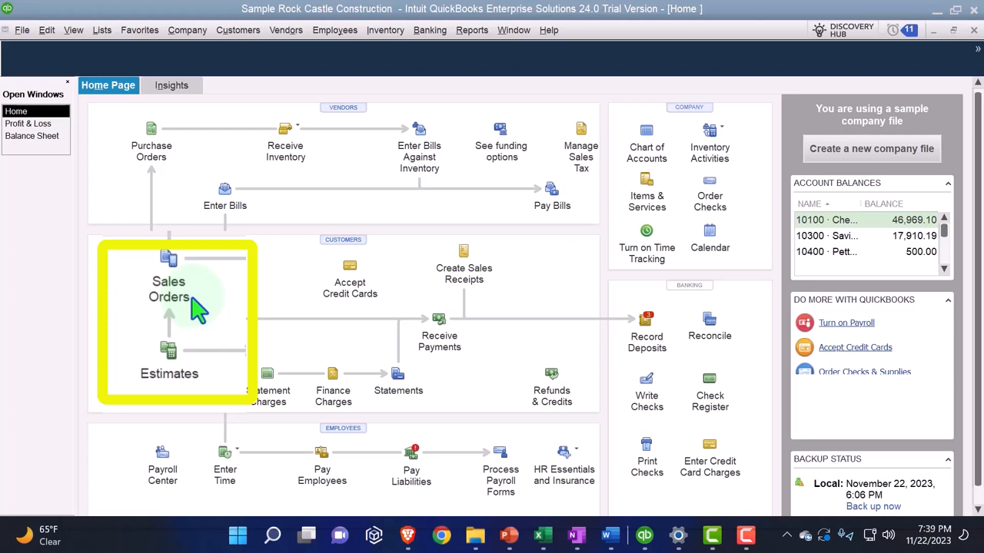
pyautogui.moveTo(190, 306)
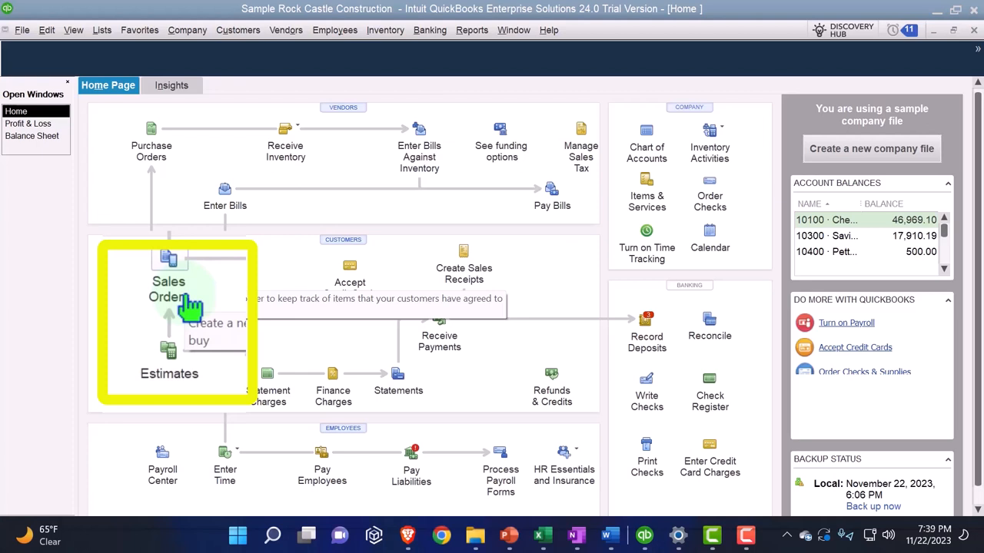
pyautogui.moveTo(190, 305)
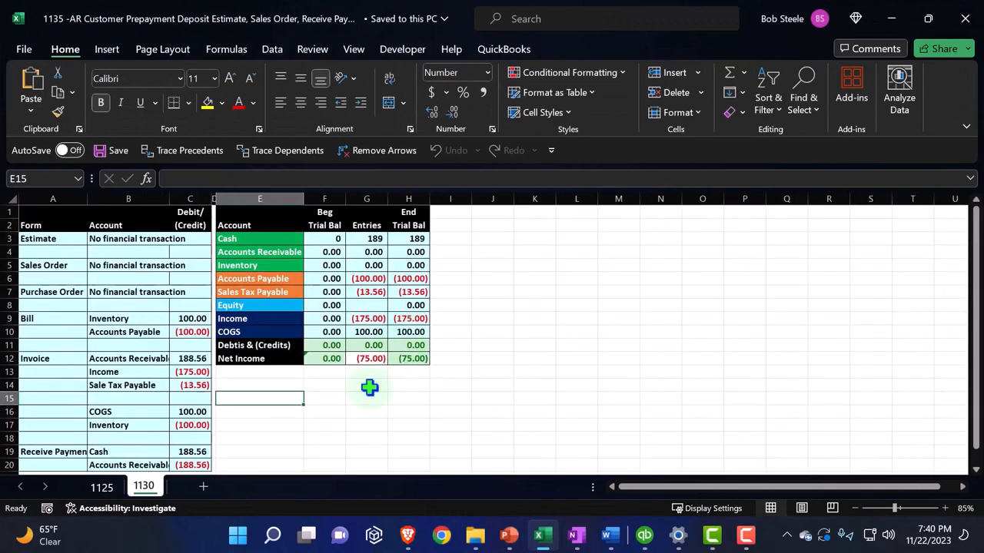
pyautogui.moveTo(52, 239); pyautogui.dragTo(129, 264)
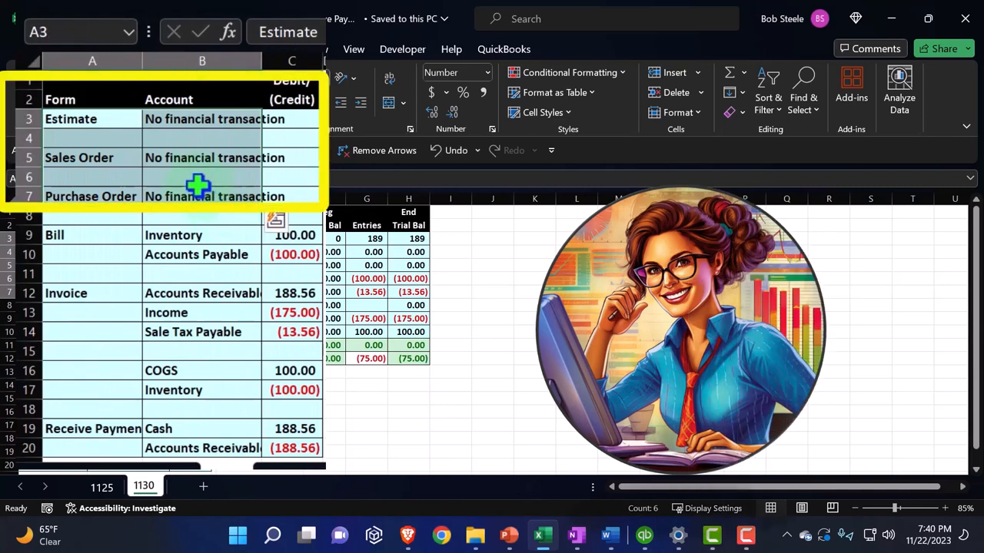
pyautogui.click(93, 157)
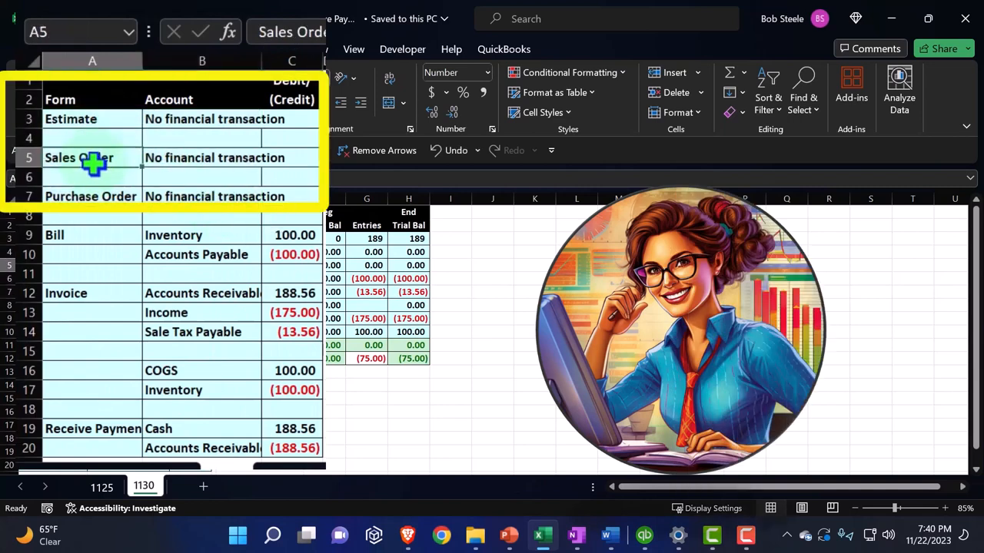
pyautogui.click(92, 197)
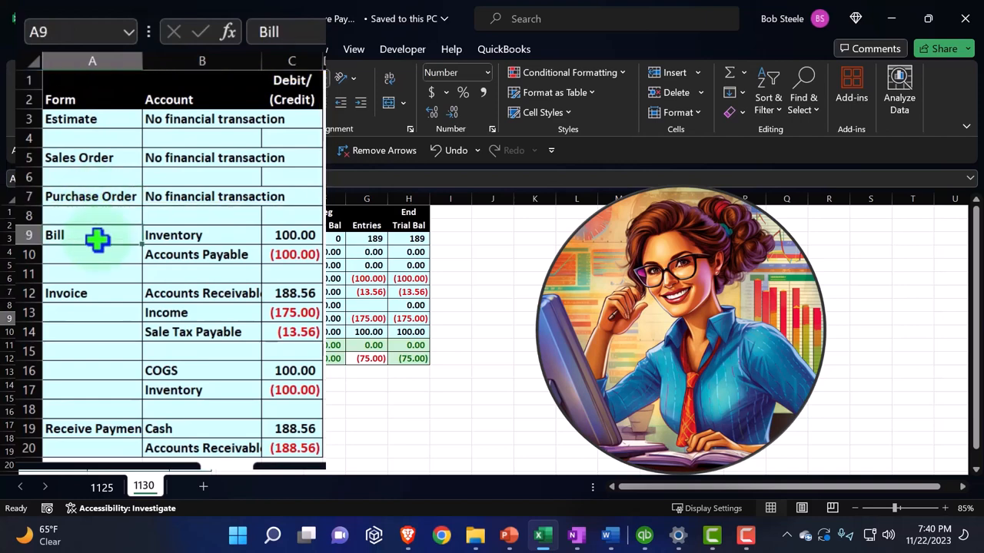
pyautogui.scroll(-3)
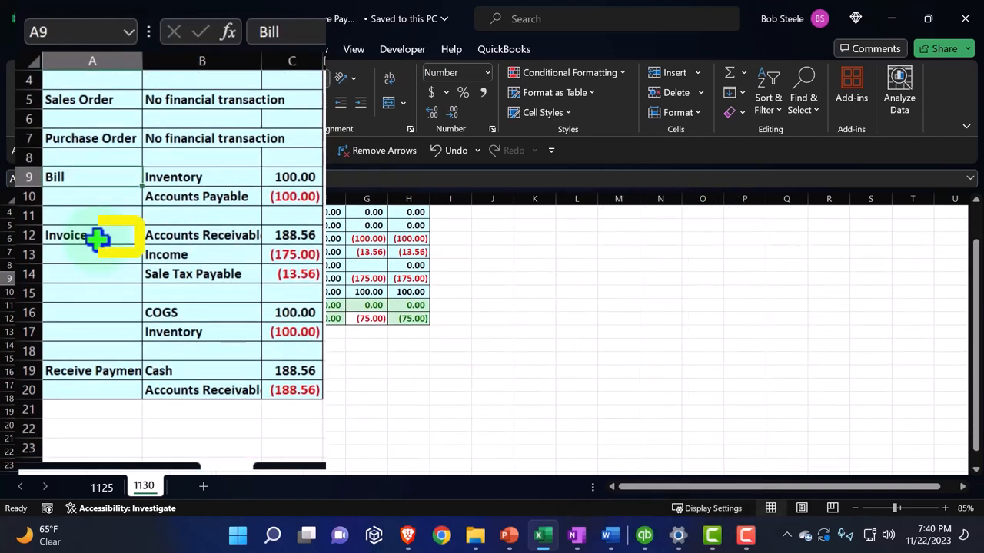
pyautogui.click(92, 234)
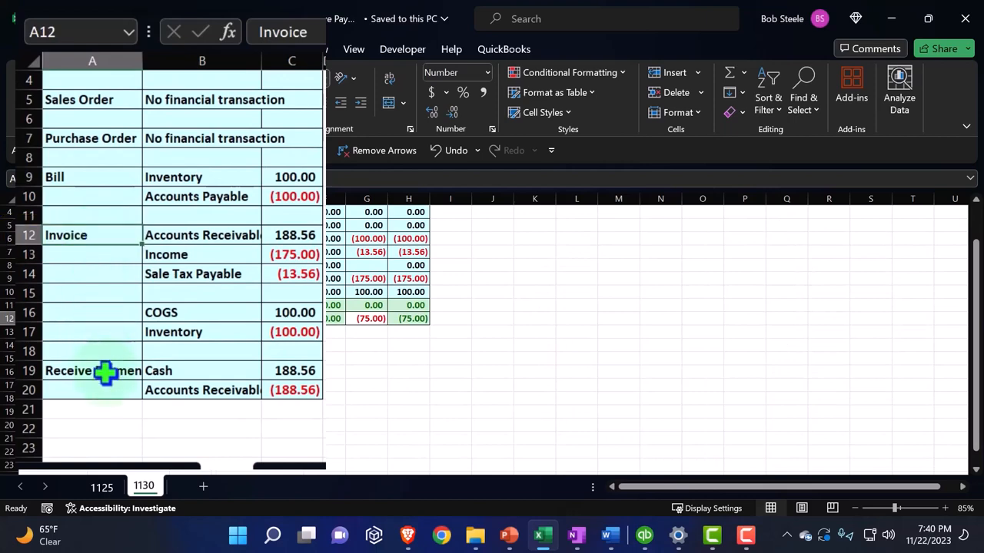
pyautogui.click(92, 371)
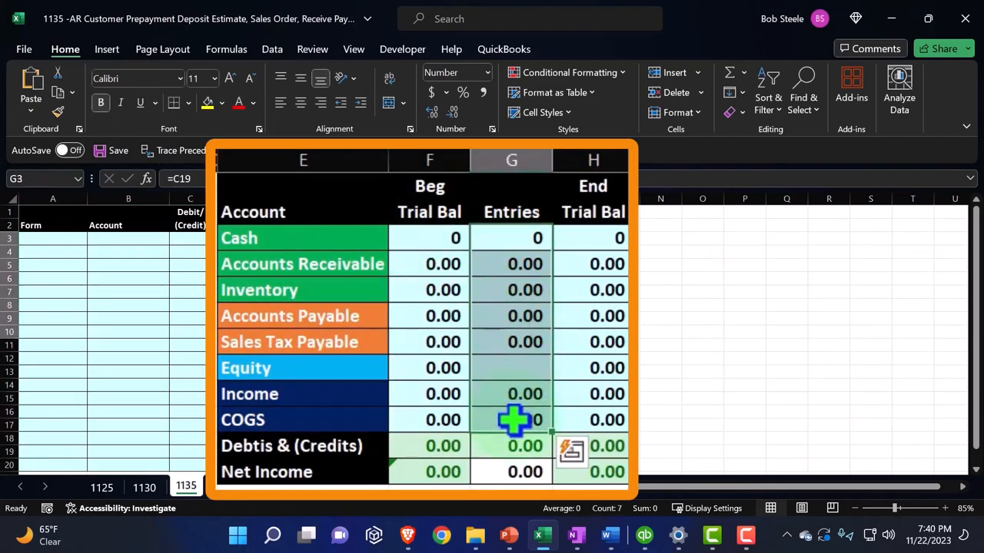
# Step: Review the zeroed trial balance on sheet 1135, flip through sheets 1130 and 1125, and return to QuickBooks
pyautogui.click(430, 237)
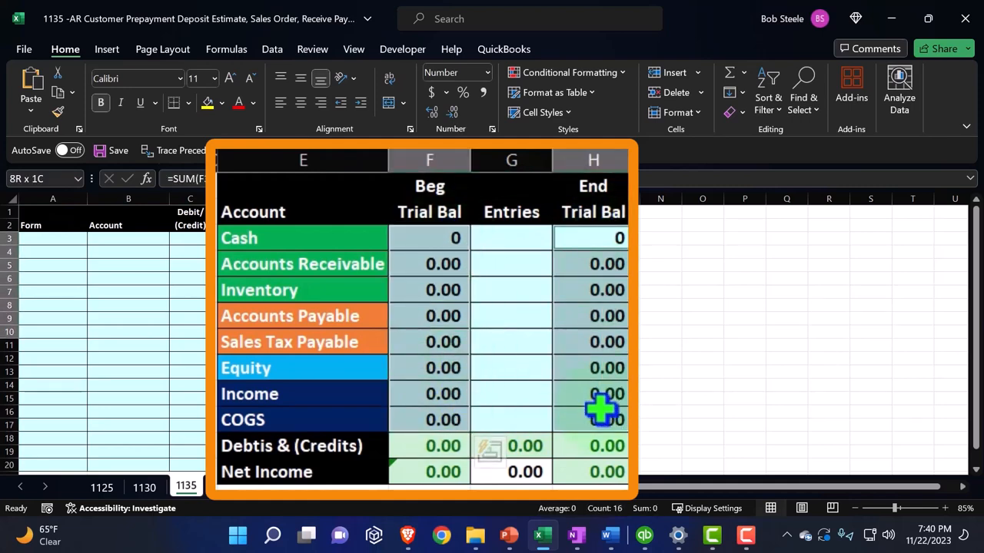
pyautogui.click(219, 101)
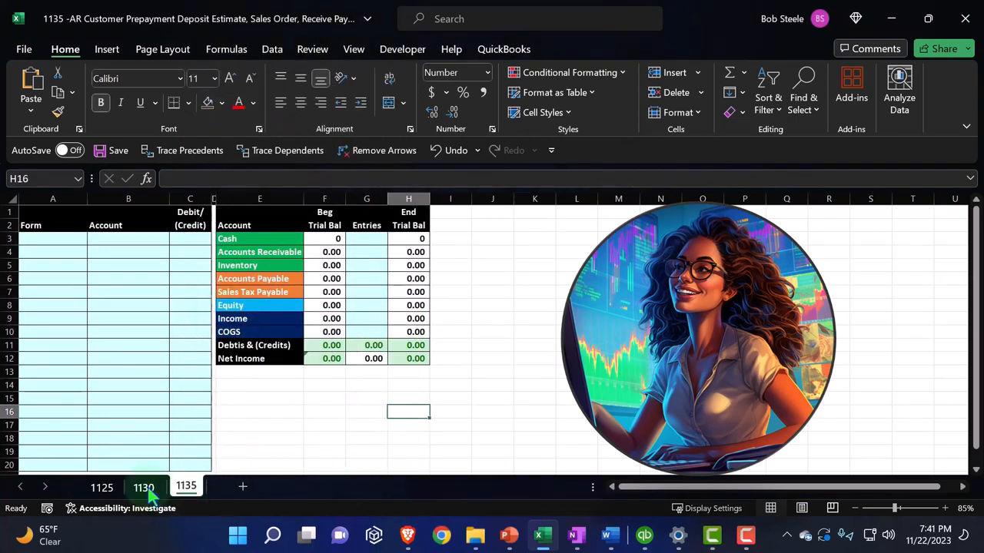
pyautogui.click(144, 487)
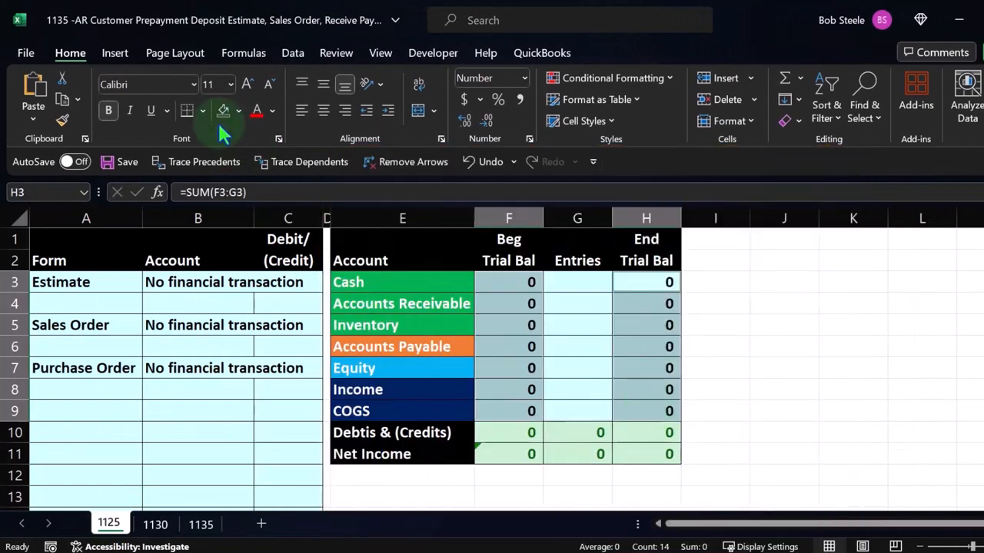
pyautogui.click(200, 524)
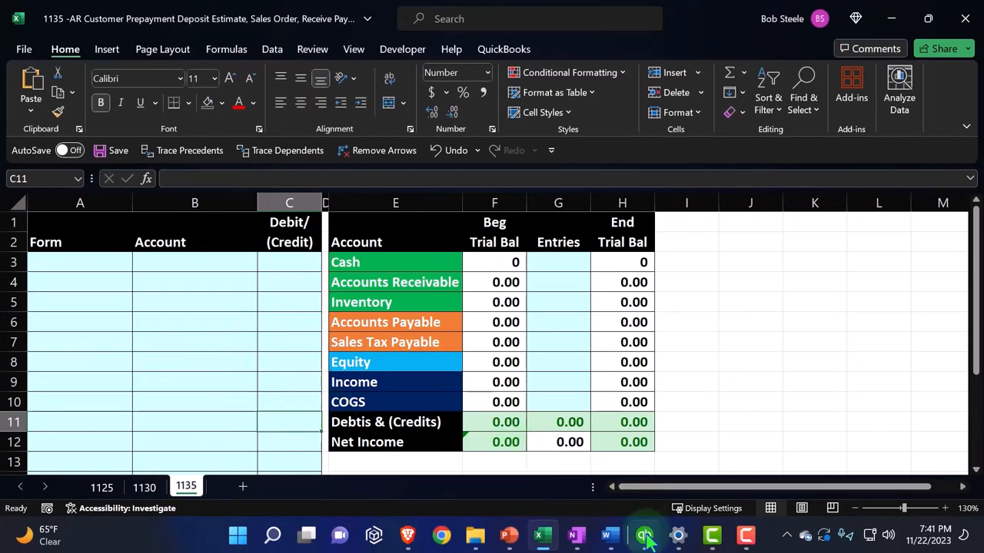
pyautogui.click(644, 535)
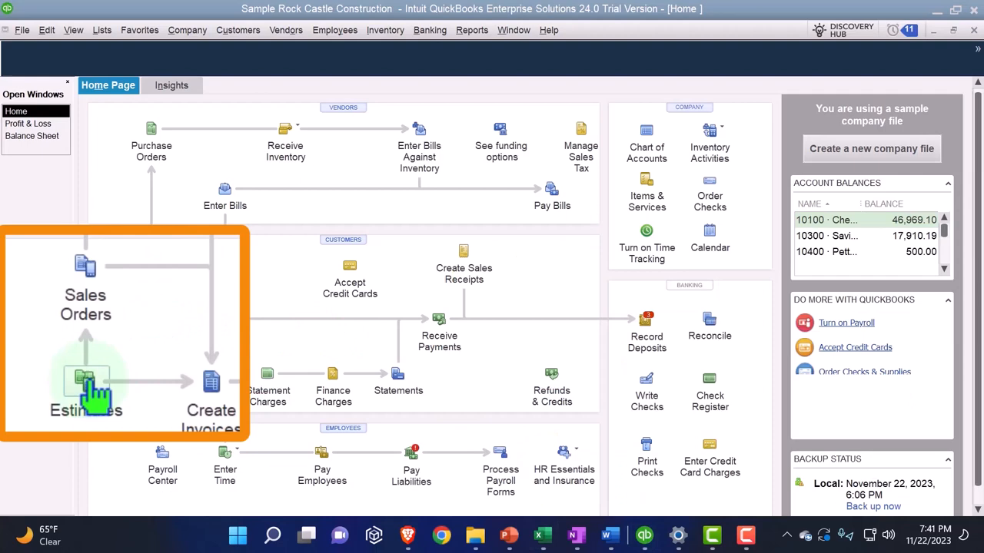
# Step: Start a new estimate for customer '2 -AR Prepayment Customer' and Quick Add the customer
pyautogui.click(86, 384)
pyautogui.write('2')
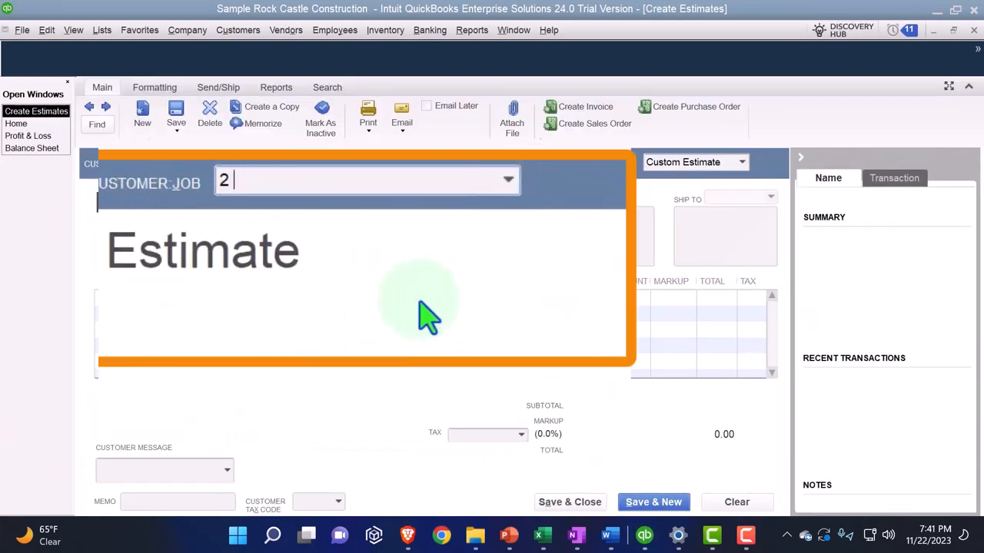
pyautogui.write('-')
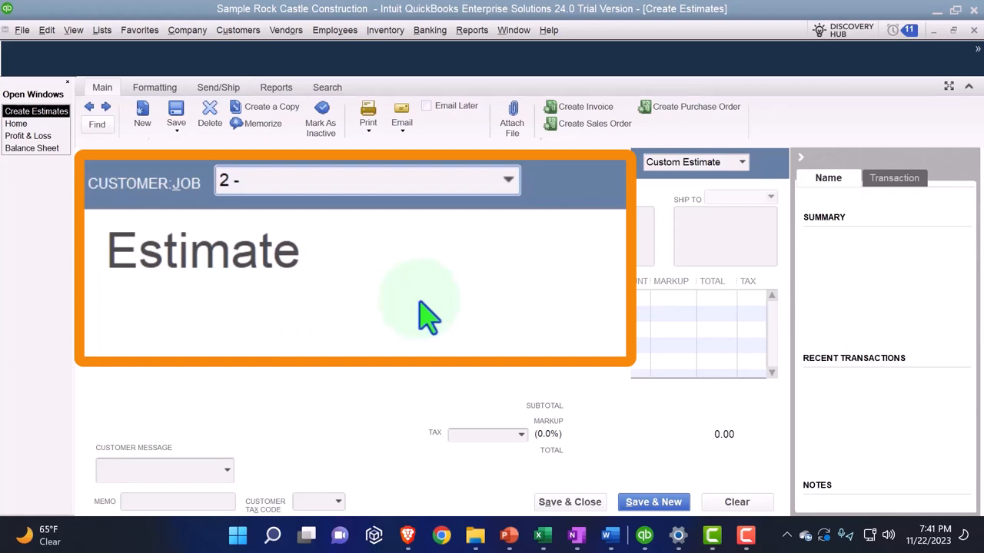
pyautogui.write('AR Prepaymen')
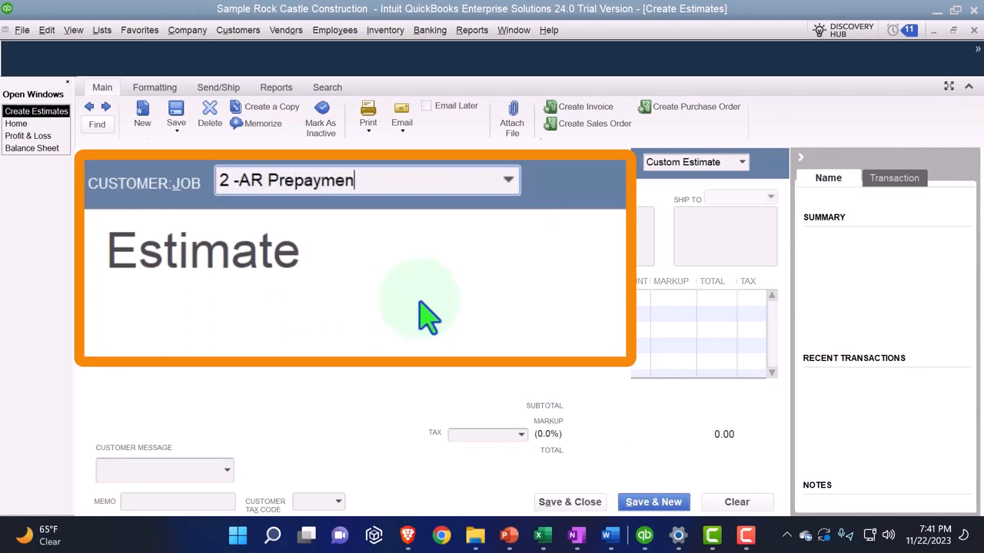
pyautogui.write('t')
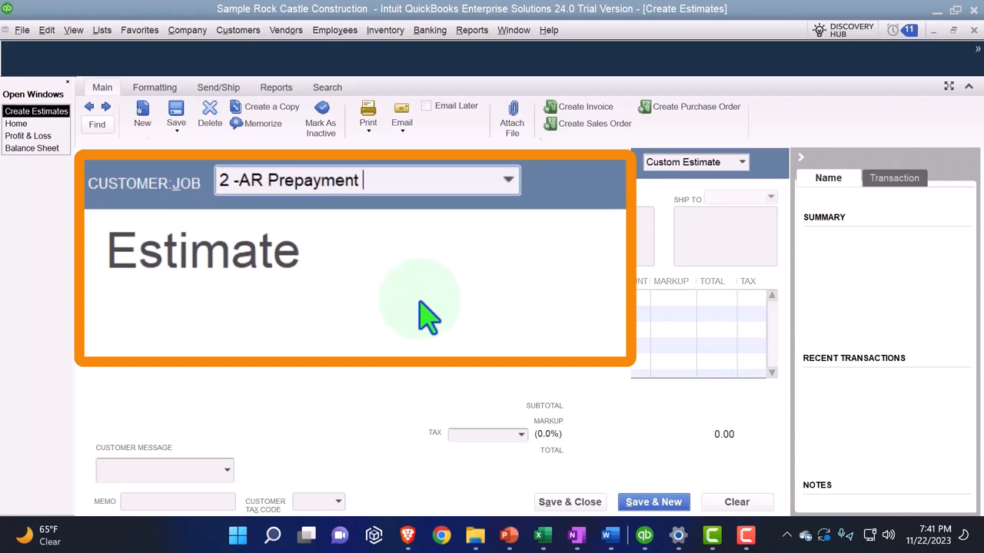
pyautogui.write('Custome')
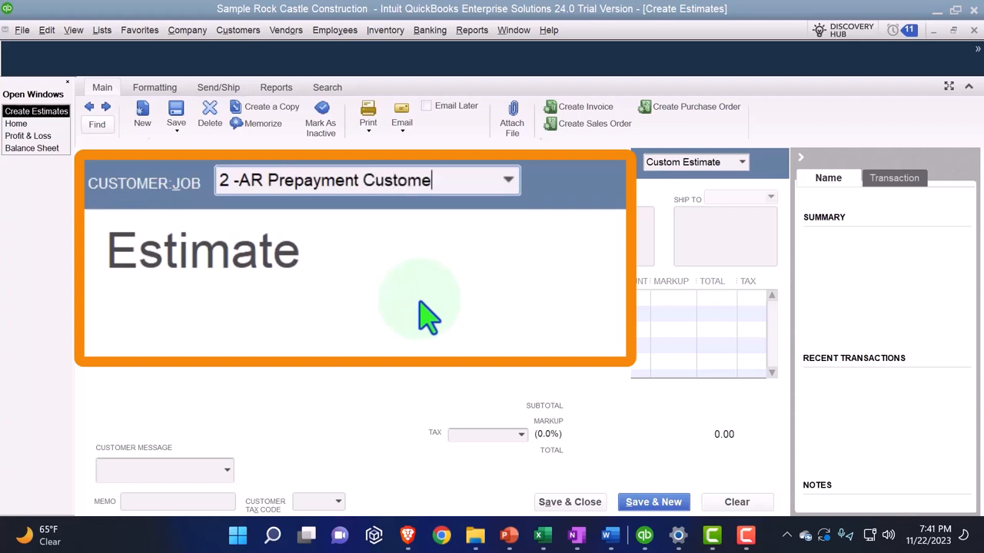
pyautogui.moveTo(521, 247)
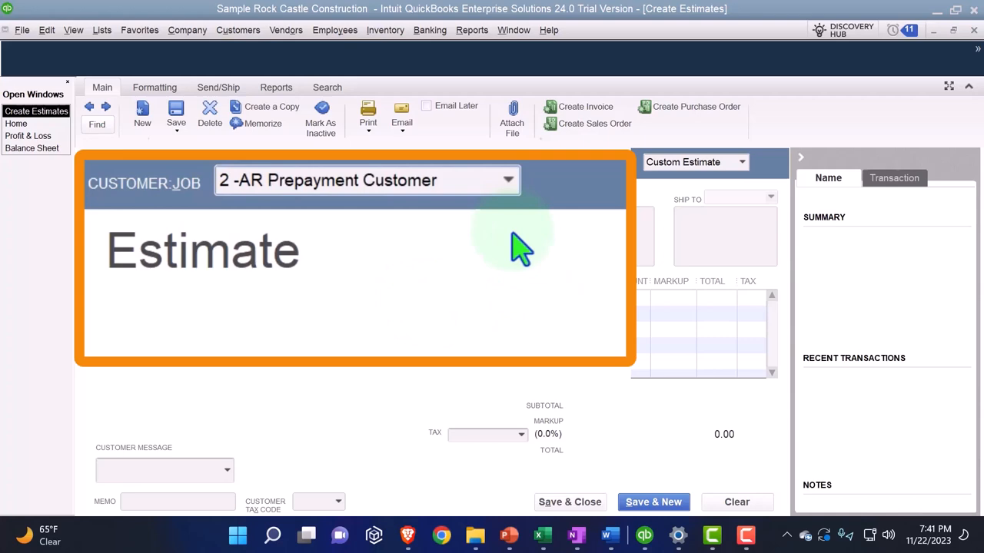
pyautogui.doubleClick(310, 179)
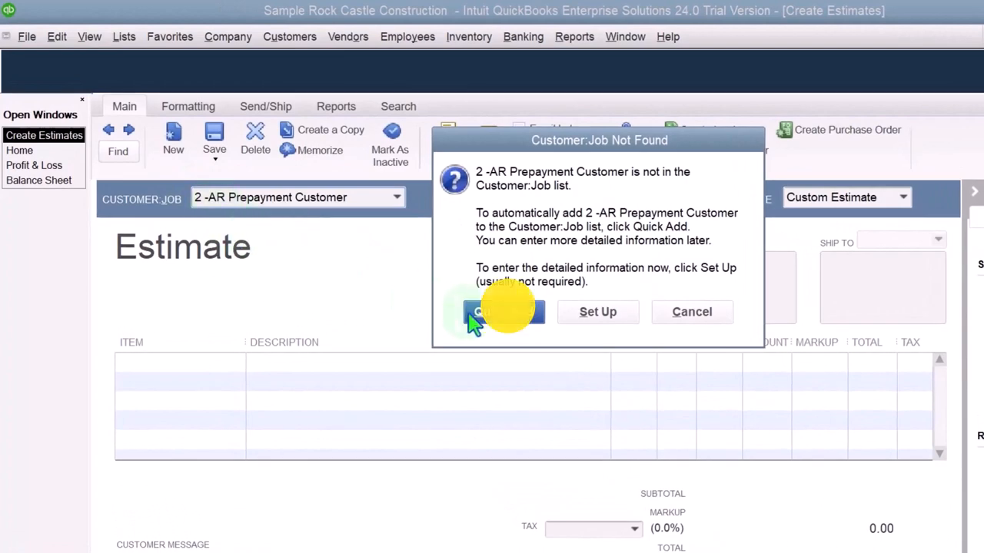
pyautogui.click(499, 310)
pyautogui.write('2 -AR Prepayment')
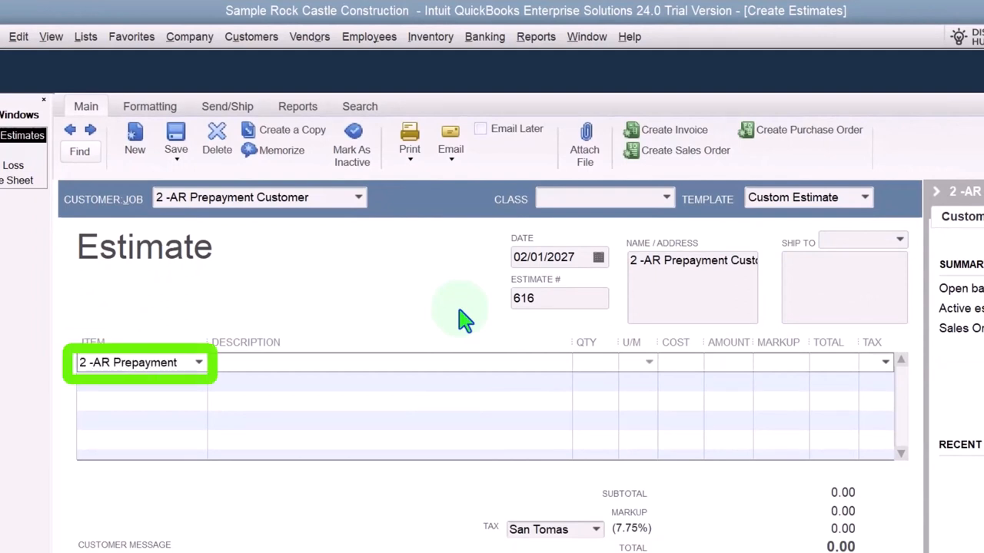
# Step: Create item '2 -AR Prepayment Item' with matching purchase/sales descriptions, cost 100 and sales price 175
pyautogui.write('Item')
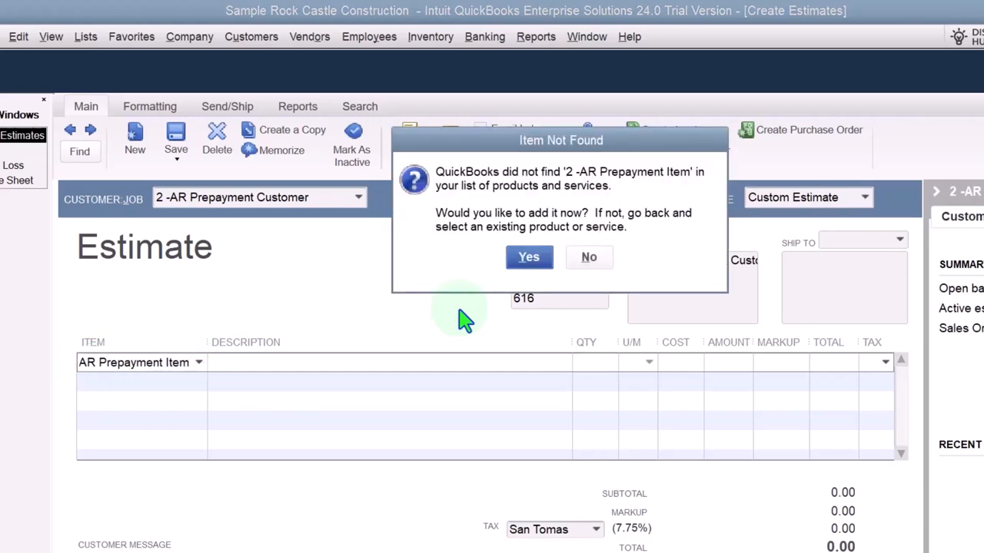
pyautogui.click(529, 257)
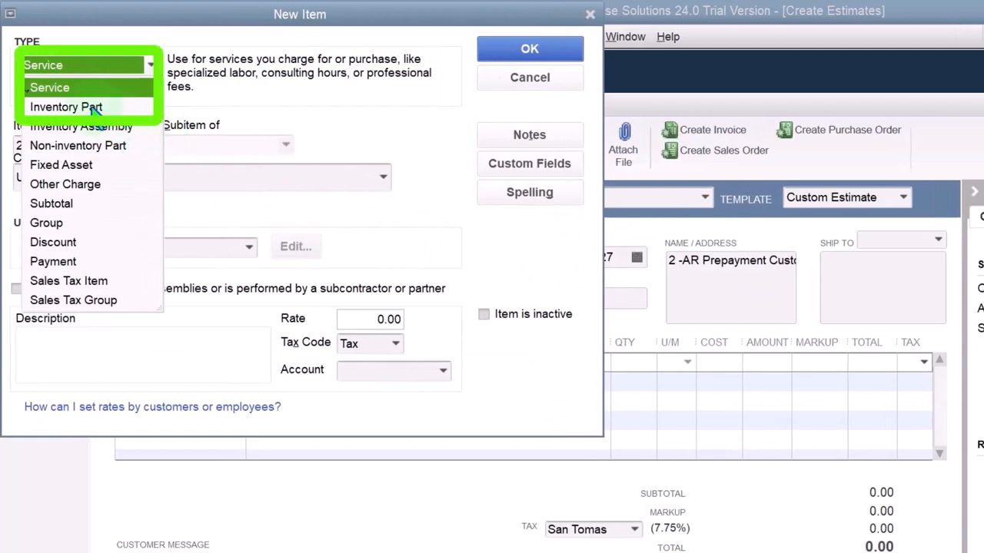
pyautogui.click(66, 108)
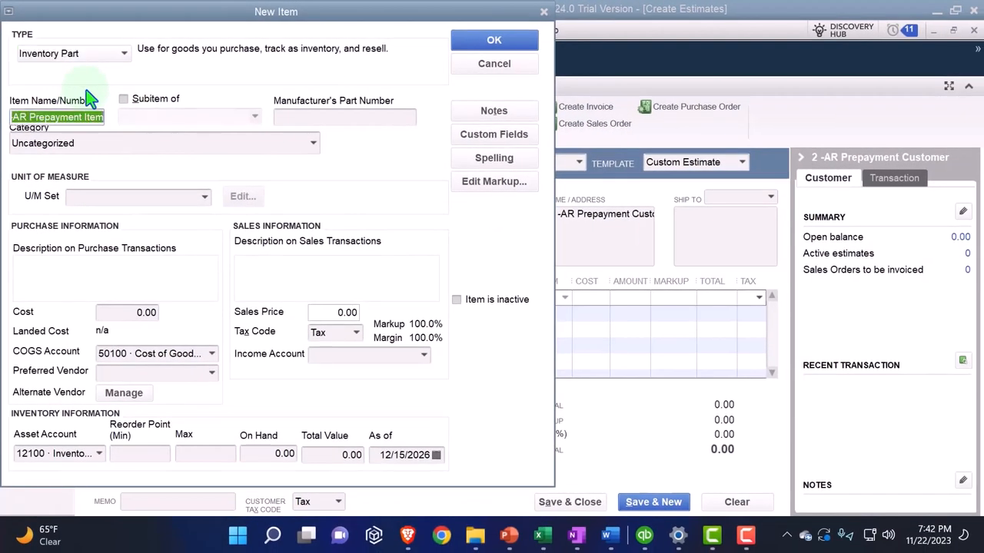
pyautogui.click(162, 143)
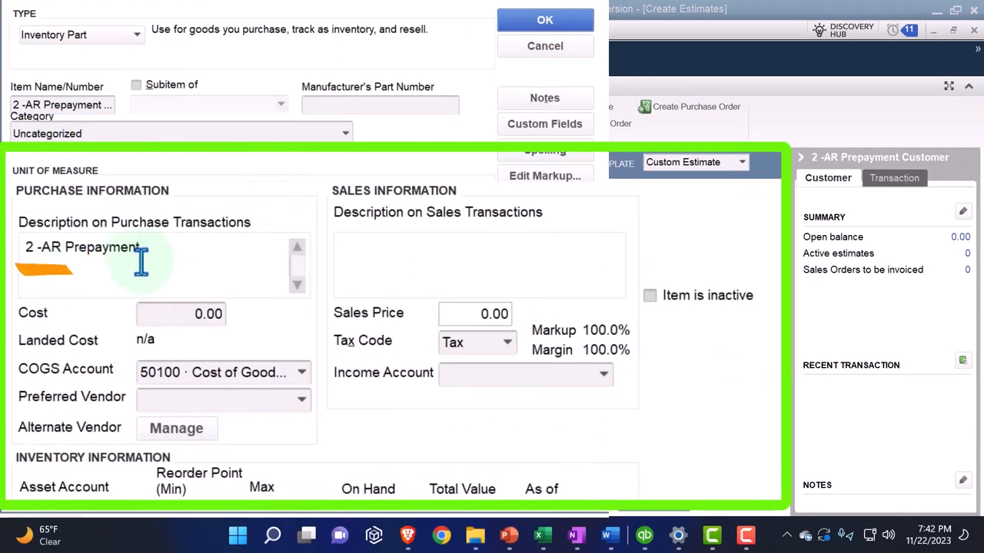
pyautogui.write('Item')
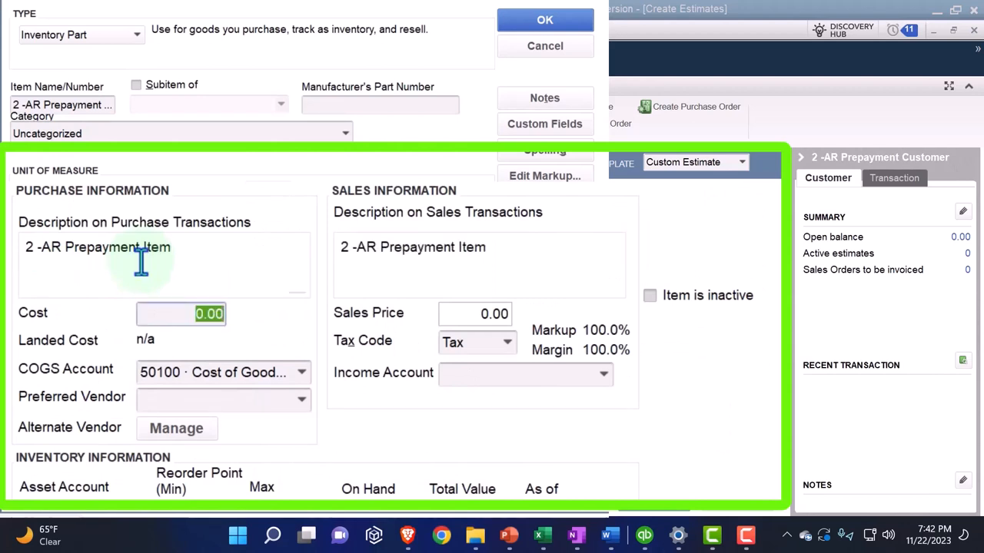
pyautogui.write('100')
pyautogui.click(473, 314)
pyautogui.write('175')
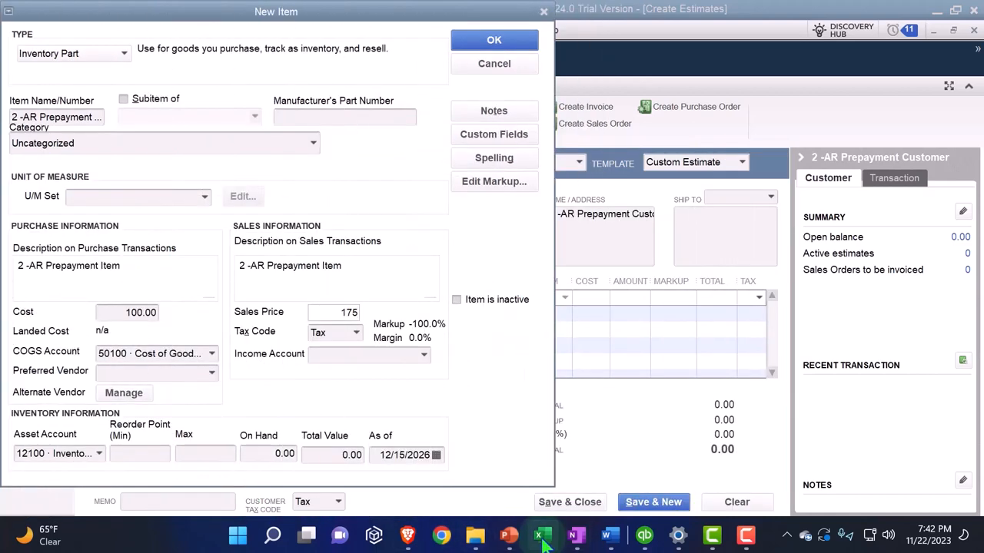
pyautogui.click(541, 534)
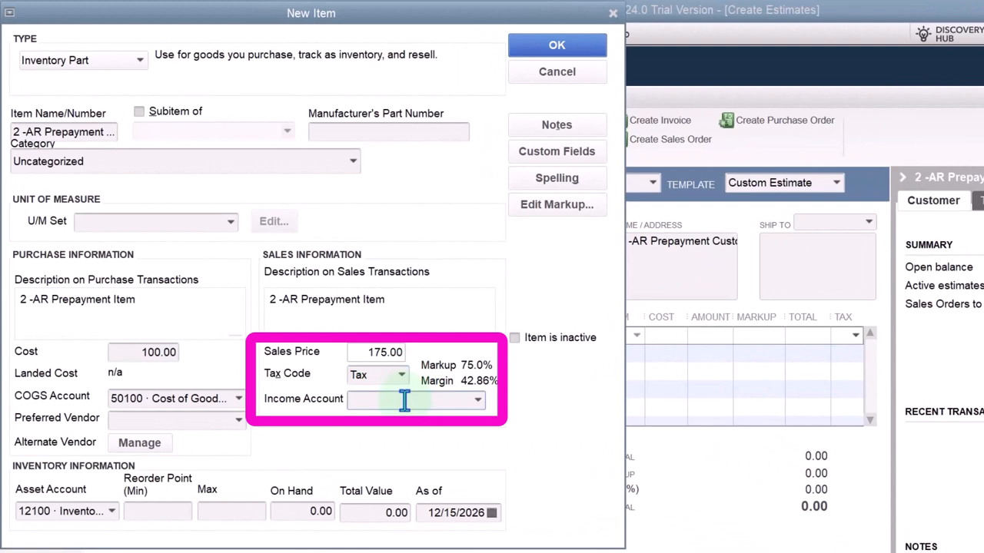
# Step: Assign a new income account 'Income 2 -AR Prepayment', set it up and save it for the item
pyautogui.write('2 -AR Prepayment')
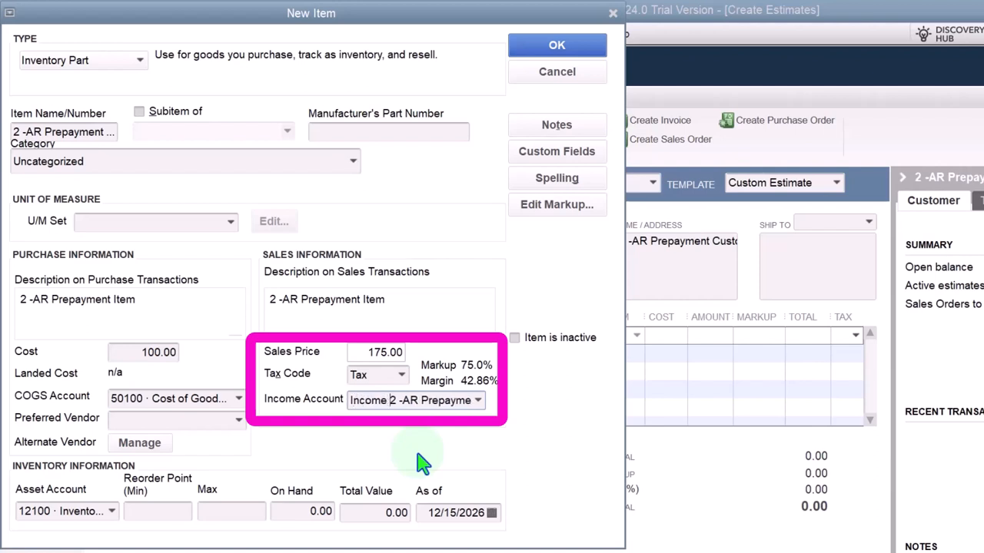
pyautogui.click(557, 45)
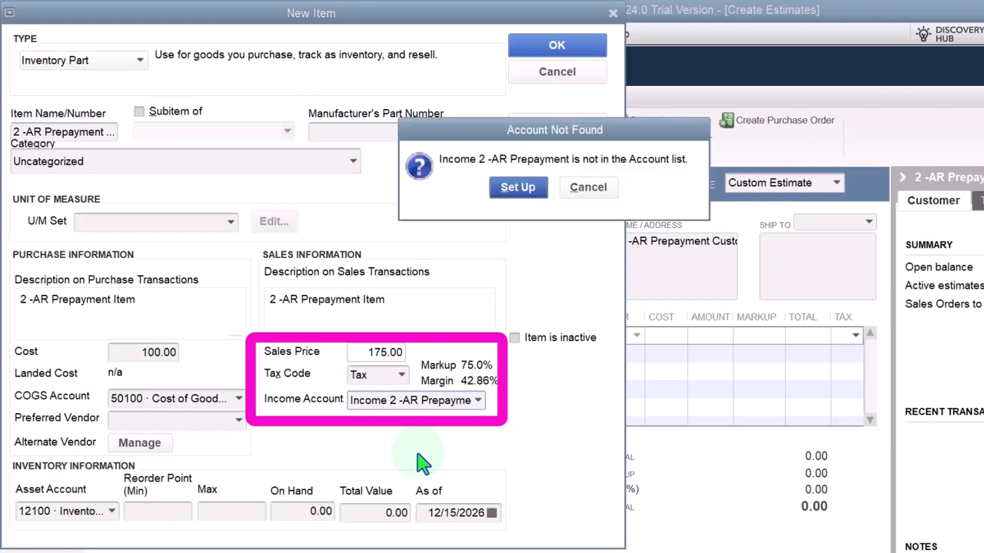
pyautogui.click(518, 187)
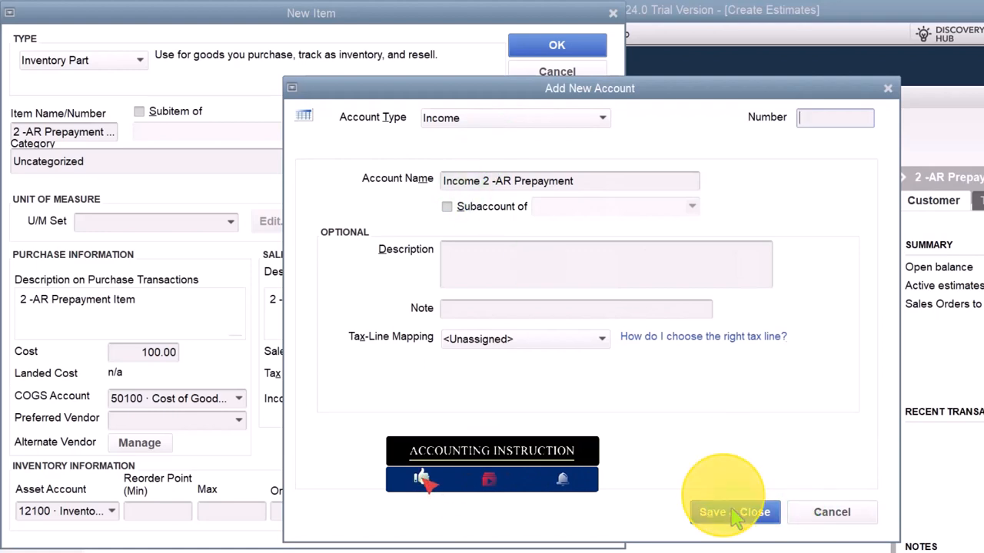
pyautogui.click(722, 512)
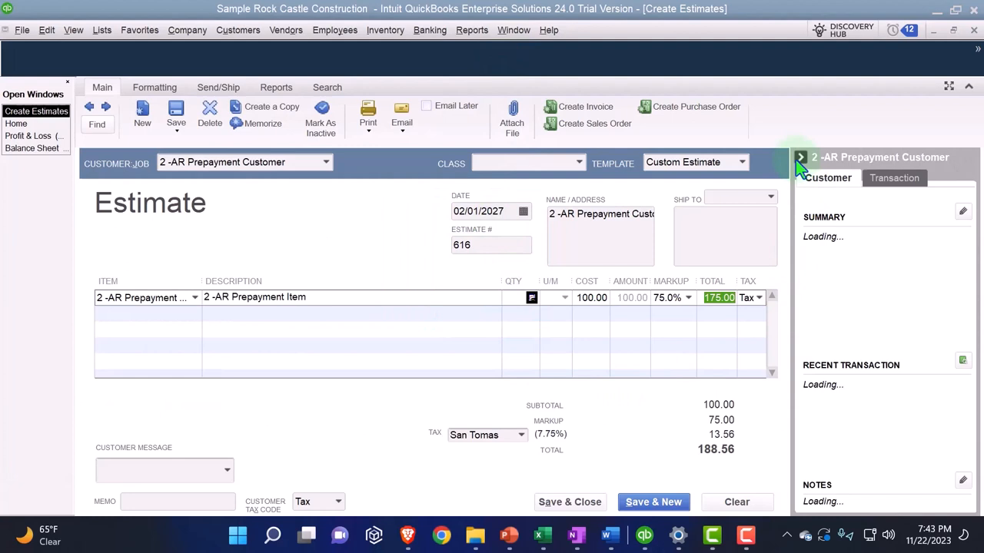
# Step: Hide the customer summary panel and Save & Close estimate 616
pyautogui.click(801, 157)
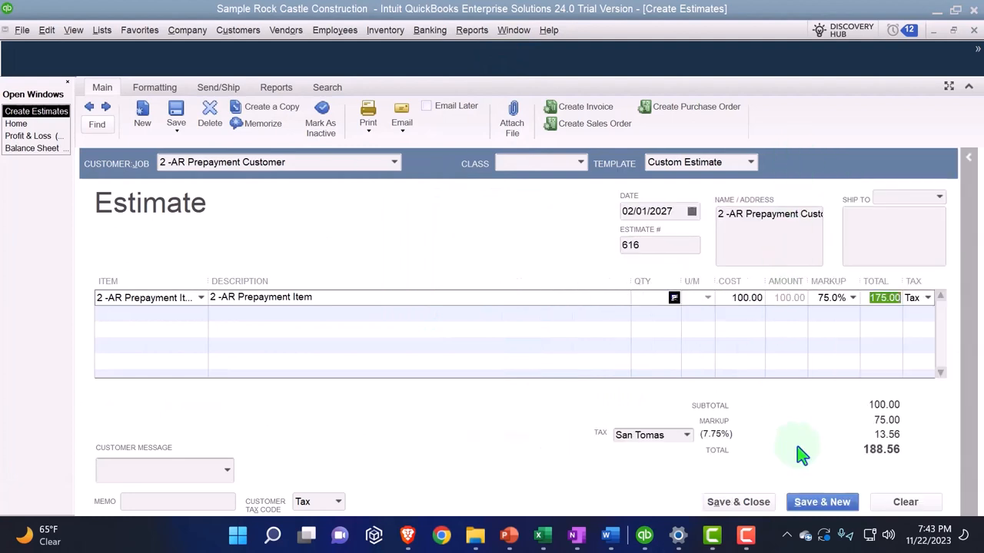
pyautogui.moveTo(824, 480)
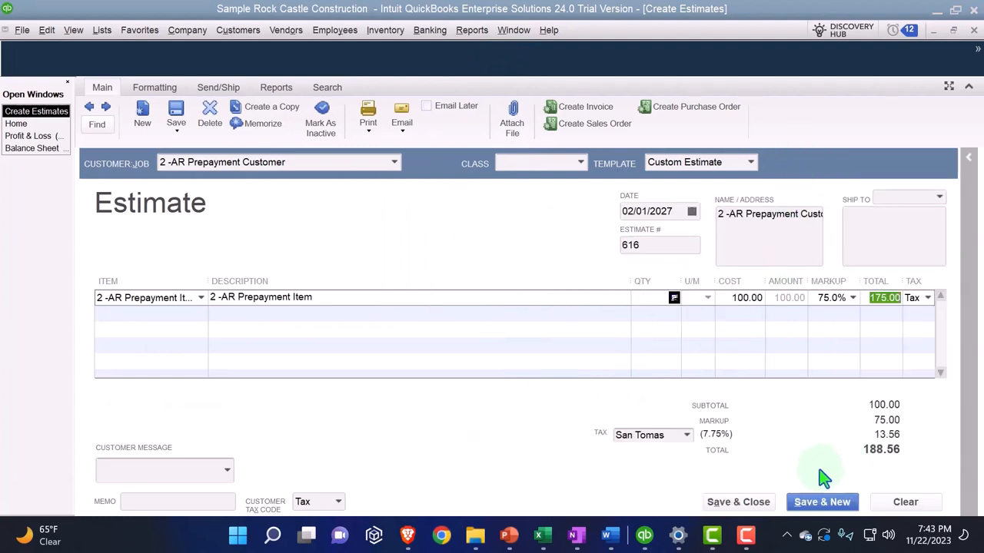
pyautogui.moveTo(738, 501)
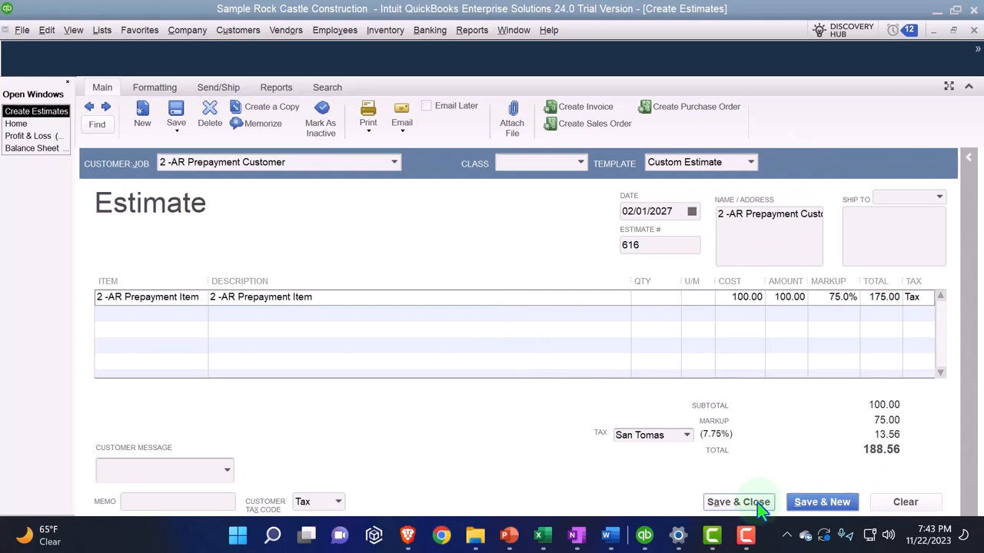
pyautogui.click(738, 501)
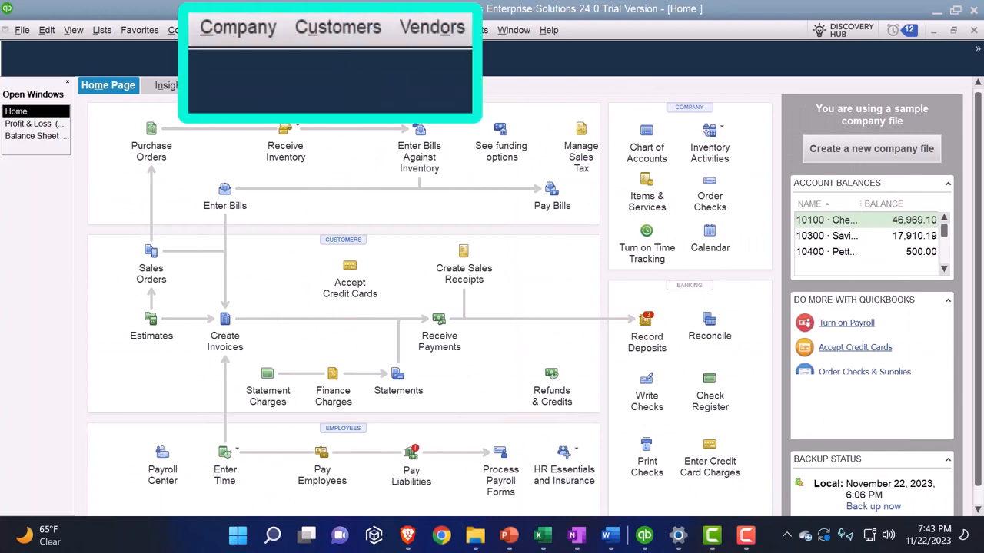
# Step: Show the Customer Center for 2 -AR Prepayment Customer, dismissing the cash flow pop-up
pyautogui.click(338, 28)
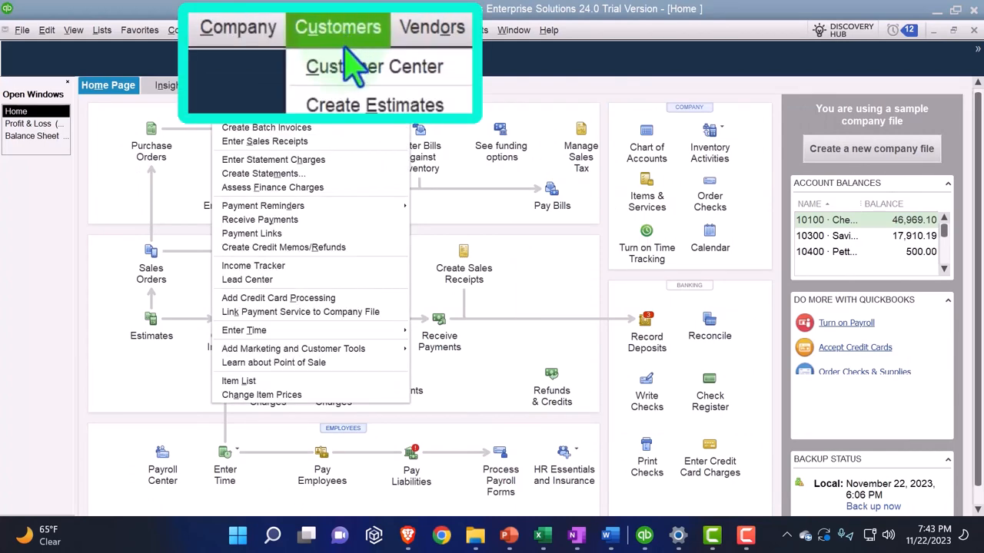
pyautogui.click(374, 66)
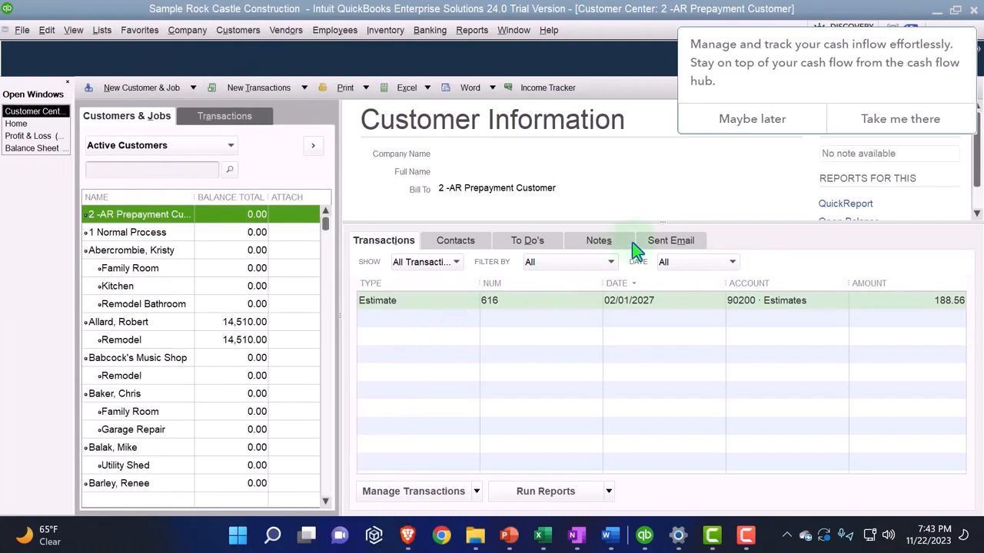
pyautogui.click(751, 118)
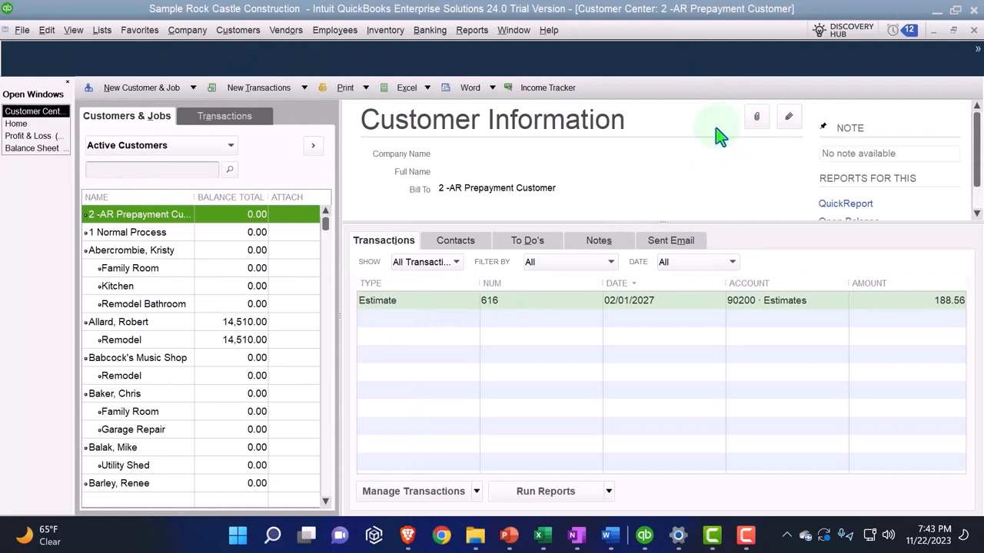
pyautogui.moveTo(722, 267)
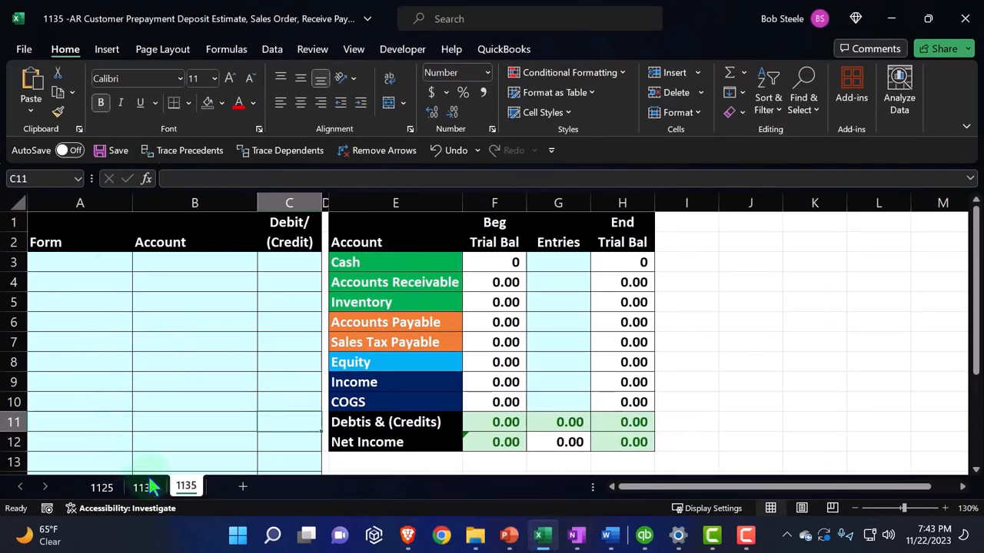
# Step: Log 'Estimate / No financial transaction' in row 3 of sheet 1135 and return to QuickBooks
pyautogui.click(141, 487)
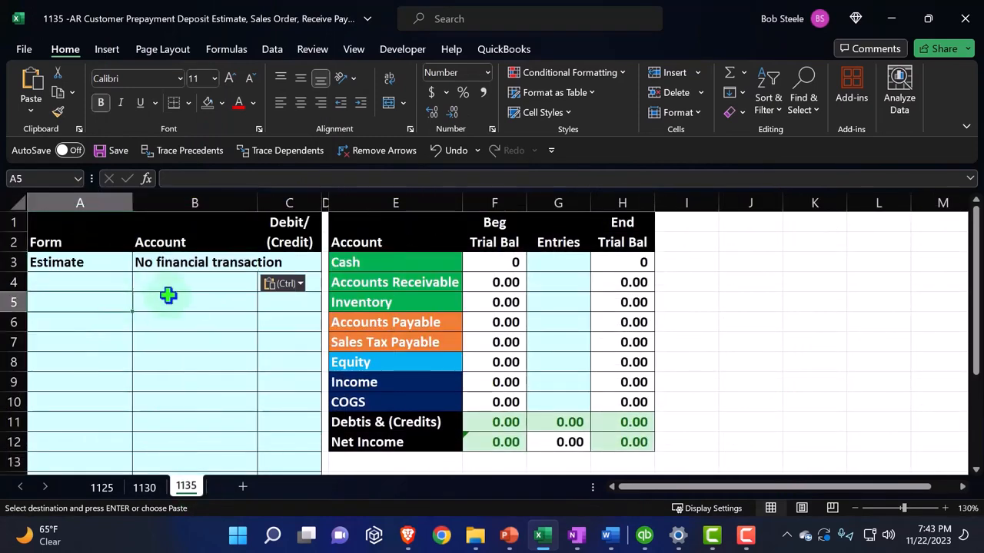
pyautogui.click(644, 535)
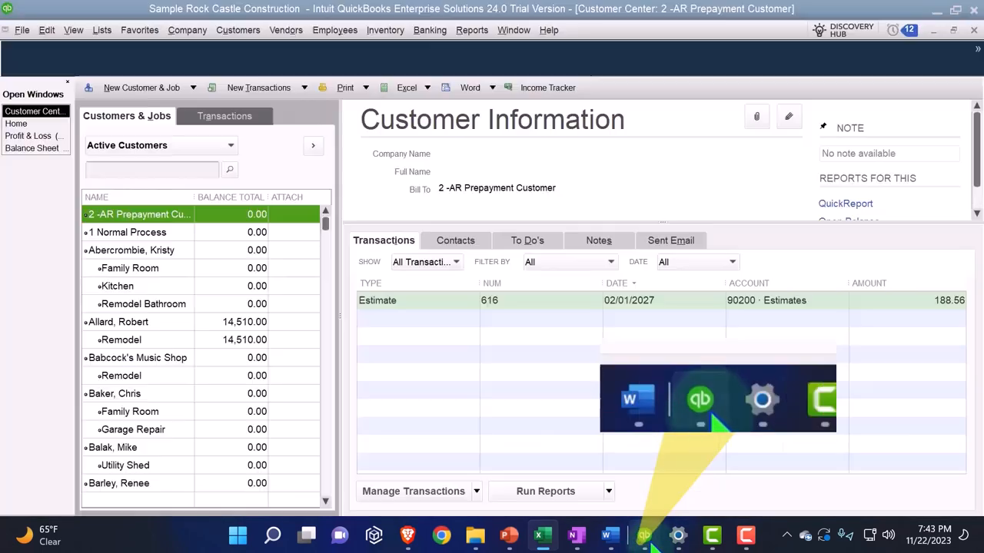
# Step: Return to the QuickBooks Home page from the Open Windows list
pyautogui.click(17, 123)
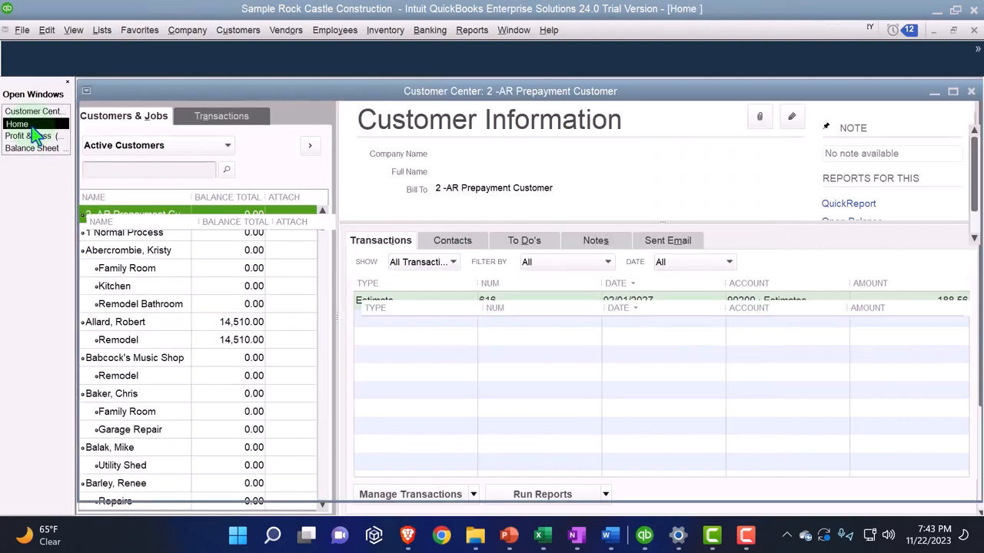
pyautogui.click(17, 111)
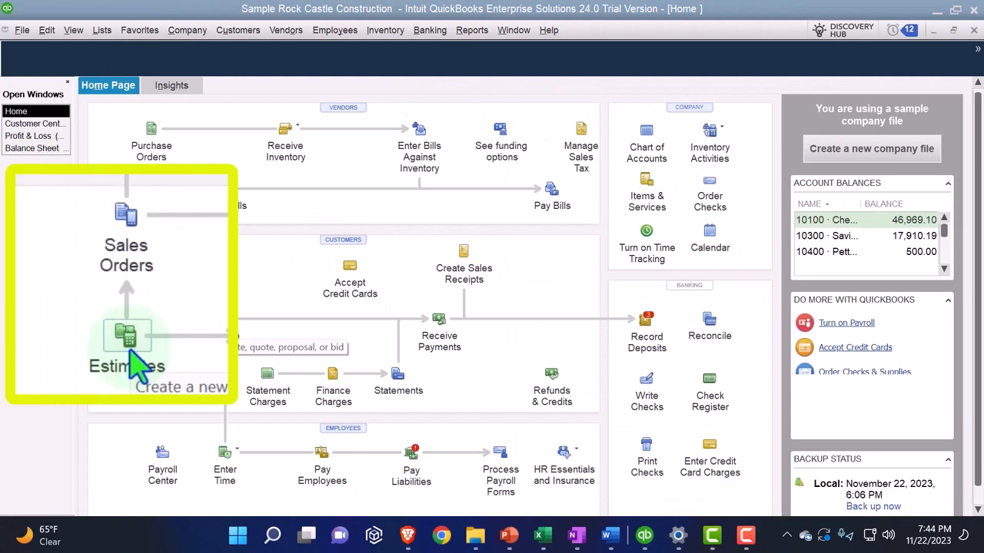
pyautogui.moveTo(126, 246)
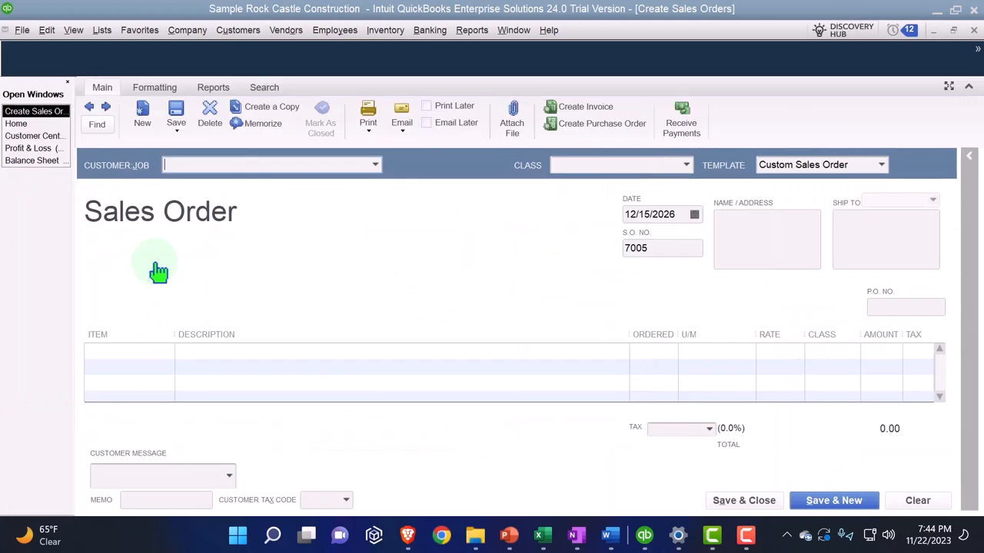
pyautogui.moveTo(151, 254)
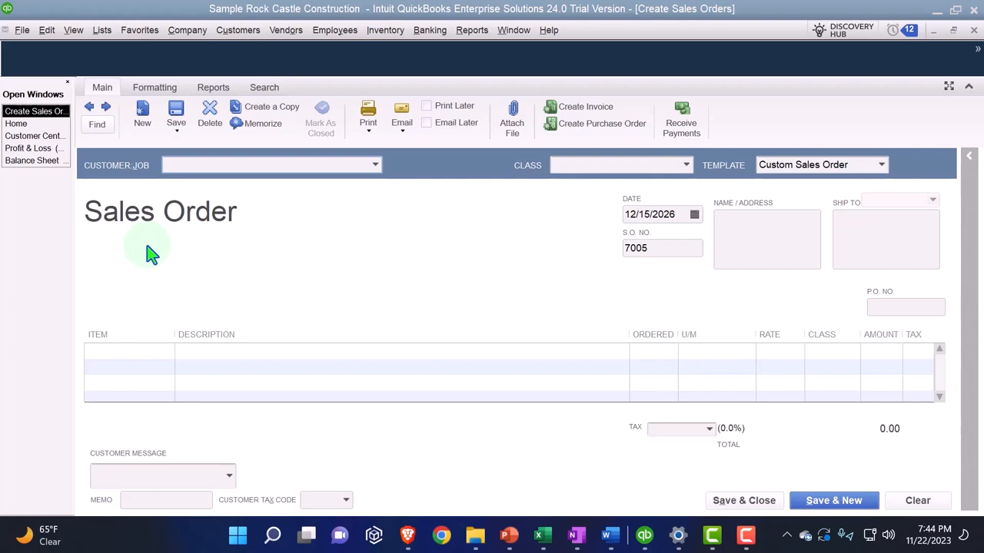
# Step: Fill sales order 7005 for 2 -AR Prepayment Customer with its date and line item
pyautogui.click(269, 165)
pyautogui.write('0')
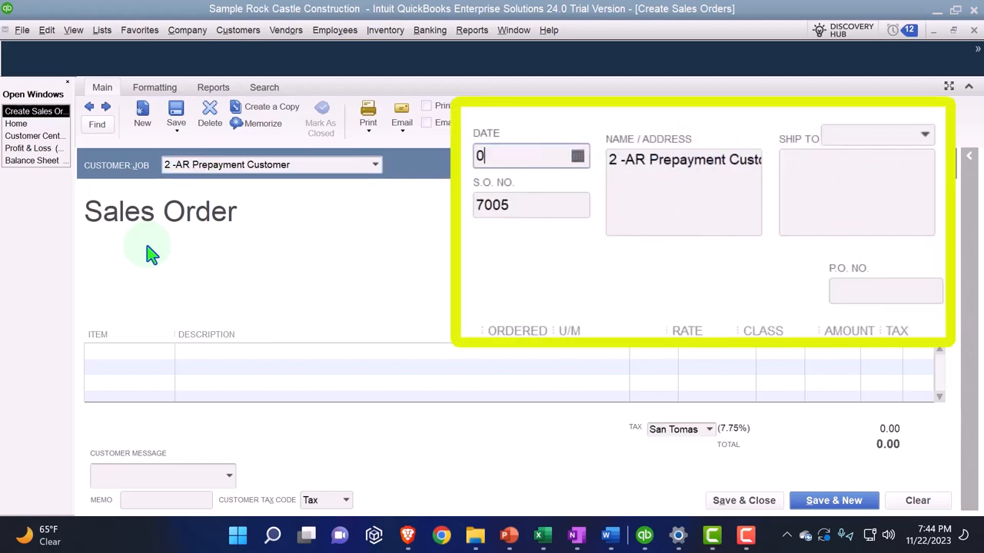
pyautogui.write('20127')
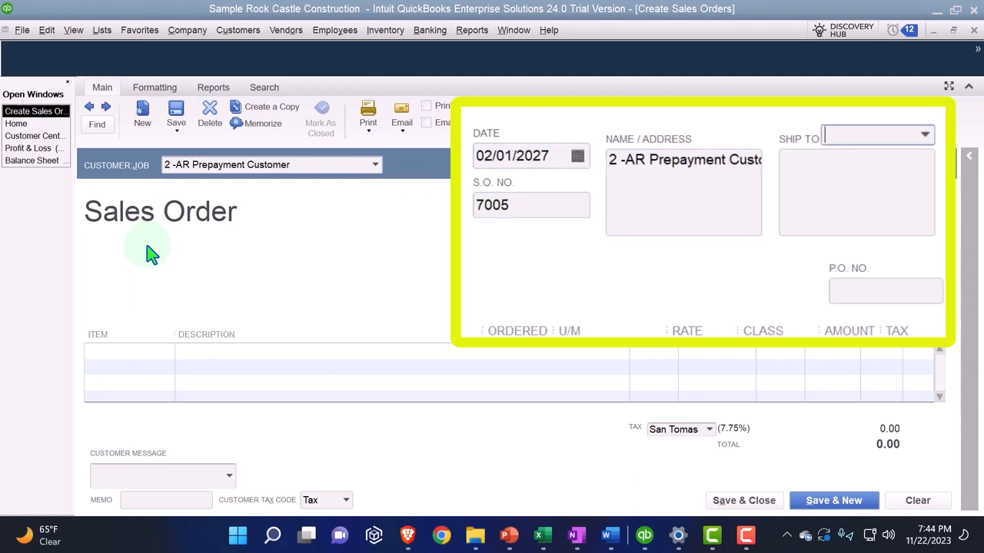
pyautogui.click(886, 290)
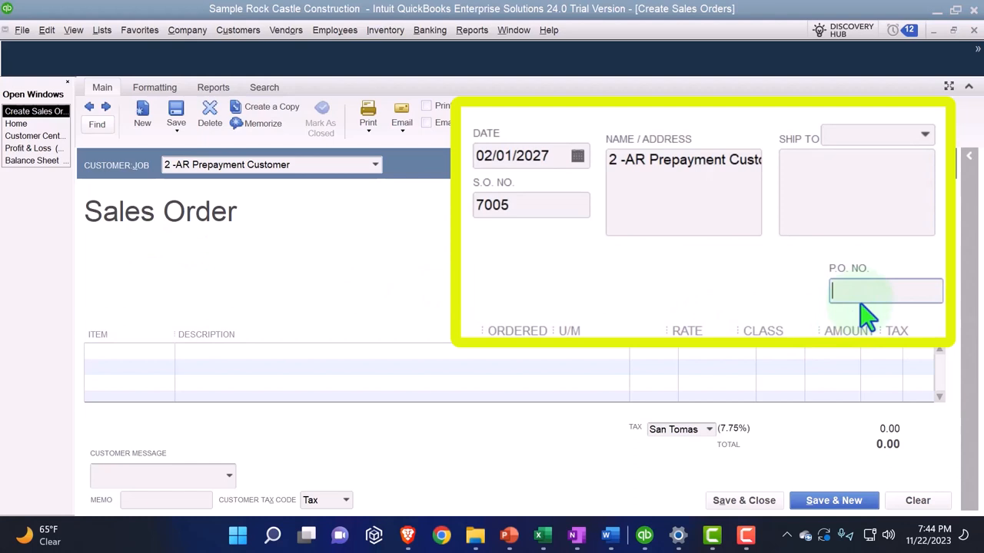
pyautogui.moveTo(710, 285)
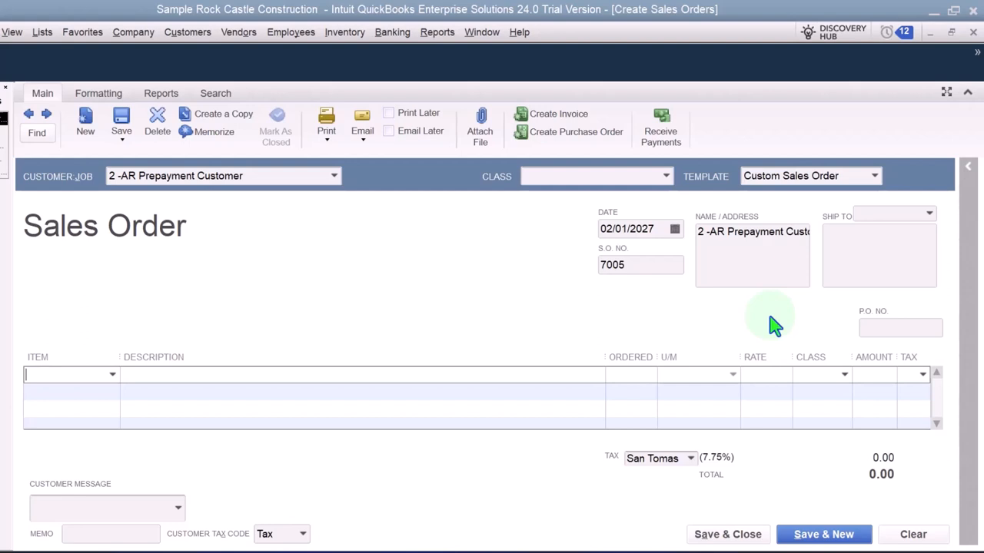
pyautogui.click(69, 375)
pyautogui.write('Prepayment Item')
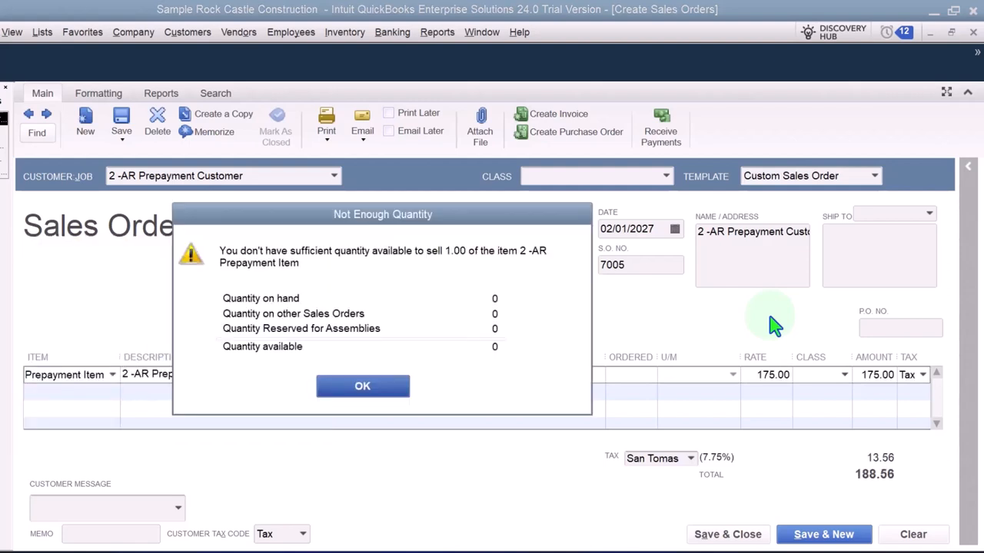
pyautogui.moveTo(353, 355)
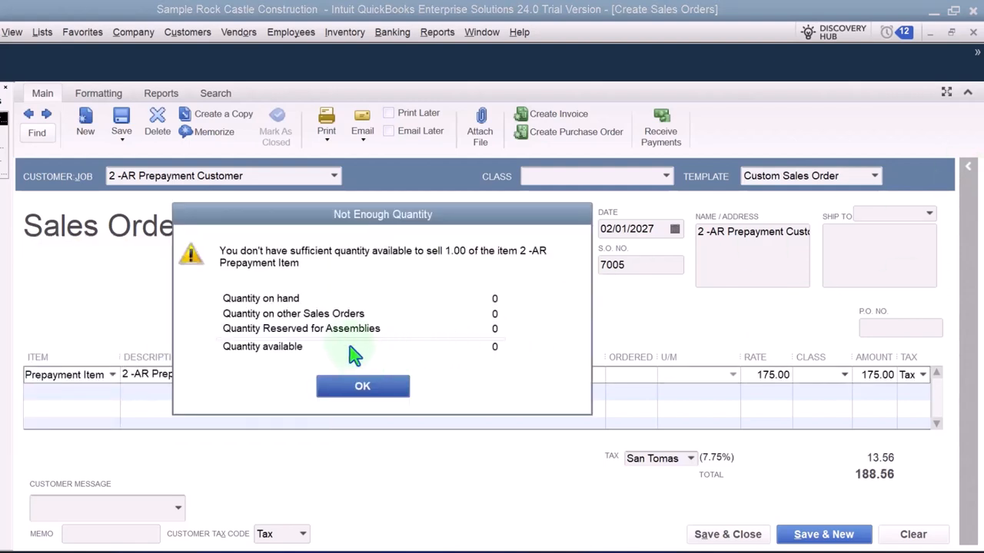
pyautogui.moveTo(363, 385)
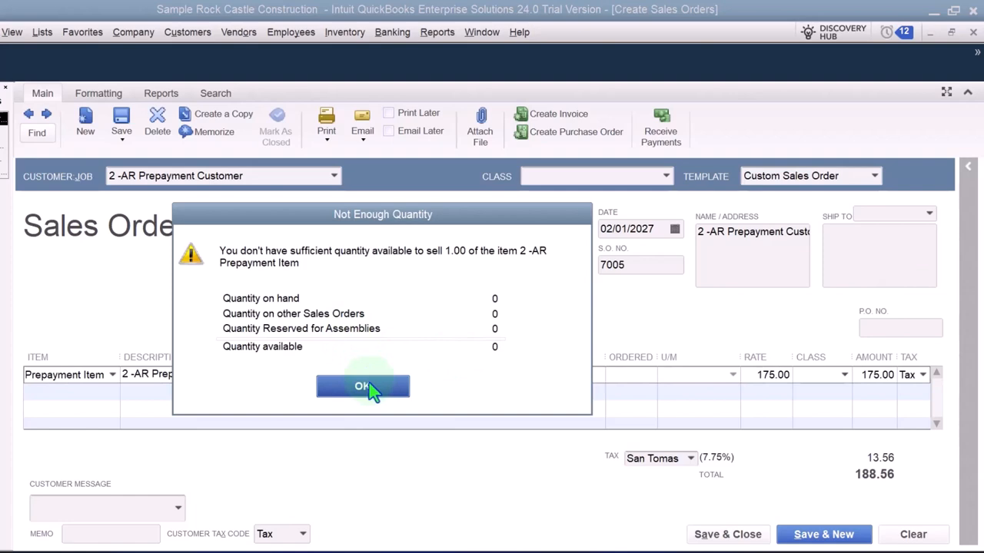
# Step: Dismiss the quantity warnings and save sales order 7005 totalling 188.56
pyautogui.click(363, 386)
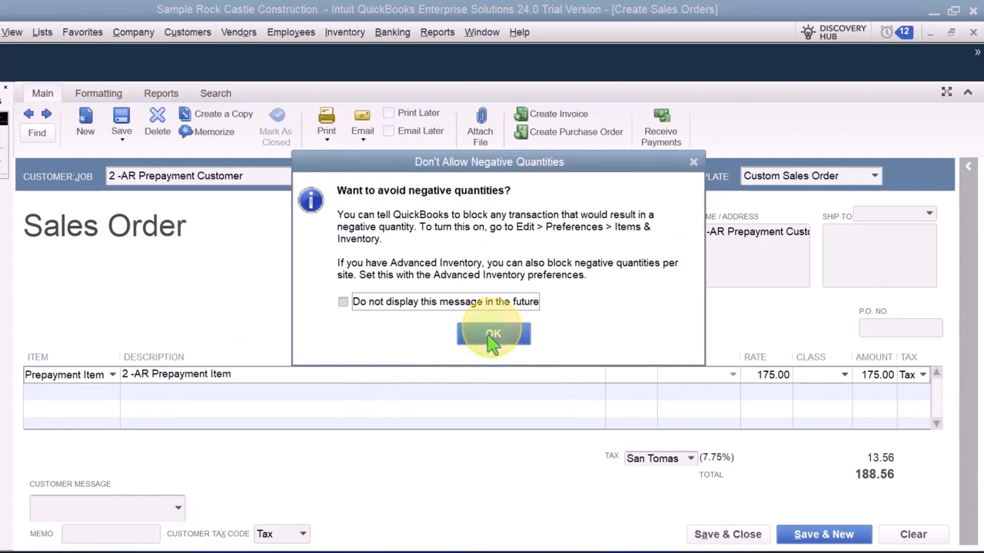
pyautogui.click(492, 334)
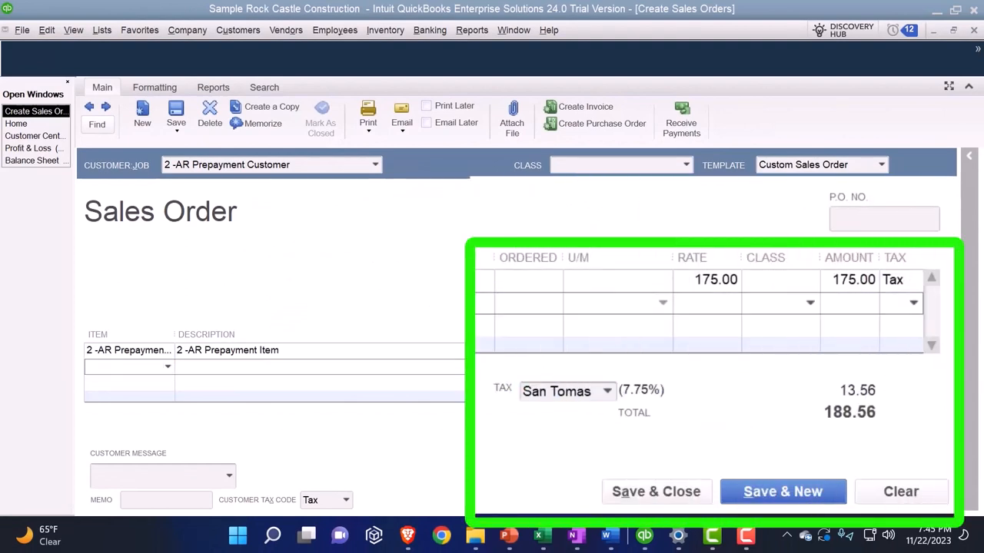
pyautogui.moveTo(776, 430)
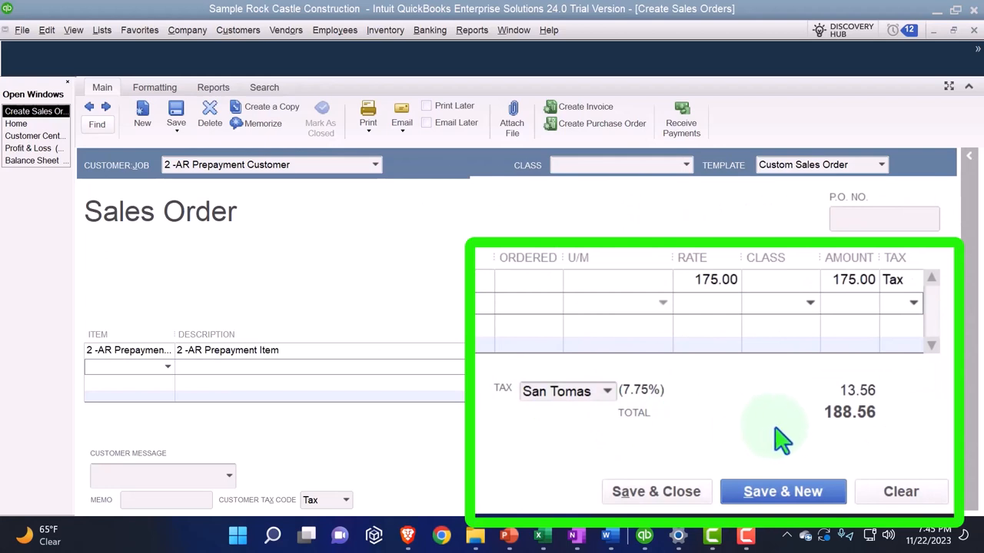
pyautogui.moveTo(771, 446)
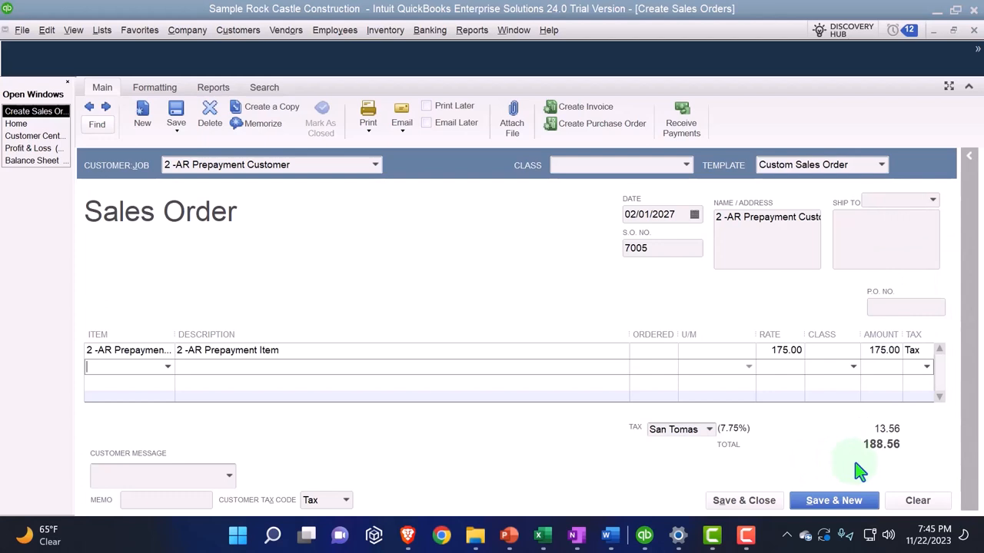
pyautogui.moveTo(681, 120)
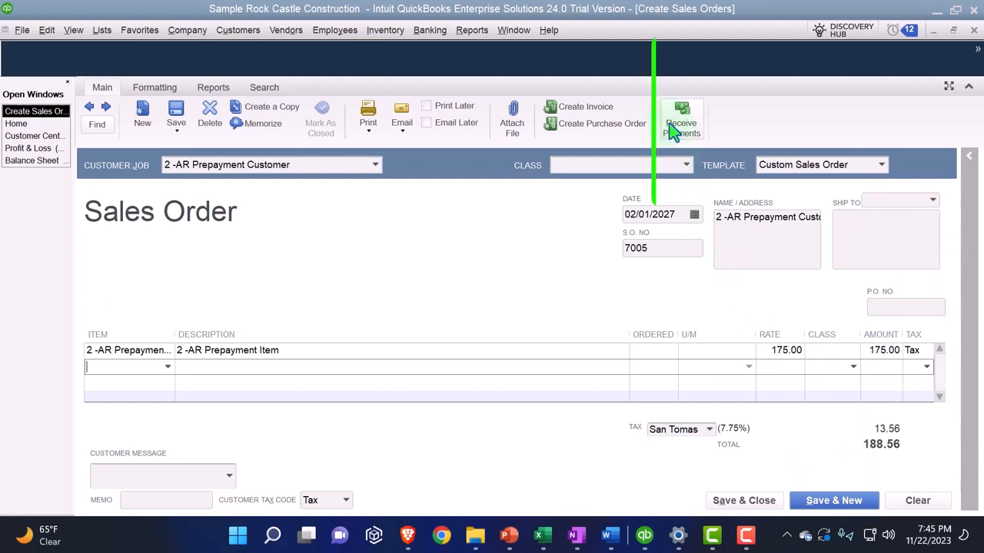
pyautogui.moveTo(683, 120)
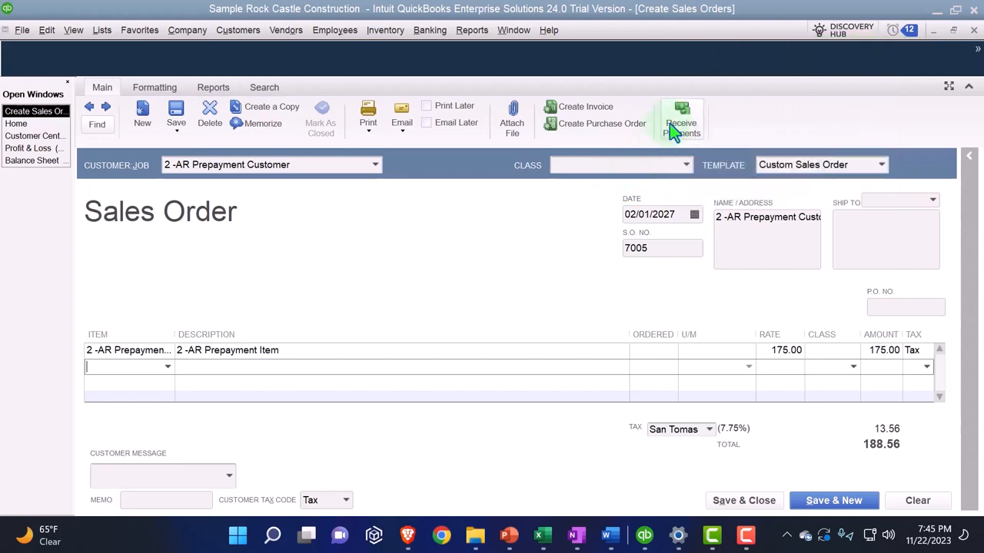
pyautogui.moveTo(572, 305)
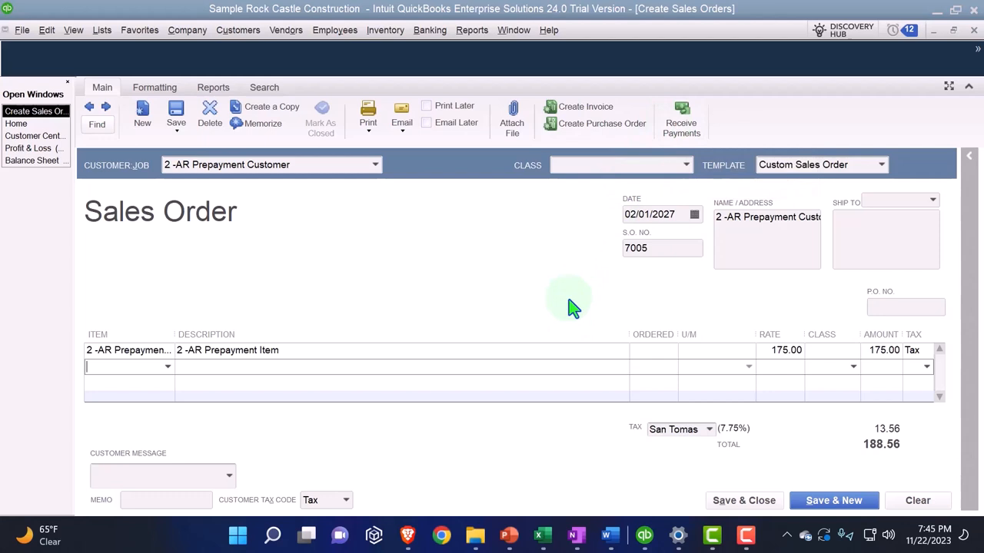
pyautogui.moveTo(744, 501)
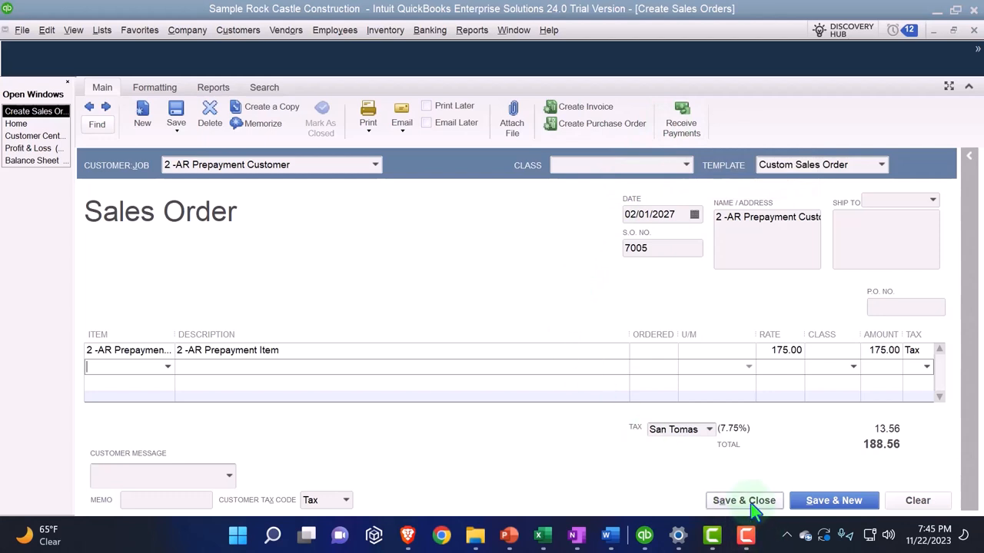
pyautogui.click(744, 501)
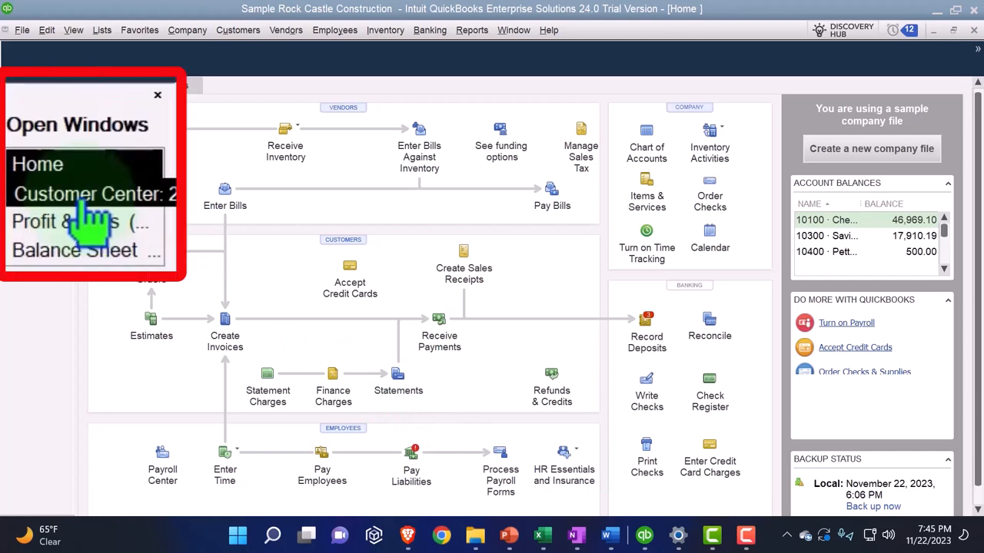
# Step: Show the prepayment customer's Customer Center listing Estimate 616 and Sales Order 7005
pyautogui.click(92, 194)
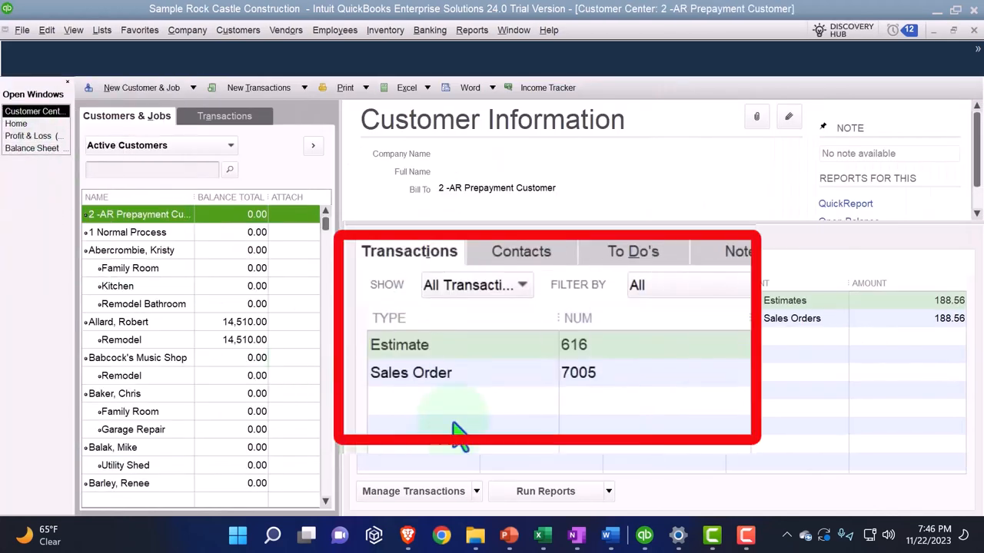
pyautogui.moveTo(722, 397)
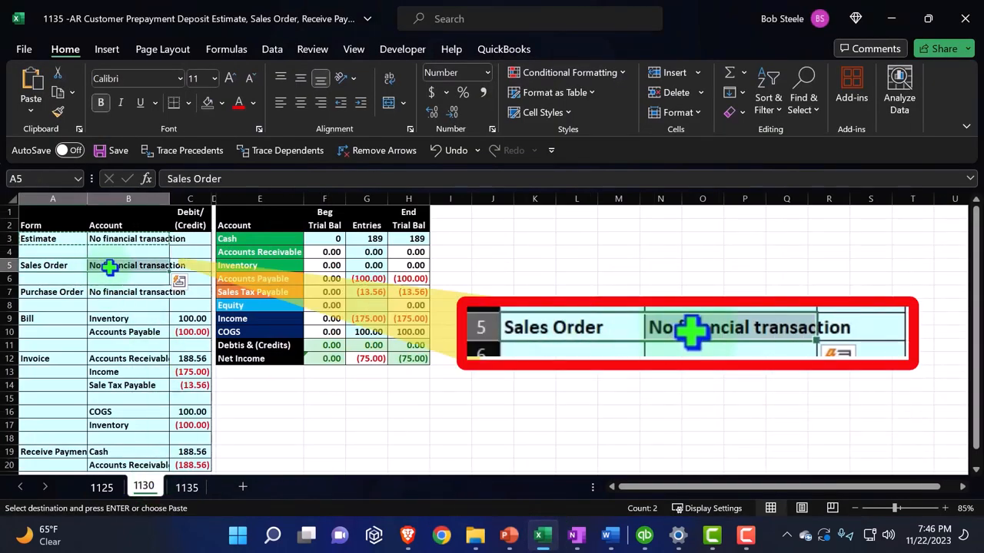
# Step: Paste the Sales Order 'No financial transaction' row into row 5 of sheet 1135 and minimize Excel
pyautogui.click(186, 488)
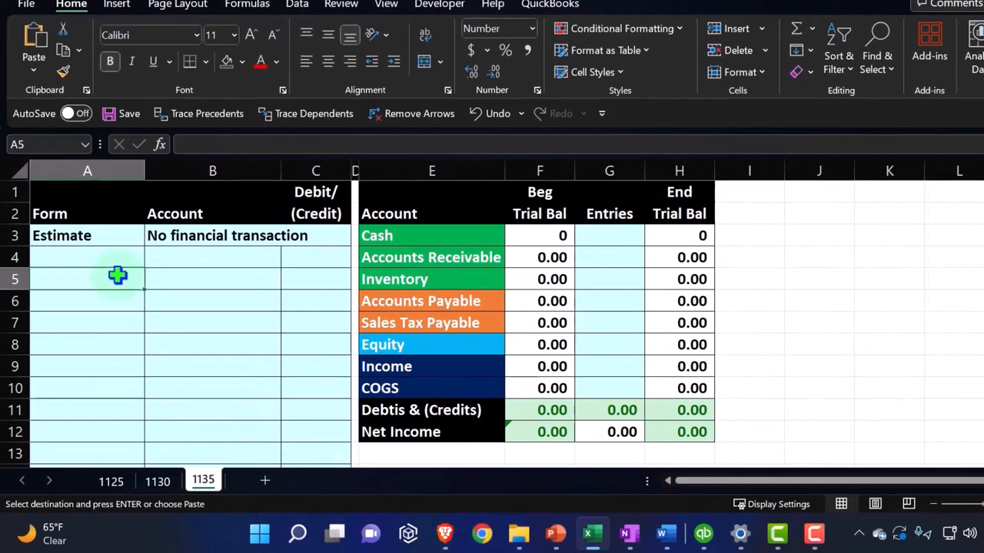
pyautogui.press('ctrl+v')
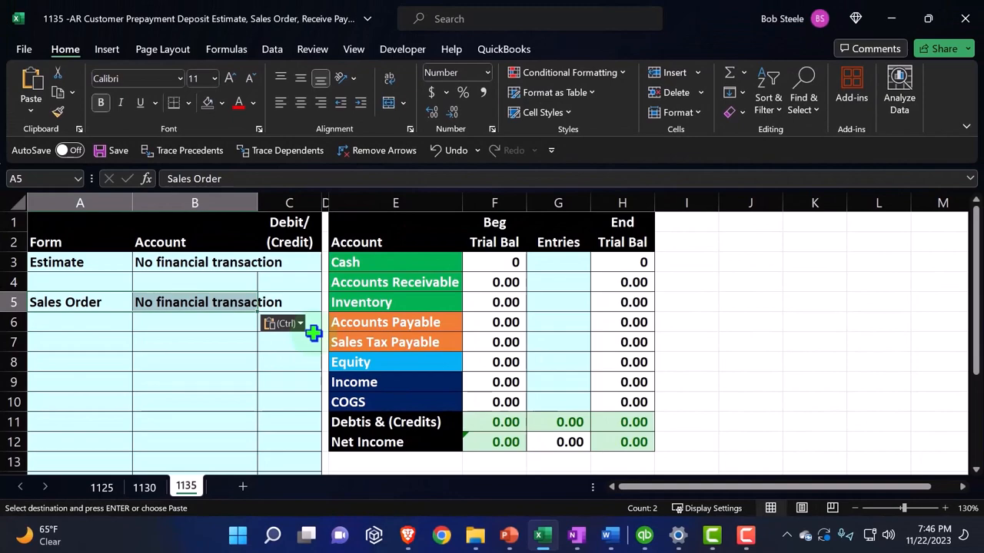
pyautogui.moveTo(904, 18)
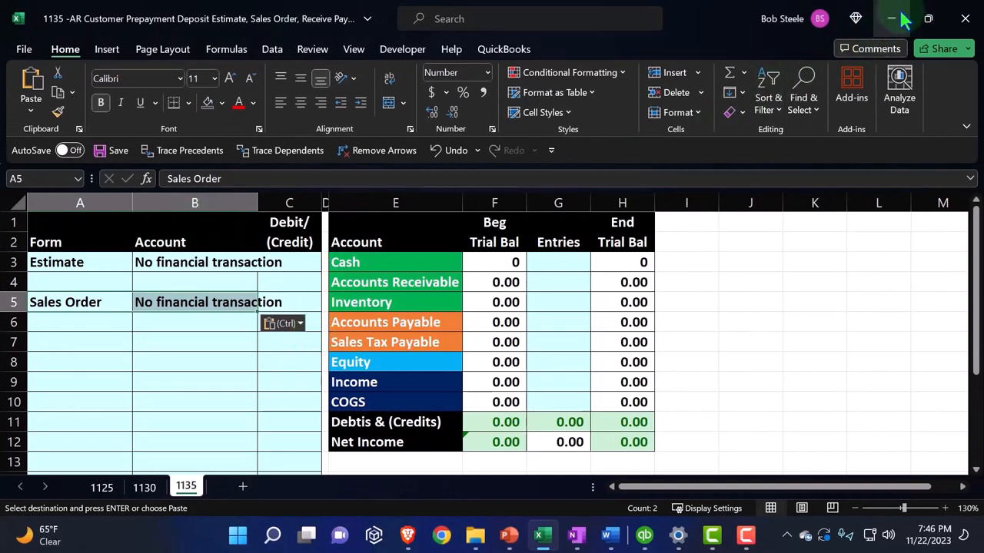
pyautogui.click(644, 535)
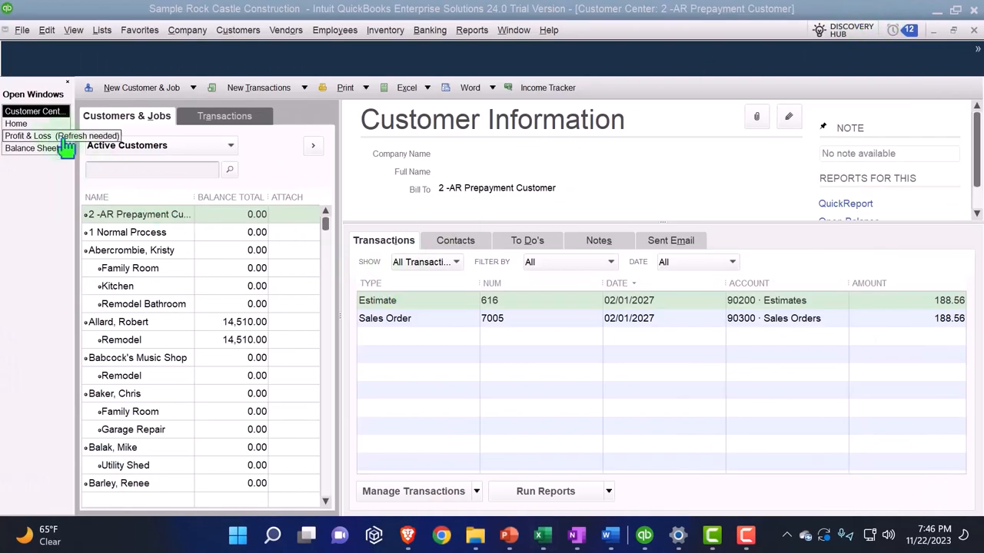
# Step: Return to Home and start a Receive Payments entry for the prepayment customer
pyautogui.click(15, 123)
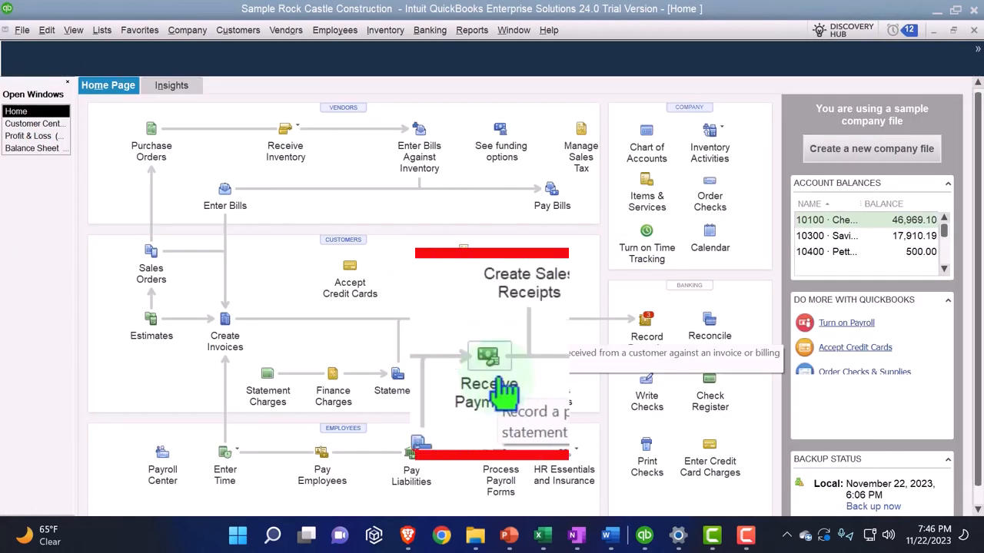
pyautogui.moveTo(534, 357)
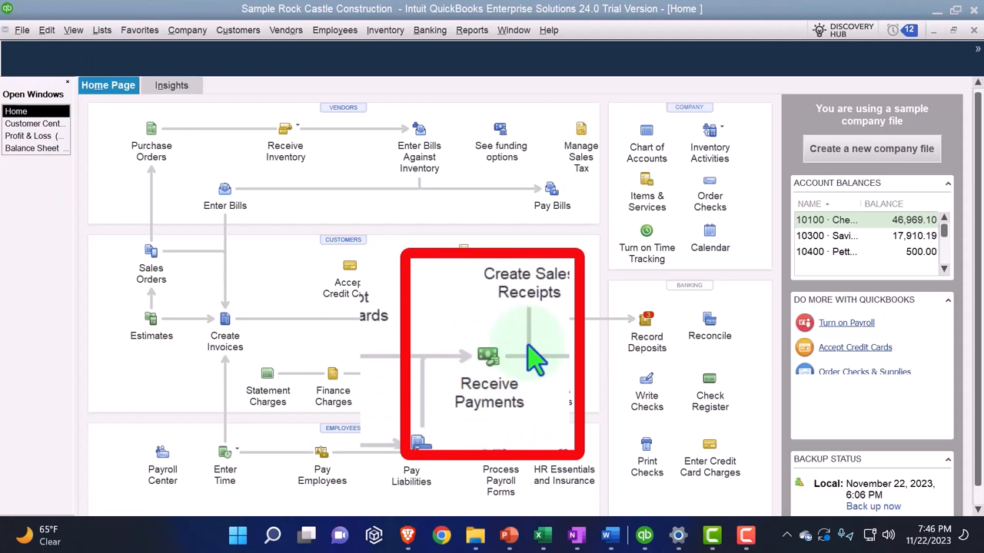
pyautogui.moveTo(461, 357)
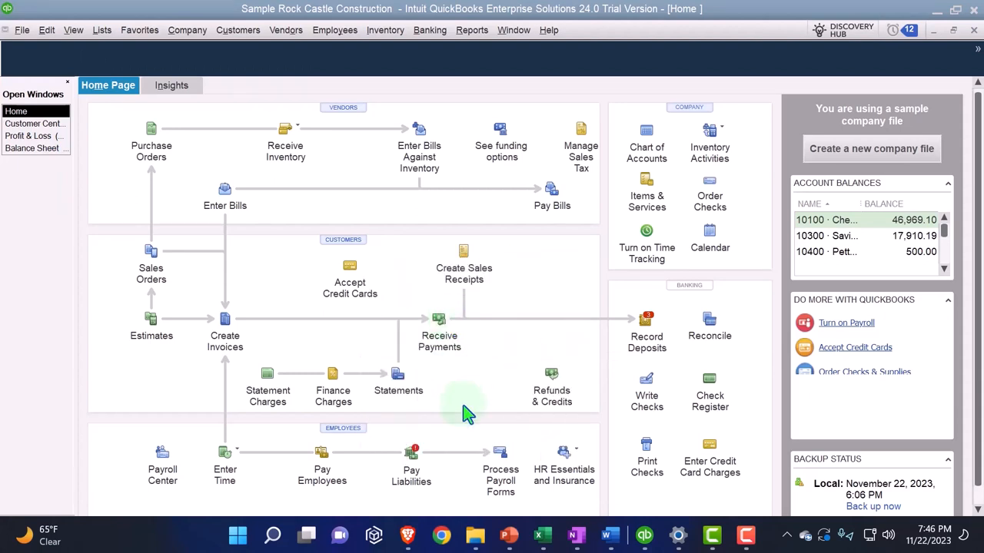
pyautogui.moveTo(224, 385)
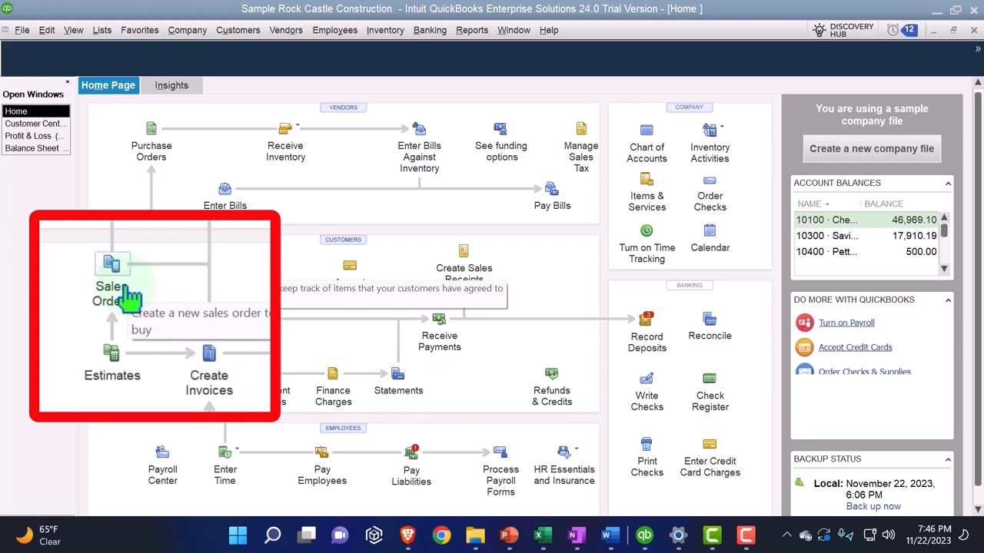
pyautogui.moveTo(429, 347)
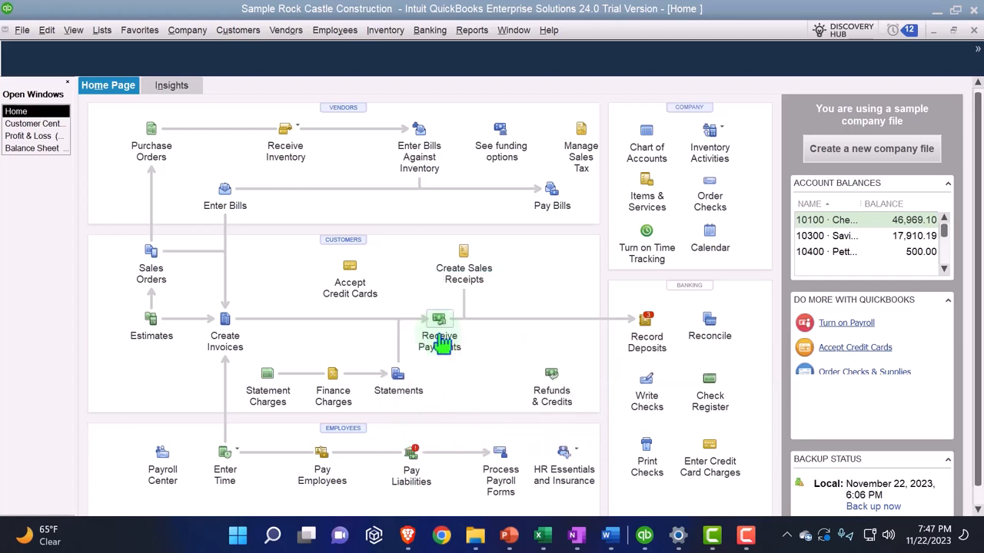
pyautogui.click(440, 335)
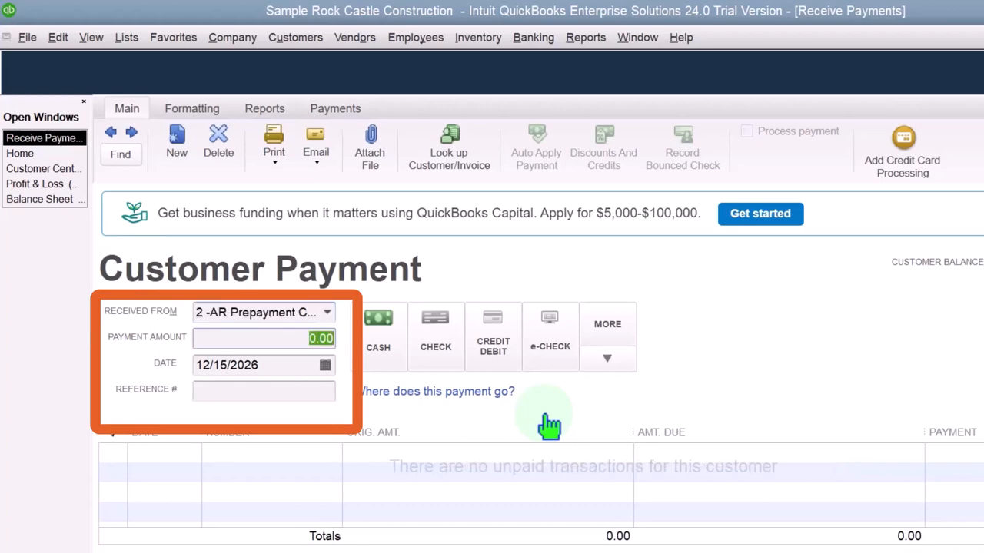
# Step: Enter a 50.00 payment dated 02/01/2027 left as overpayment, then switch to Excel
pyautogui.scroll(3)
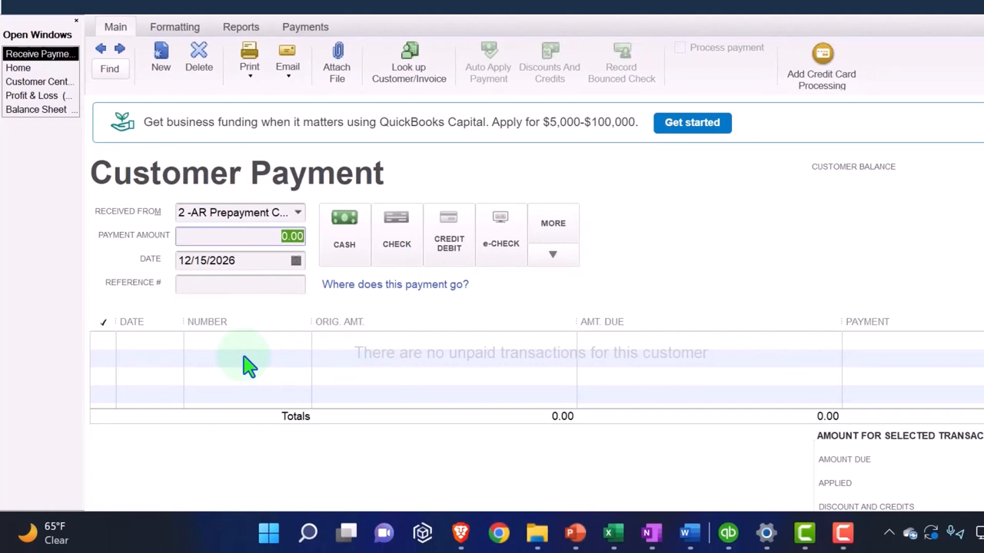
pyautogui.write('50')
pyautogui.click(240, 259)
pyautogui.write('0')
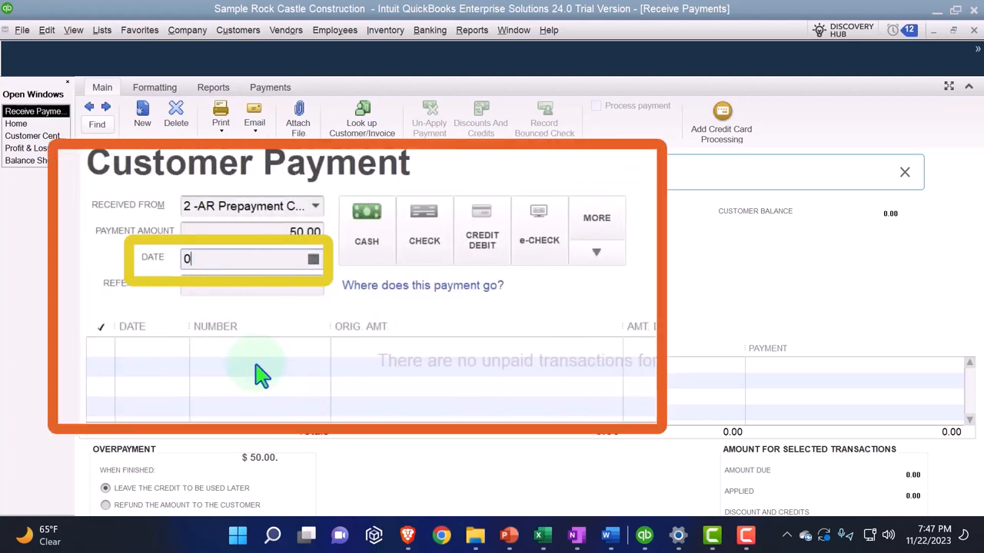
pyautogui.write('2/01/2027')
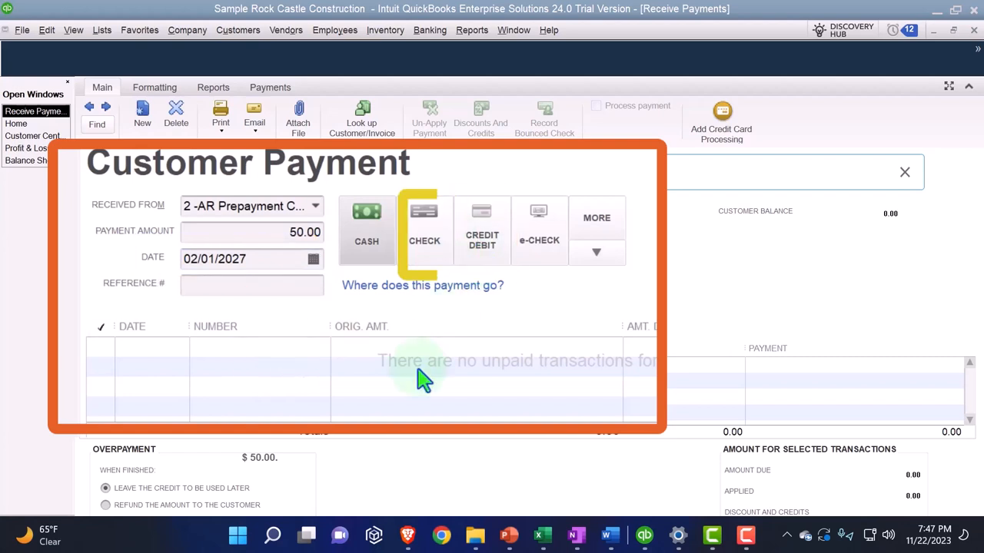
pyautogui.moveTo(185, 381)
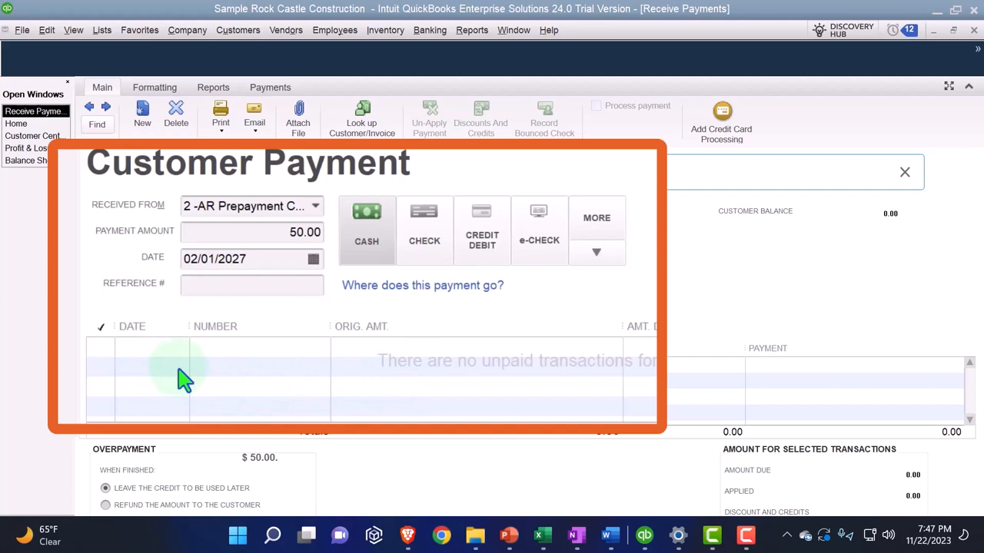
pyautogui.moveTo(131, 212)
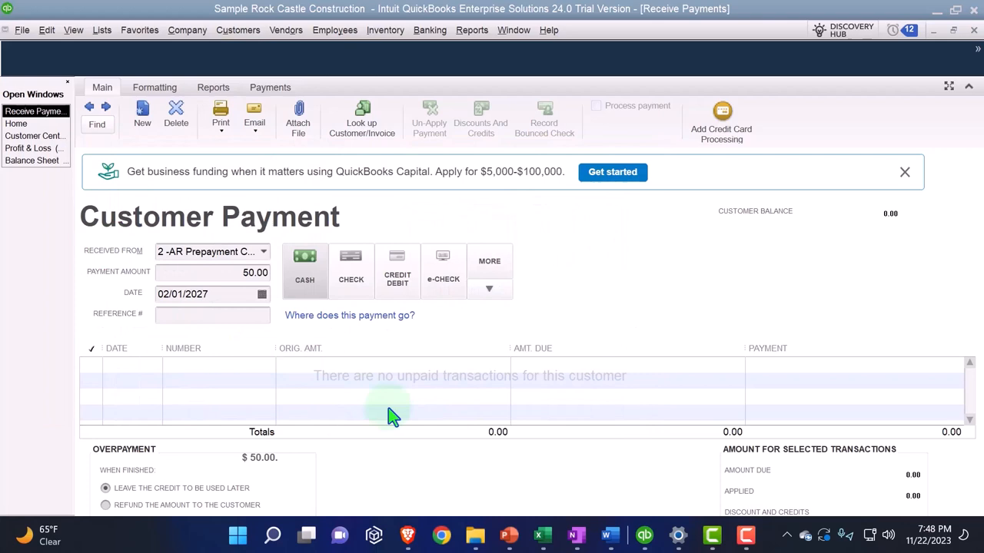
pyautogui.click(541, 535)
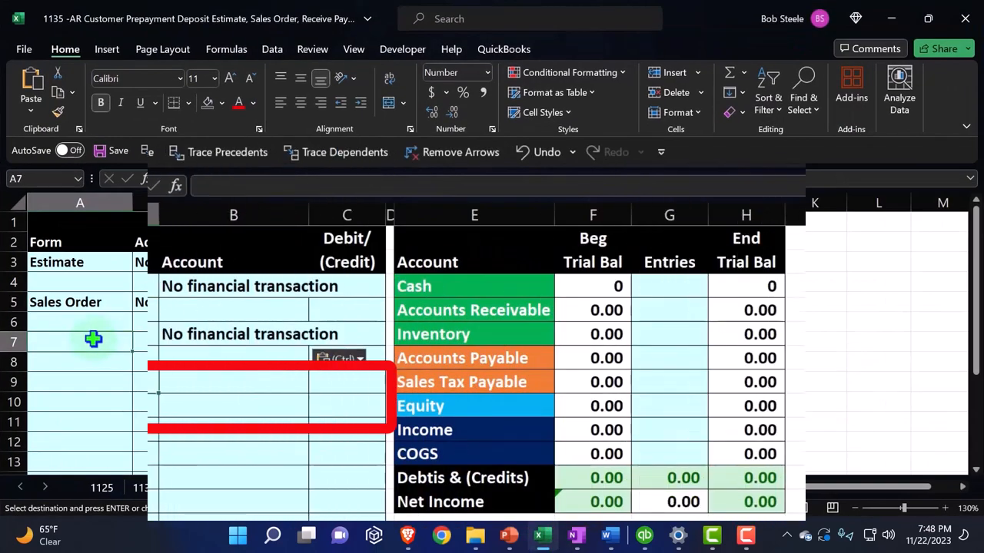
# Step: Record a Sales Receipt entry with Cash 50.00 and Accounts Receivable (50.00), formatting the trial balance
pyautogui.write('Sales Receipt')
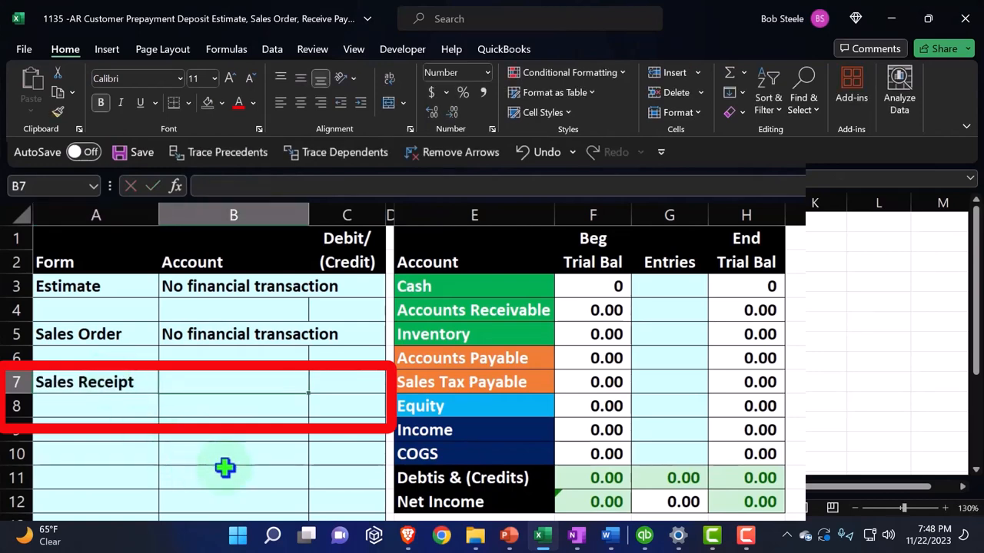
pyautogui.write('=C7')
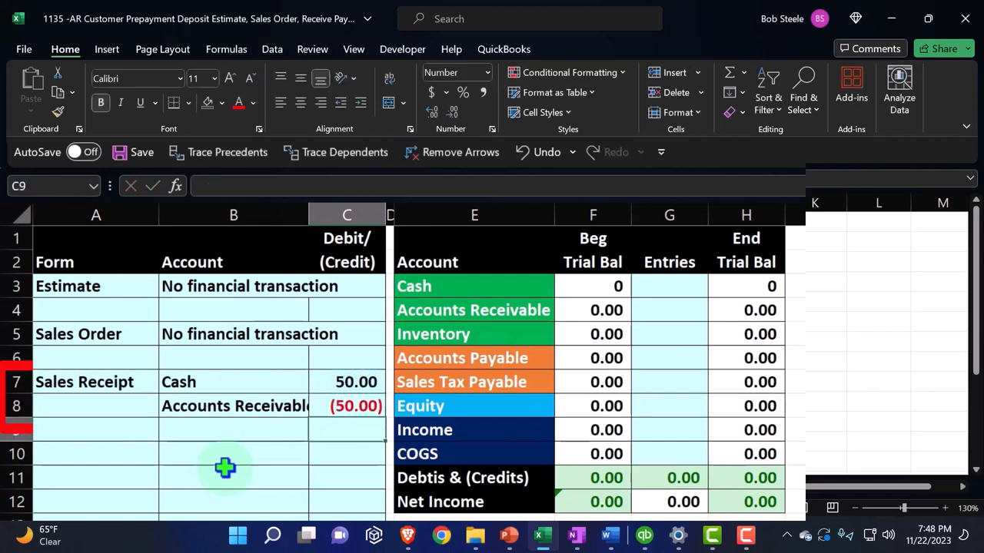
pyautogui.click(594, 310)
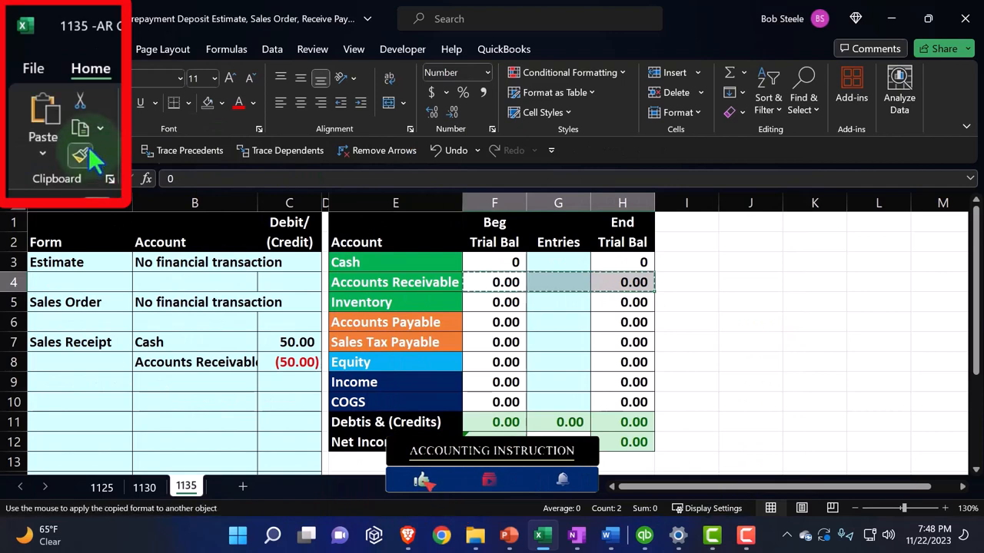
pyautogui.click(640, 273)
pyautogui.write('=C7')
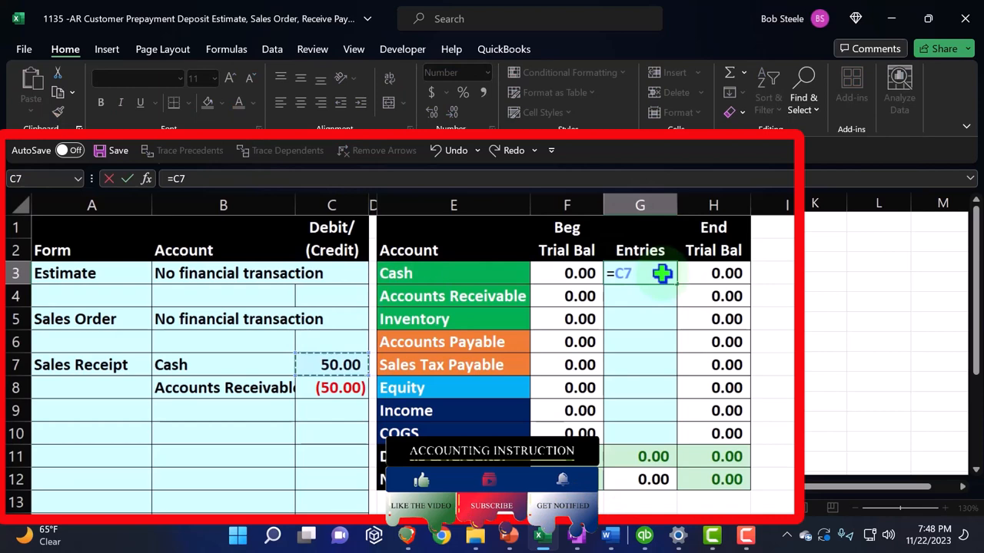
# Step: Link Entries cells to =C7 and =C8 and check the ending Accounts Receivable balance
pyautogui.press('Return')
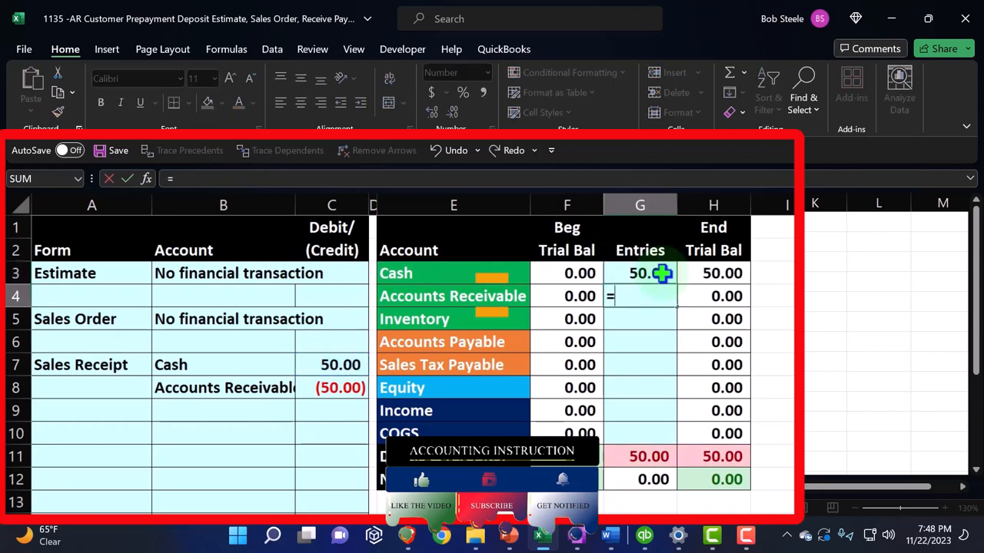
pyautogui.click(331, 387)
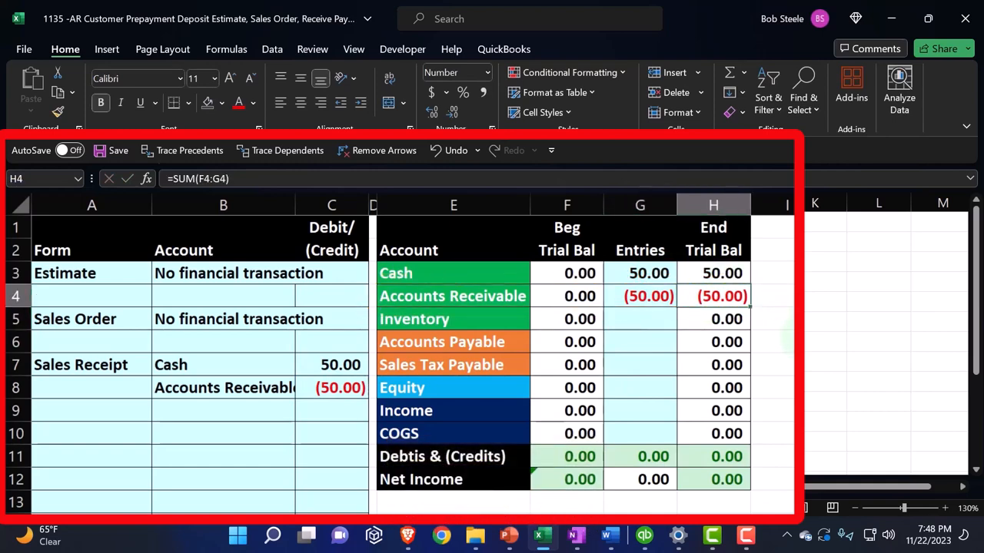
pyautogui.moveTo(745, 366)
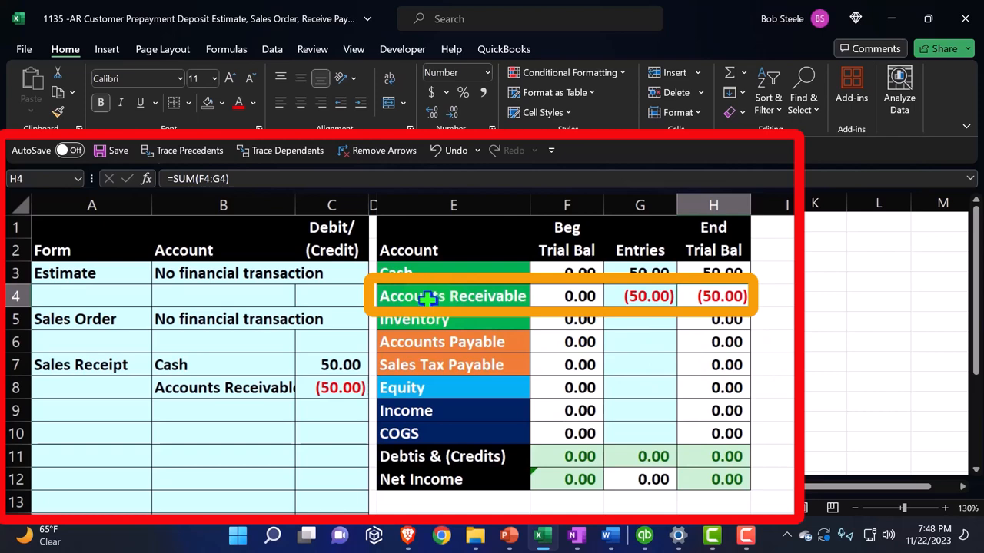
pyautogui.click(452, 295)
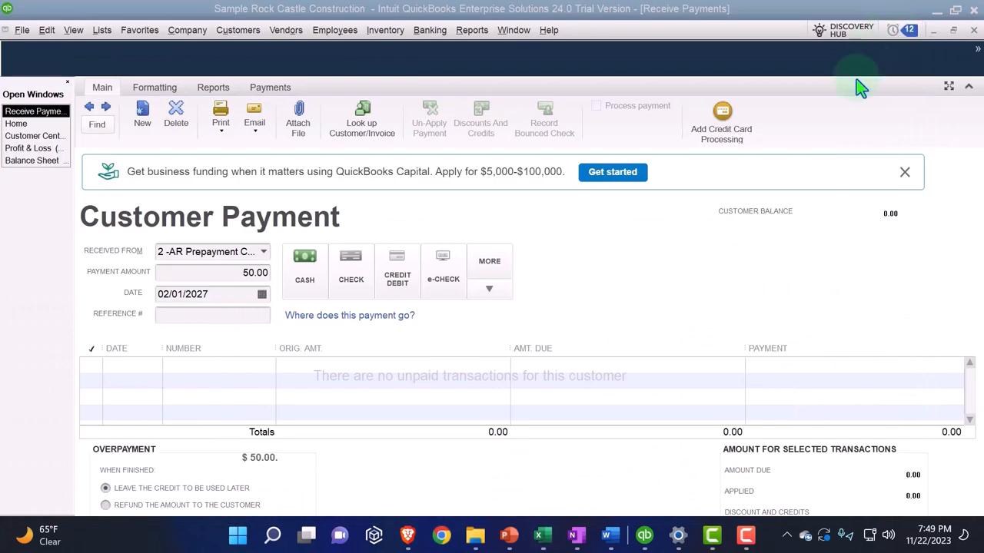
pyautogui.moveTo(796, 252)
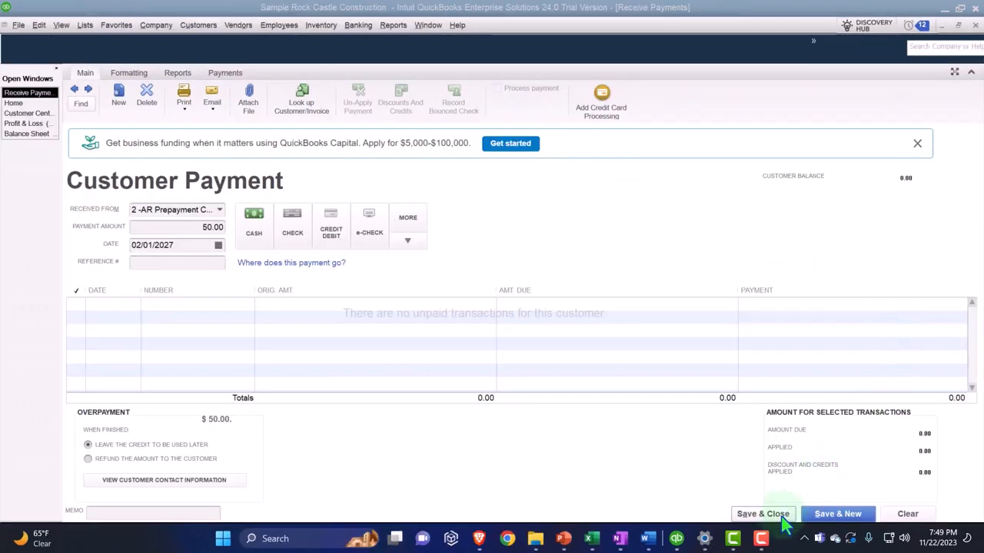
# Step: Save the 50.00 payment keeping the overpayment as customer credit, then go to the Balance Sheet
pyautogui.click(763, 513)
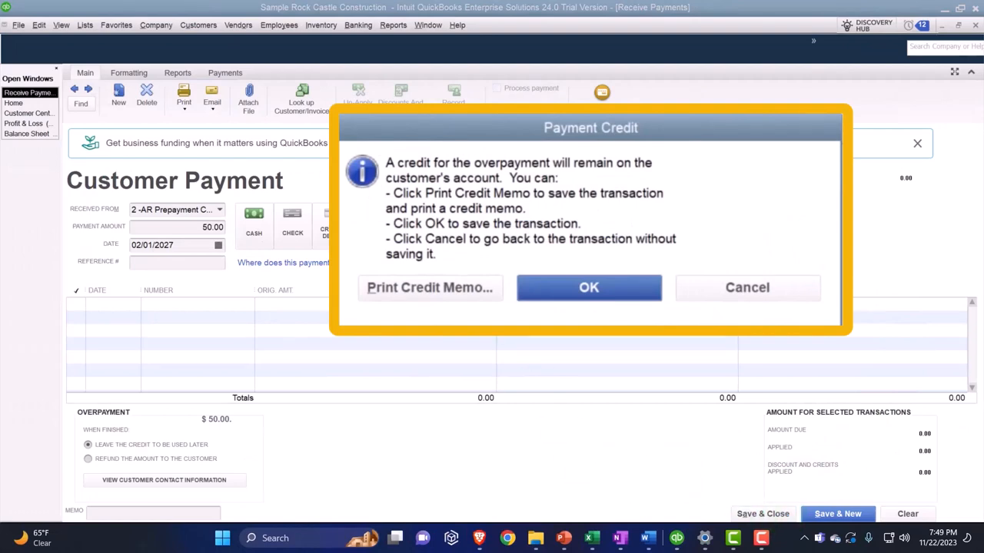
pyautogui.moveTo(642, 219)
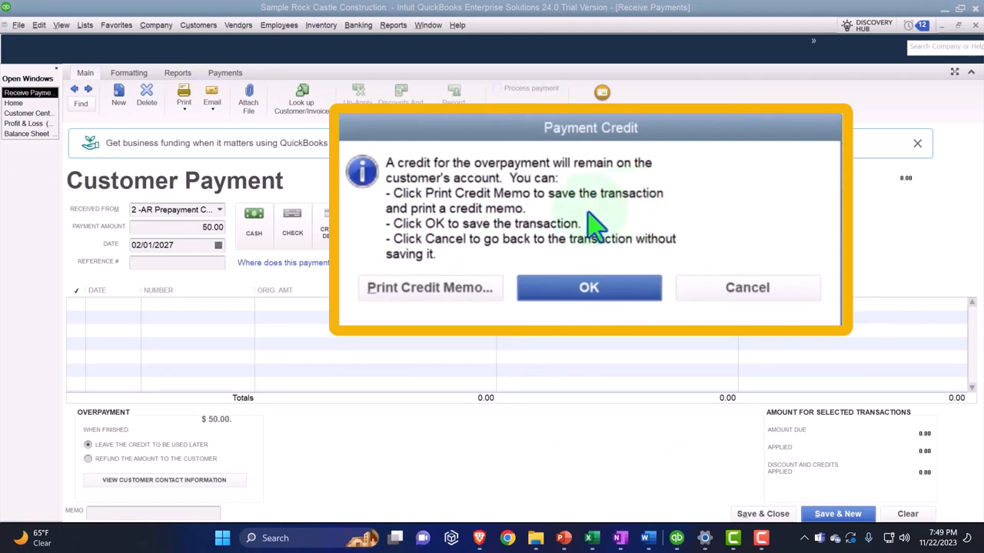
pyautogui.moveTo(561, 258)
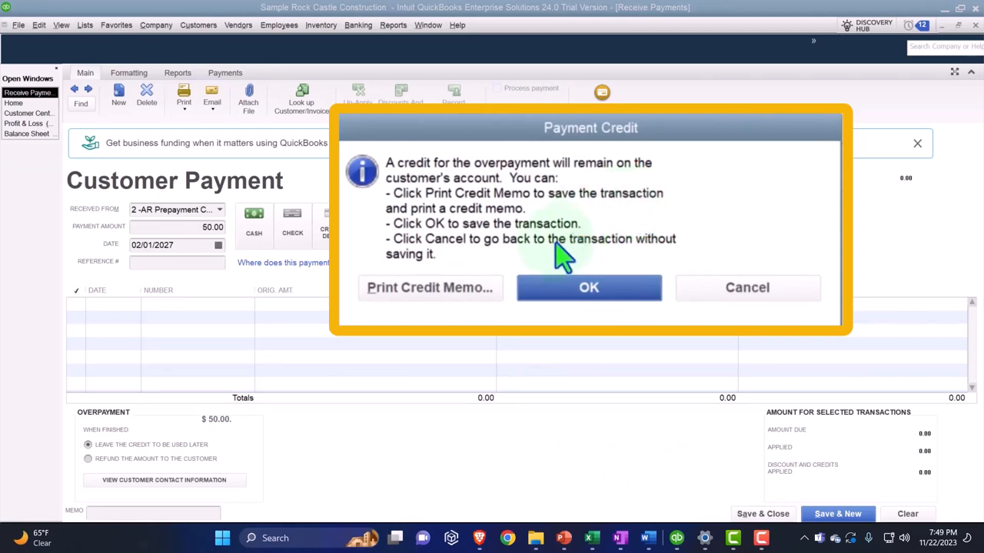
pyautogui.moveTo(561, 269)
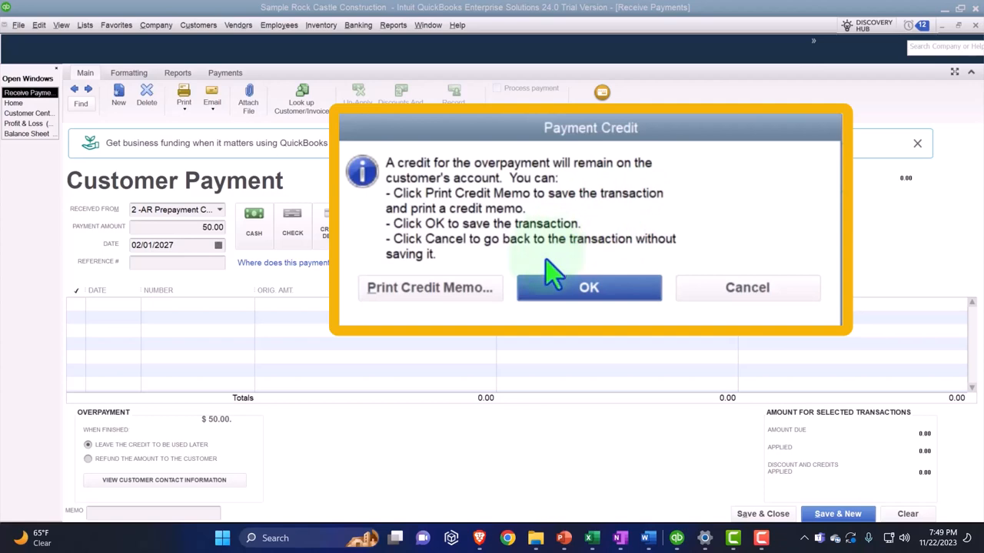
pyautogui.click(587, 287)
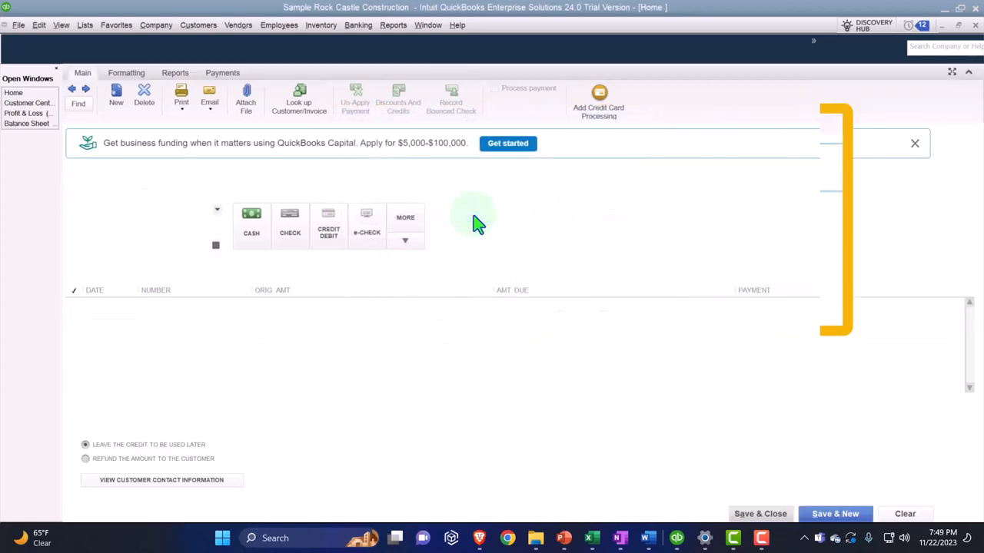
pyautogui.click(12, 92)
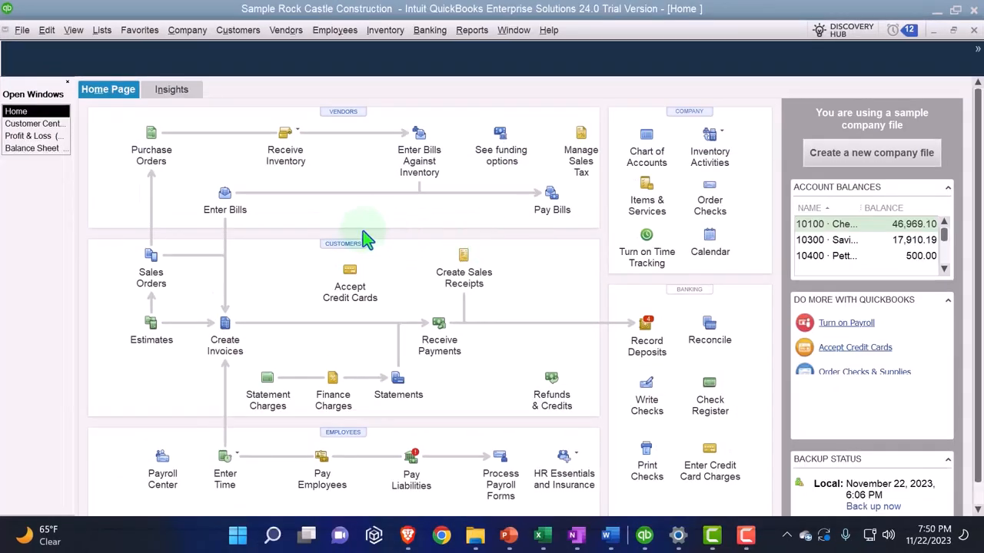
pyautogui.click(32, 147)
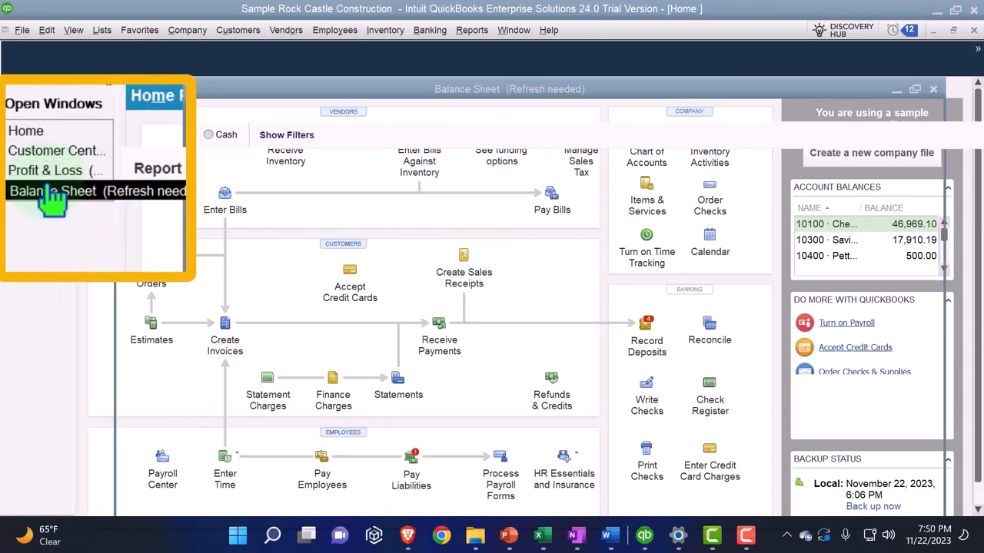
# Step: Drill into Accounts Receivable transactions for 01/01/2027-12/31/2027 showing the 50.00 credit
pyautogui.click(95, 191)
pyautogui.write('010')
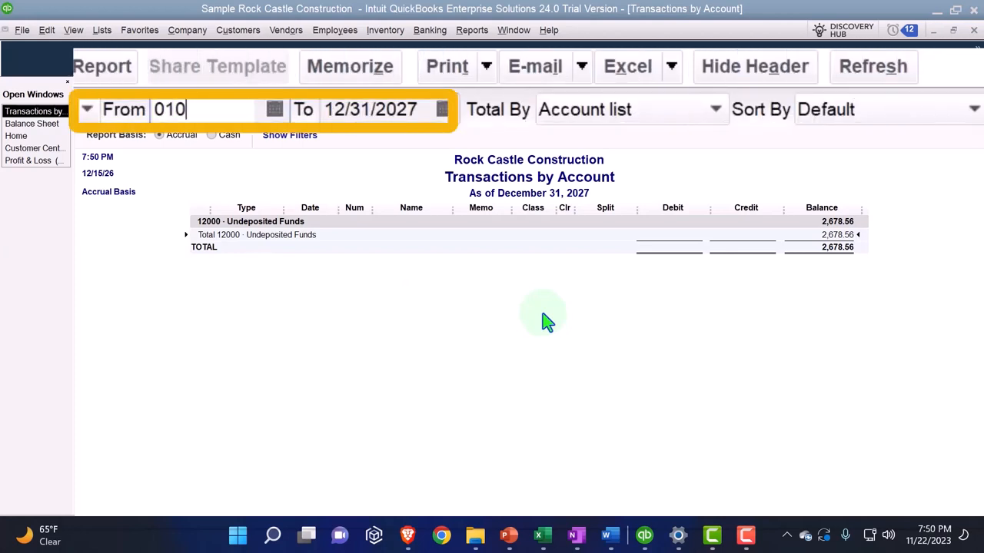
pyautogui.click(873, 65)
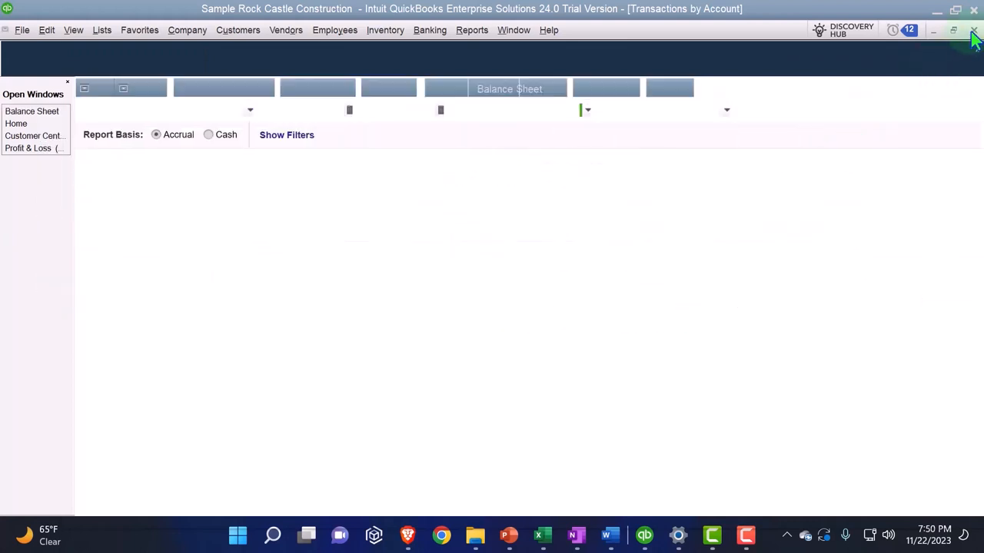
pyautogui.click(30, 110)
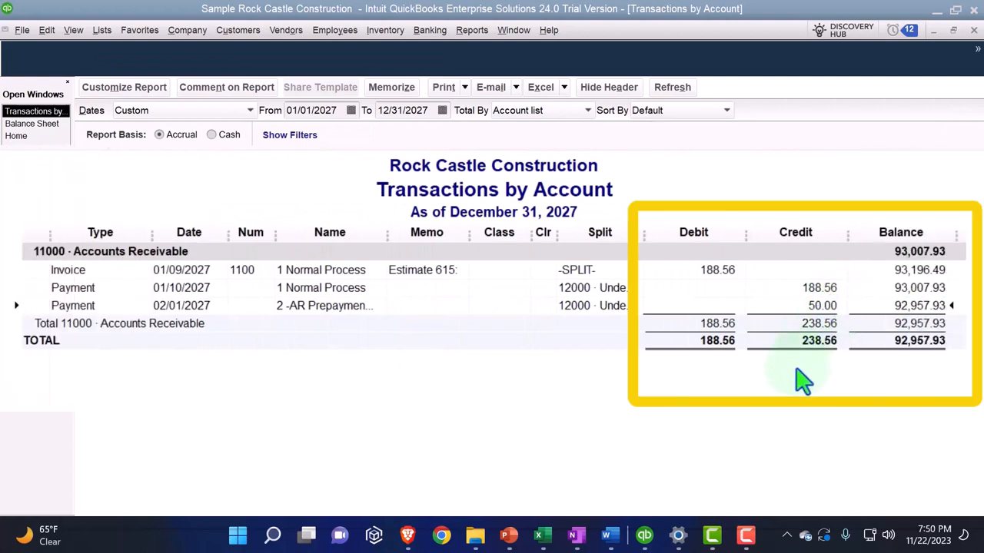
pyautogui.moveTo(910, 371)
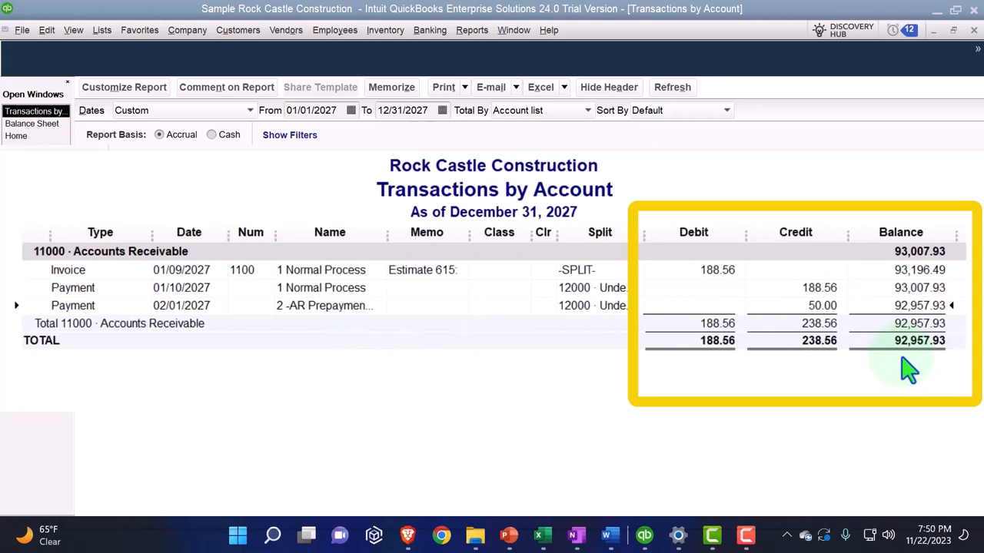
pyautogui.moveTo(823, 323)
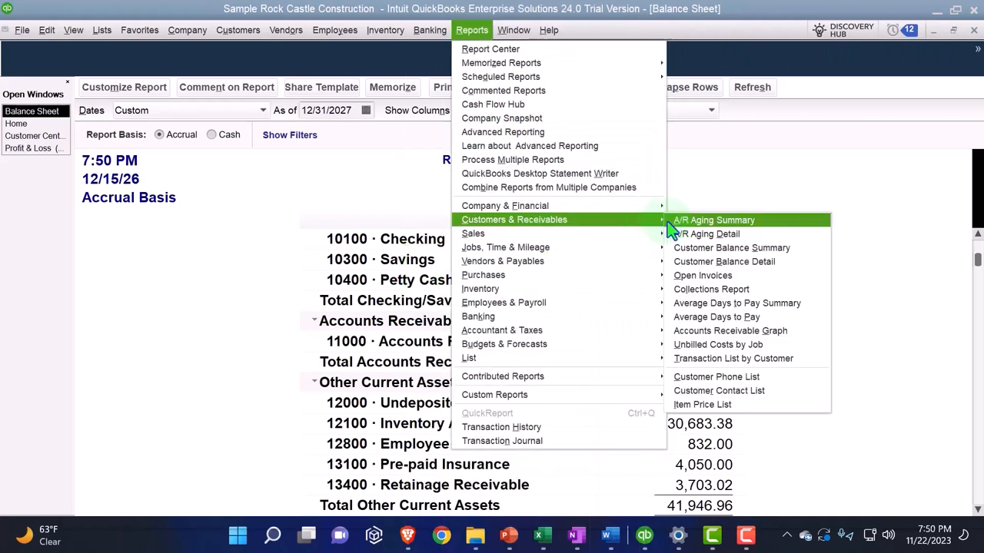
pyautogui.moveTo(710, 190)
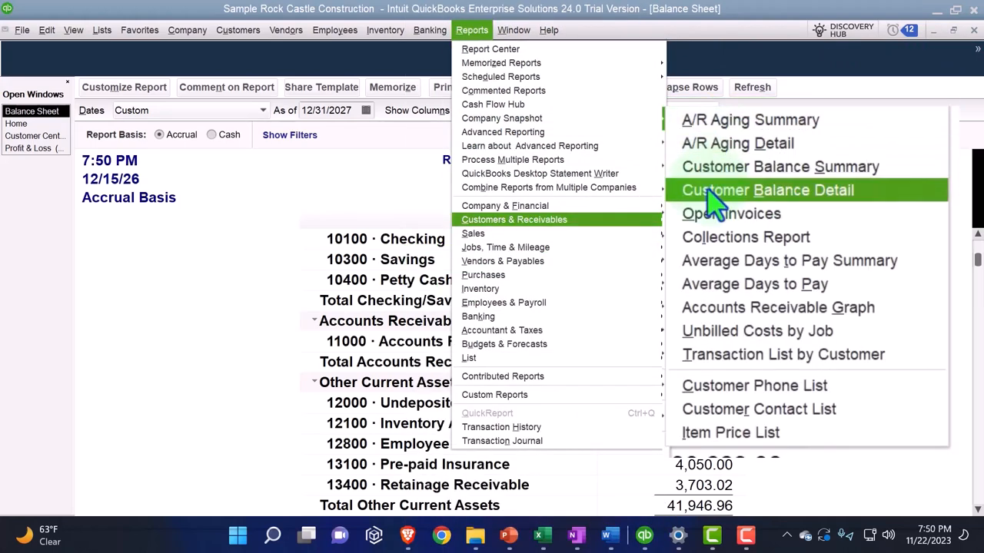
pyautogui.moveTo(800, 208)
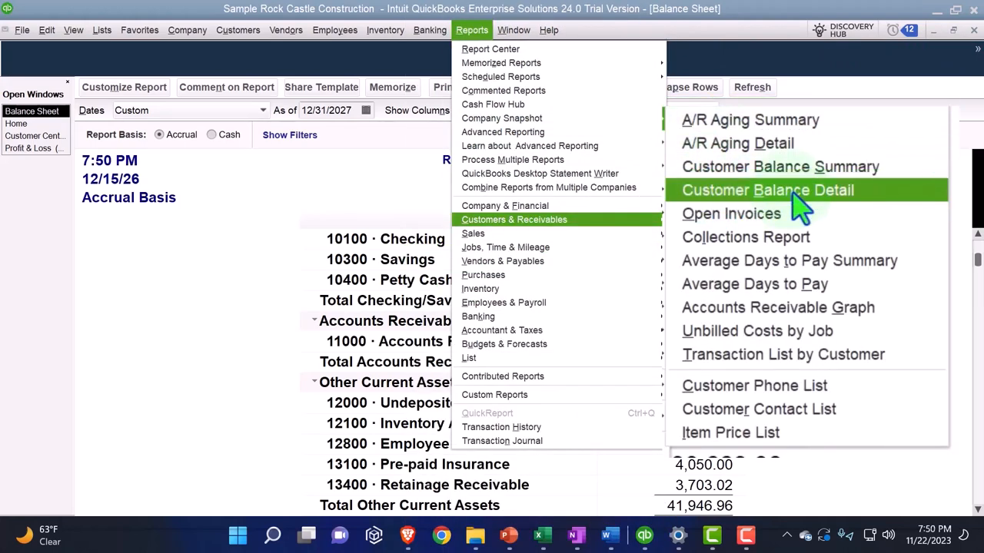
# Step: View Customer Balance Detail showing 2 -AR Prepayment Customer at -50.00
pyautogui.click(767, 191)
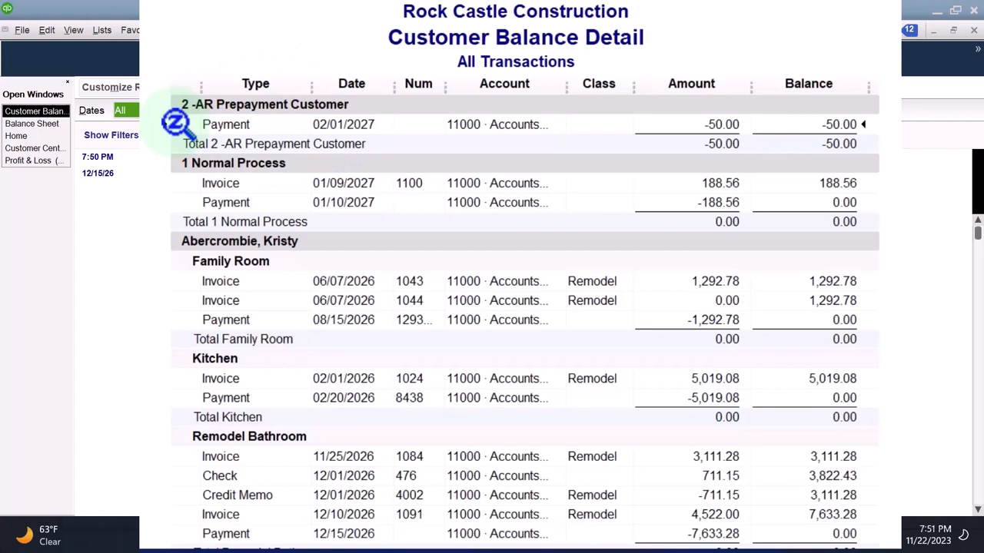
pyautogui.moveTo(188, 187)
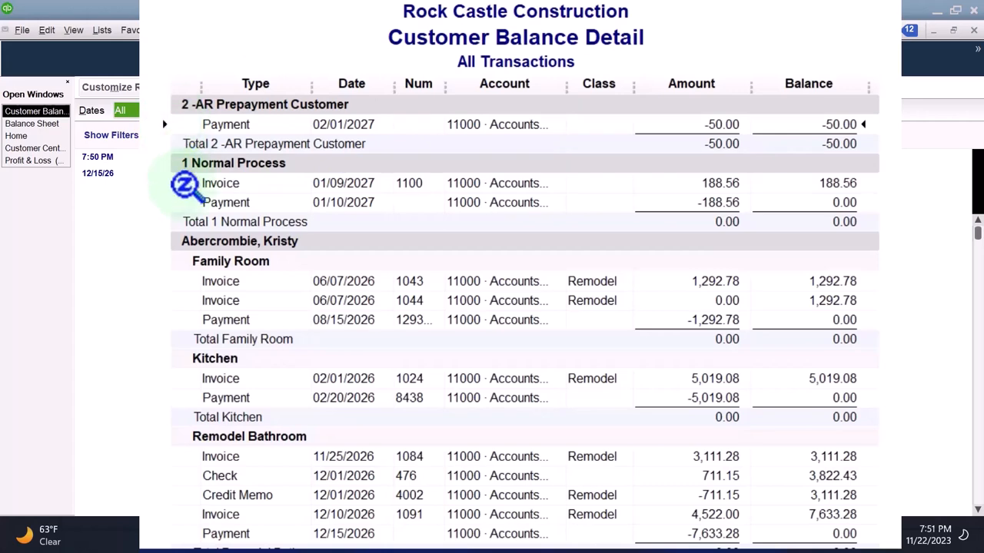
pyautogui.scroll(-3)
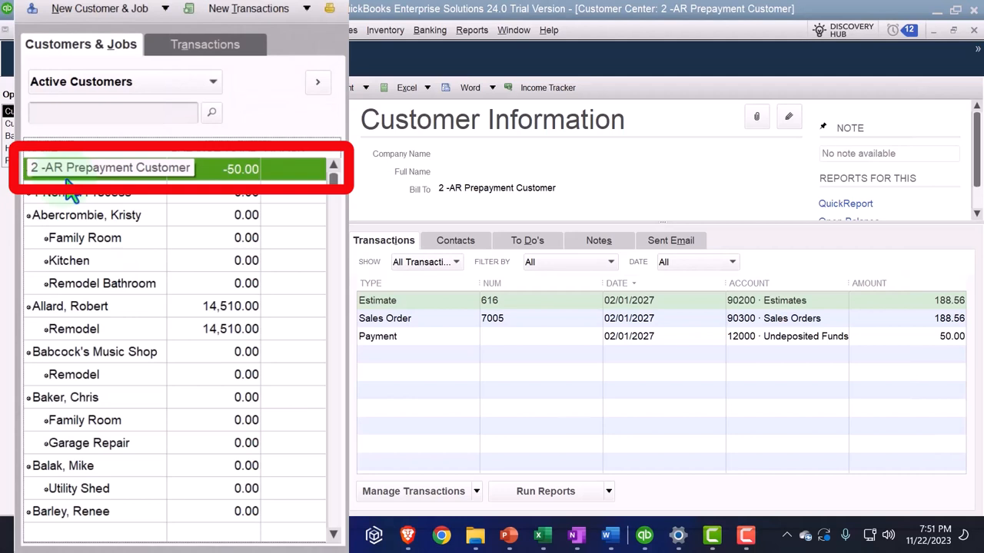
pyautogui.moveTo(142, 184)
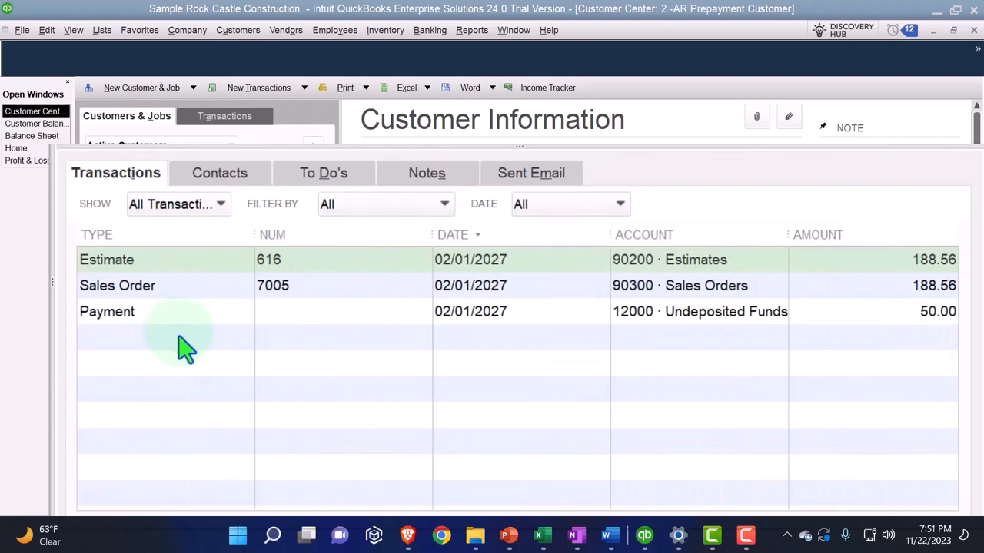
pyautogui.moveTo(138, 285)
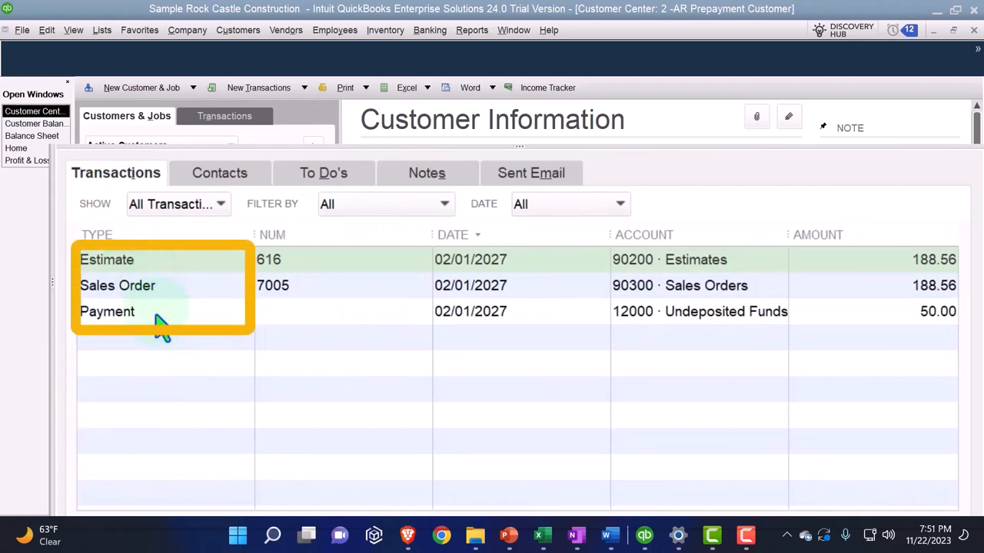
pyautogui.moveTo(876, 310)
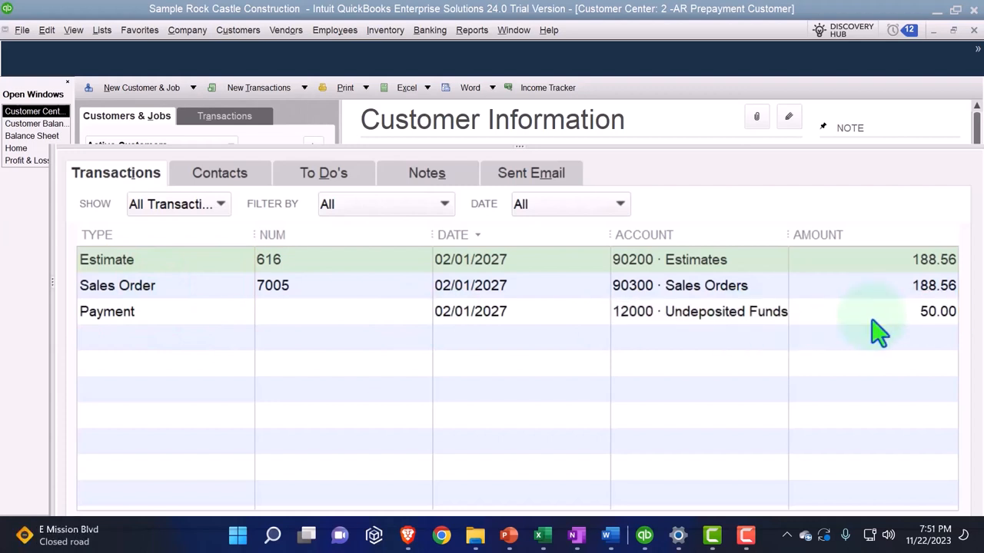
pyautogui.moveTo(876, 323)
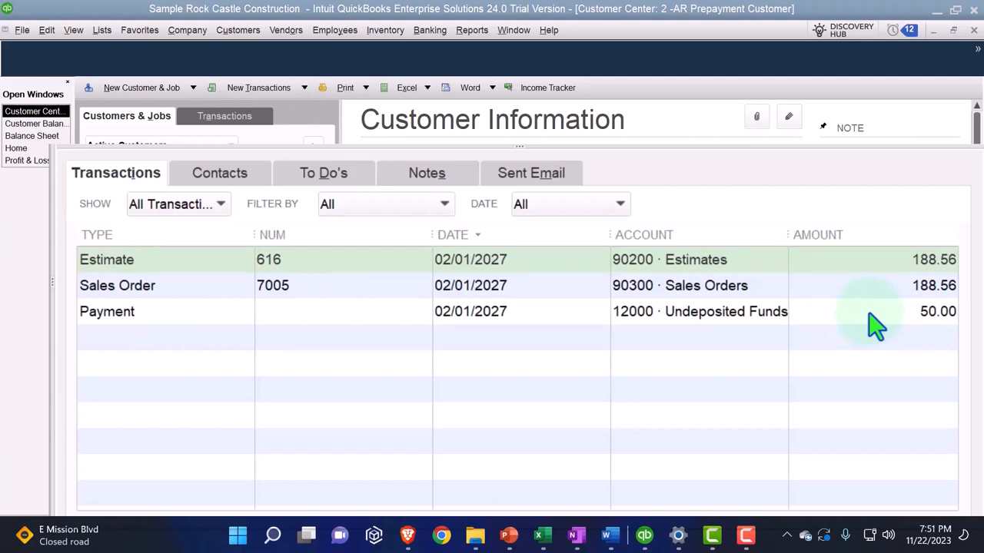
pyautogui.moveTo(221, 361)
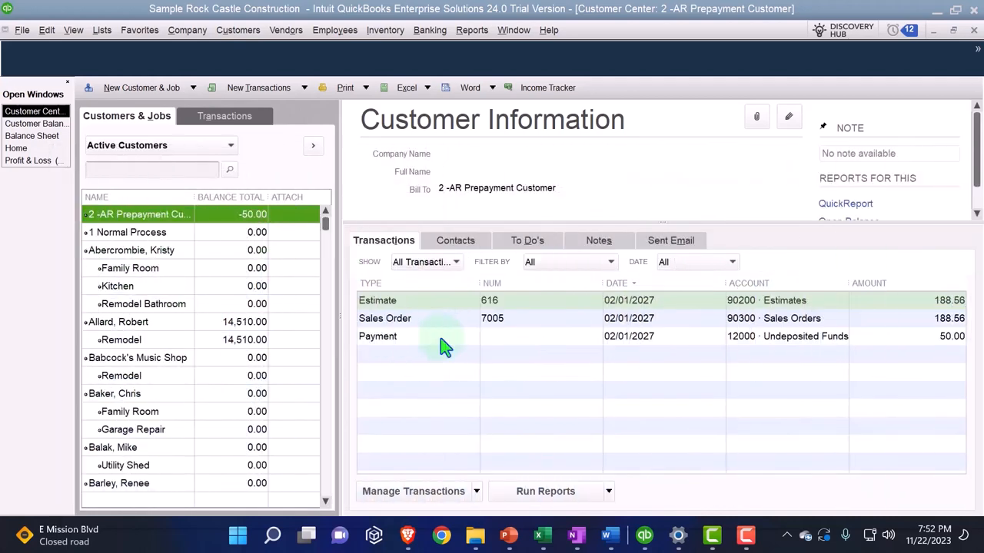
# Step: Switch to the Excel trial balance ending with Cash 50.00 and Accounts Receivable (50.00)
pyautogui.click(541, 535)
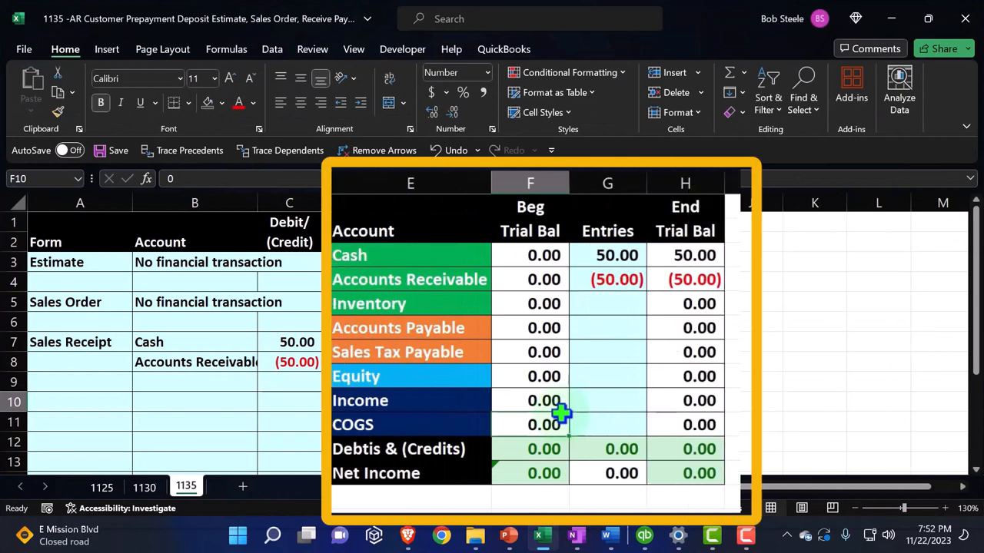
# Step: Check the =SUM(F4:G4) formula giving the (50.00) ending Accounts Receivable in Excel
pyautogui.click(684, 280)
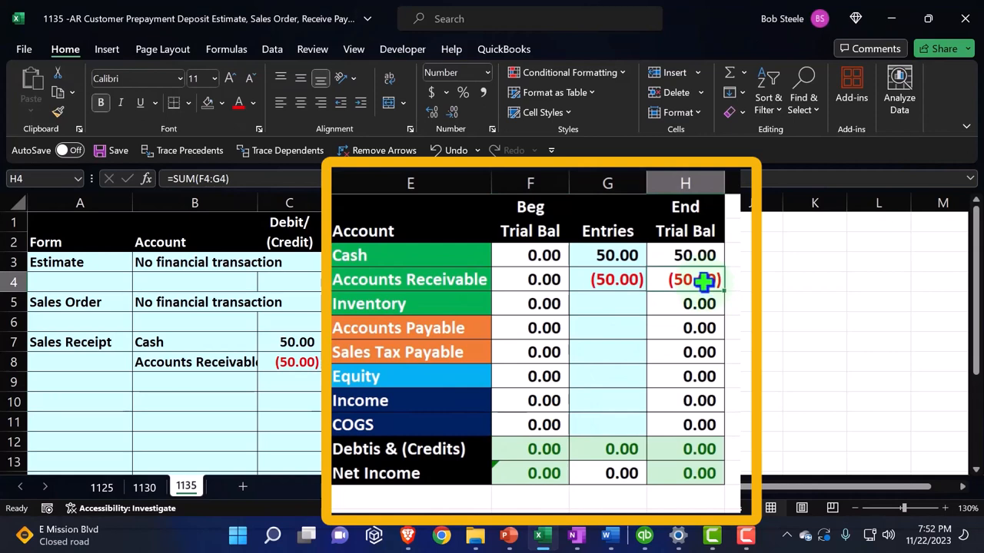
pyautogui.moveTo(730, 280)
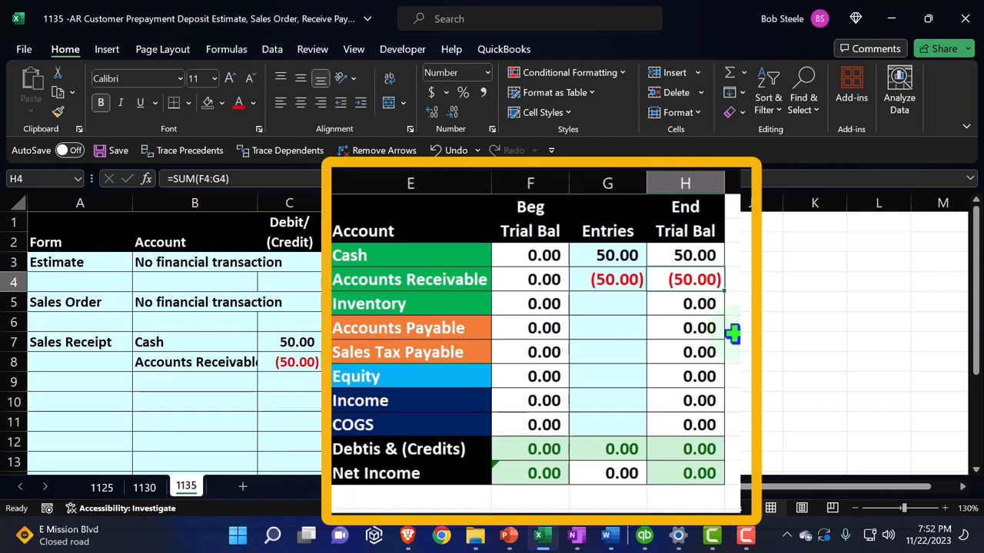
pyautogui.click(409, 280)
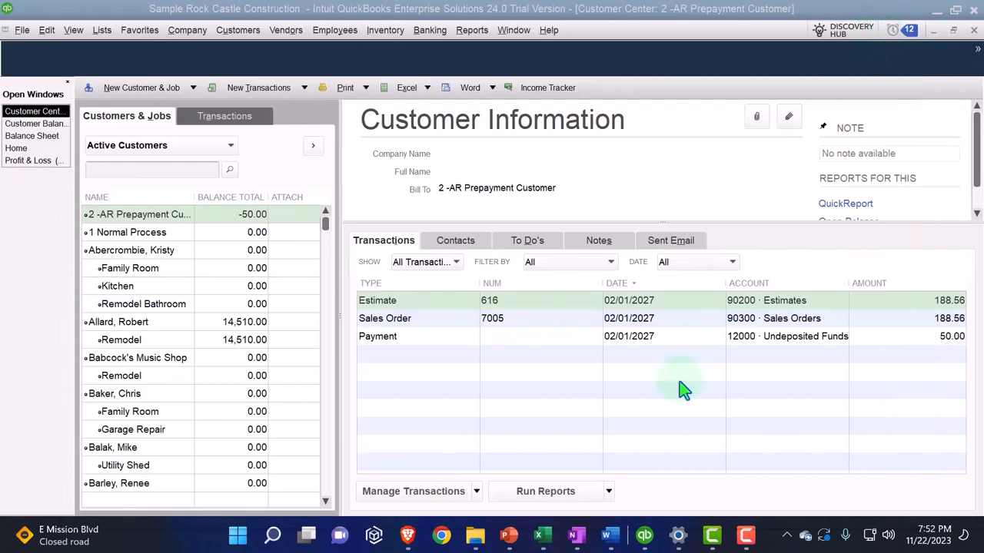
pyautogui.moveTo(526, 443)
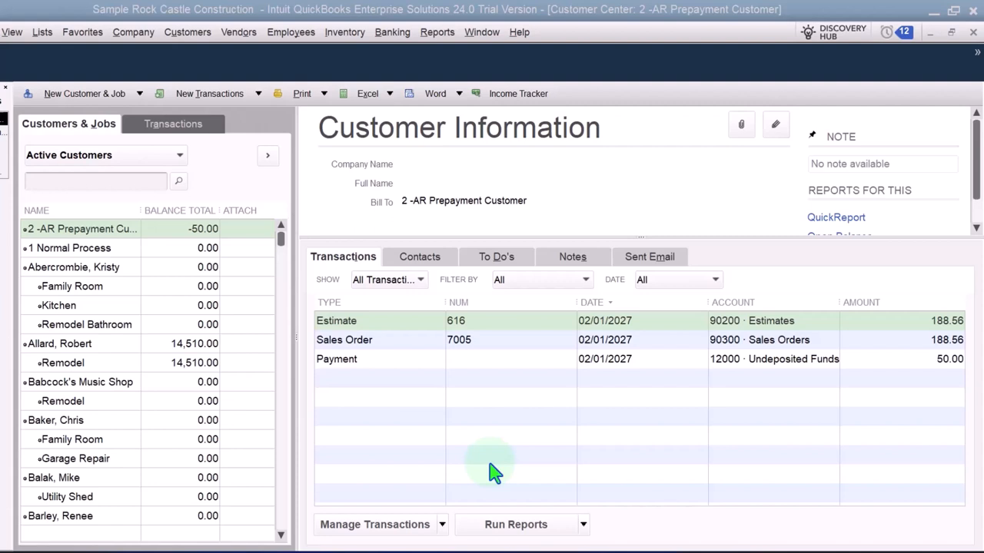
pyautogui.moveTo(378, 431)
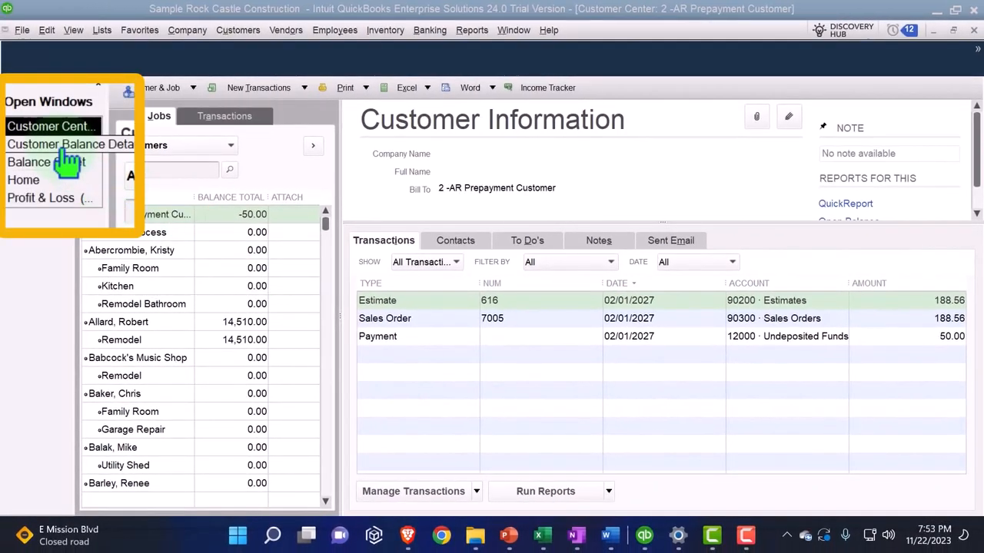
# Step: Bring back the Customer Balance Detail report and review its 92,957.93 total
pyautogui.click(71, 144)
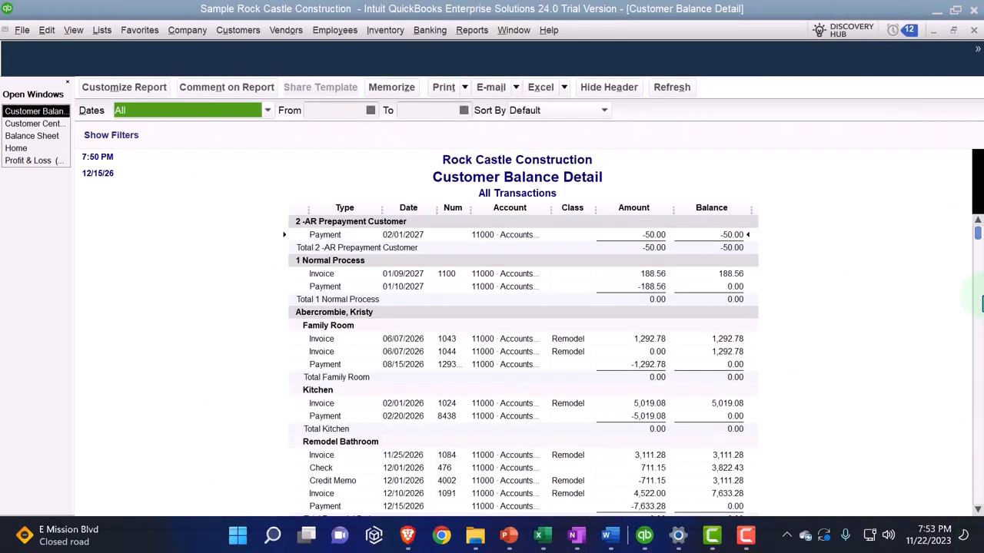
pyautogui.scroll(-3)
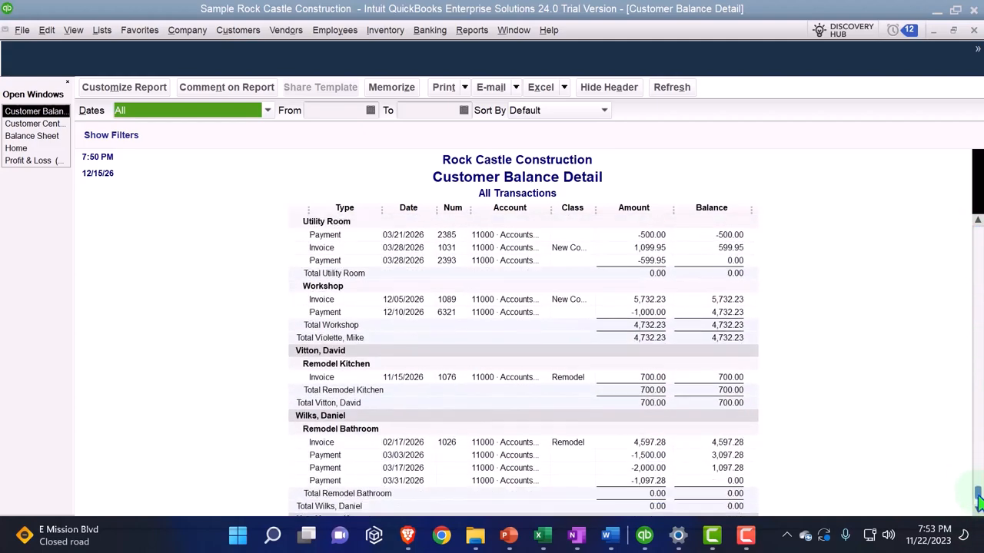
pyautogui.scroll(-3)
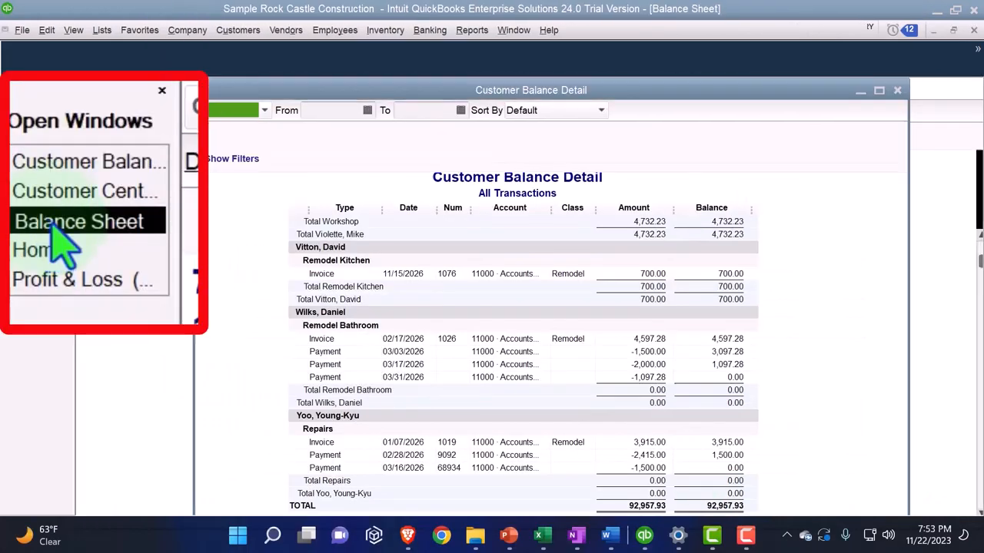
# Step: Review the Balance Sheet's 92,957.93 Accounts Receivable and 635,222.49 total assets
pyautogui.click(77, 221)
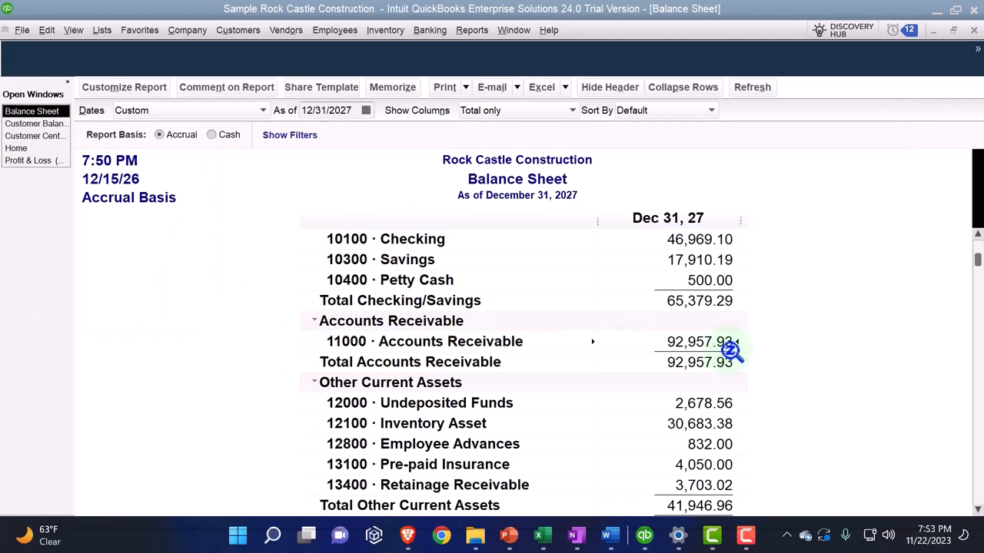
pyautogui.moveTo(673, 311)
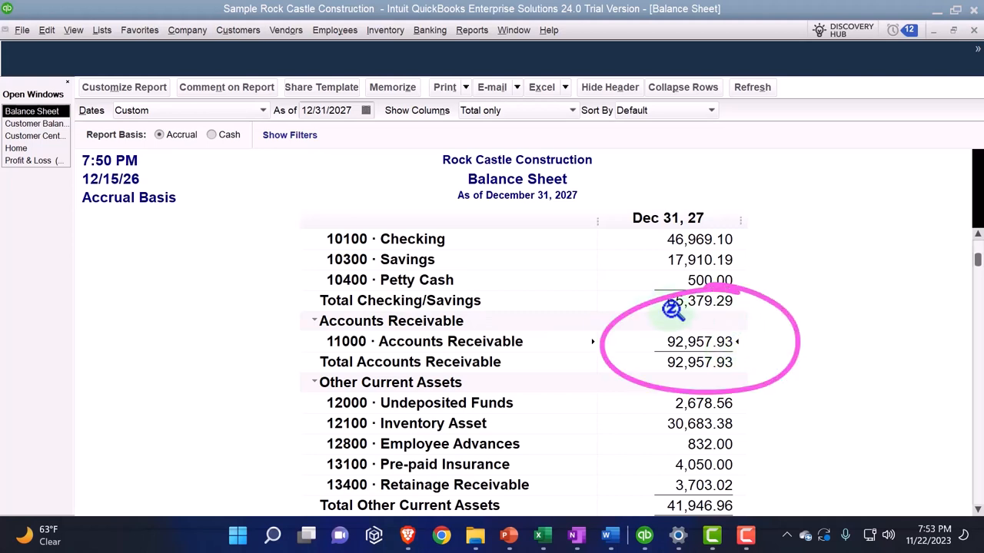
pyautogui.moveTo(793, 384)
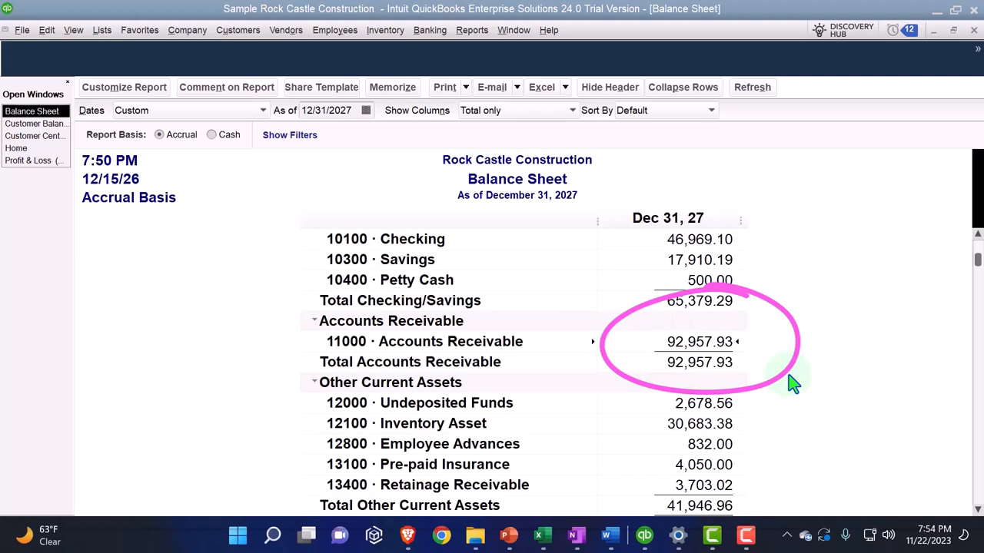
pyautogui.scroll(-3)
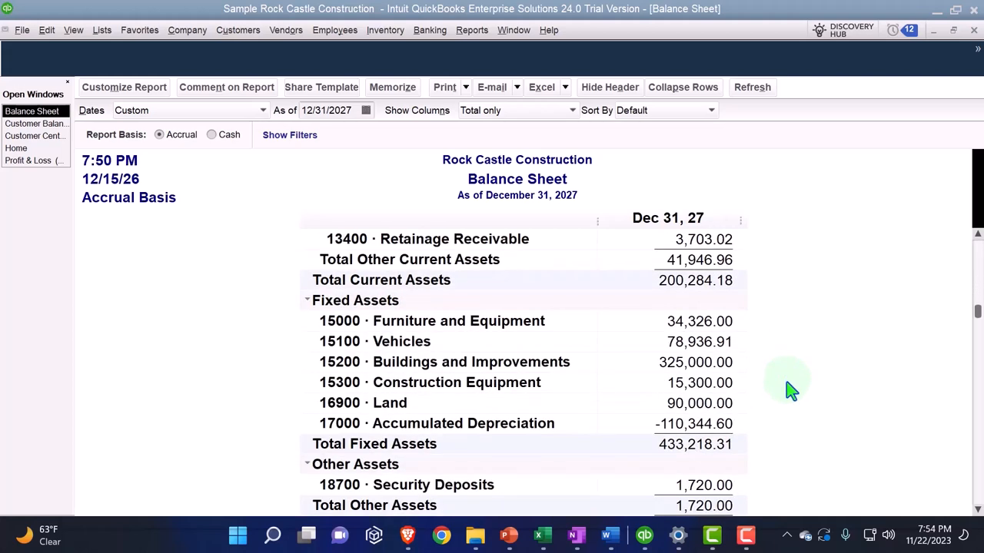
pyautogui.scroll(-3)
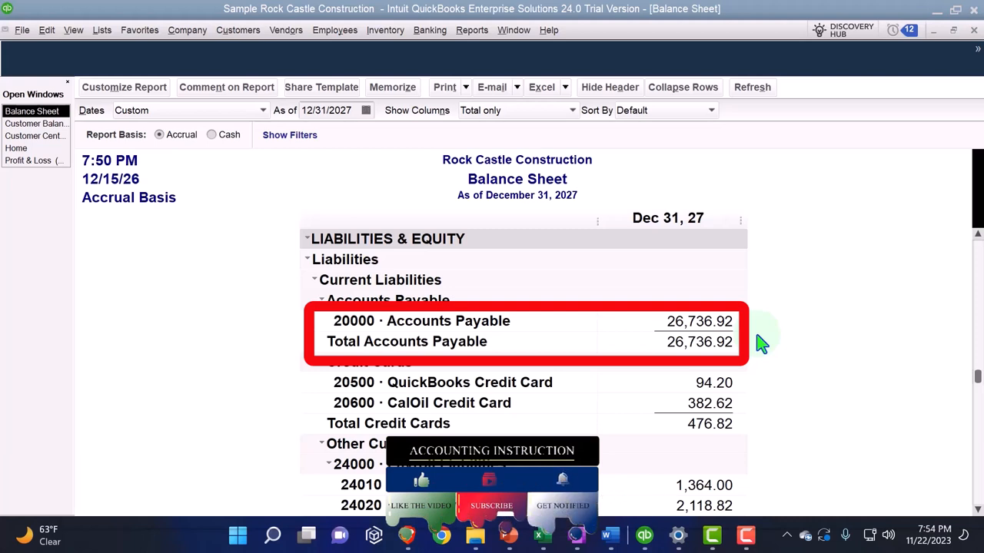
pyautogui.moveTo(760, 361)
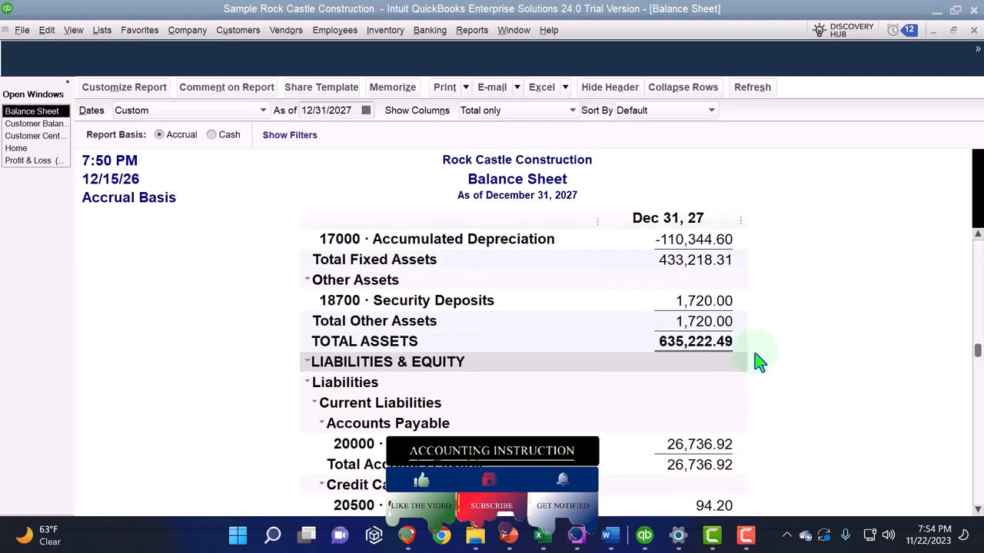
pyautogui.scroll(3)
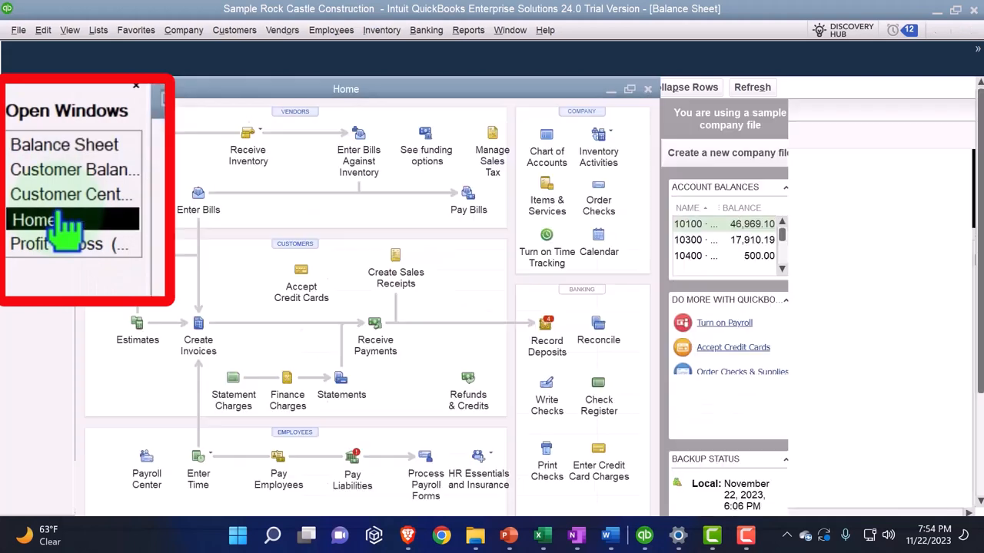
# Step: Bring the Home page to the front from the Open Windows list
pyautogui.click(34, 221)
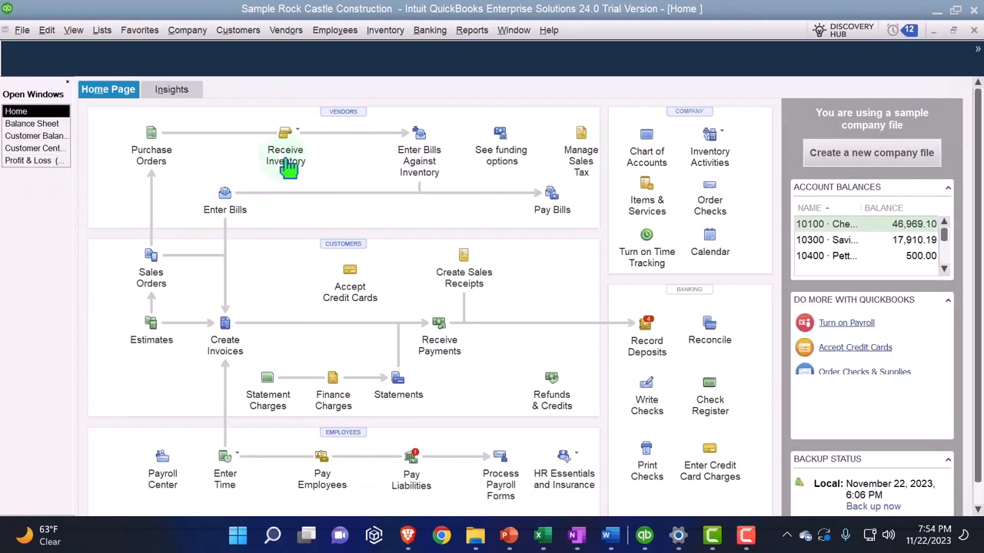
pyautogui.moveTo(286, 162)
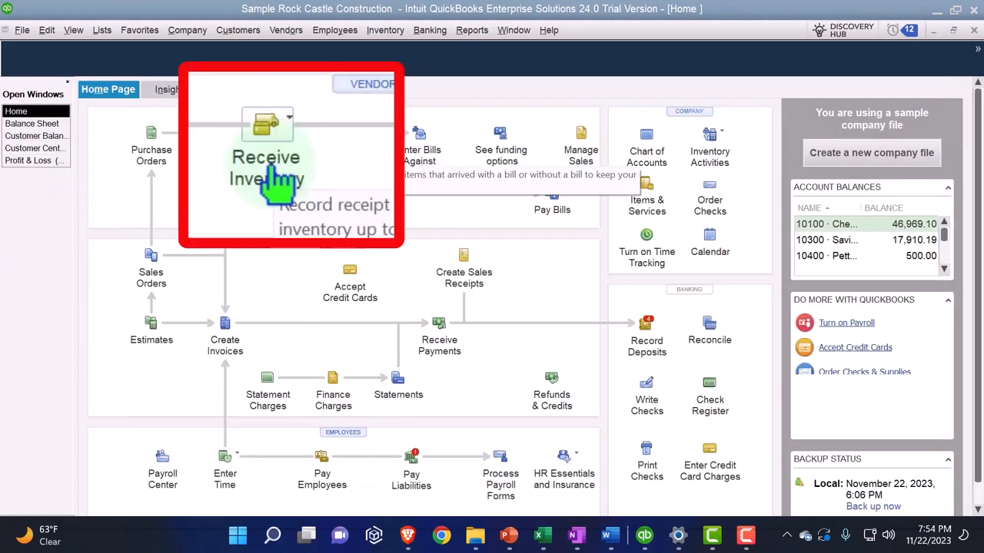
pyautogui.moveTo(258, 295)
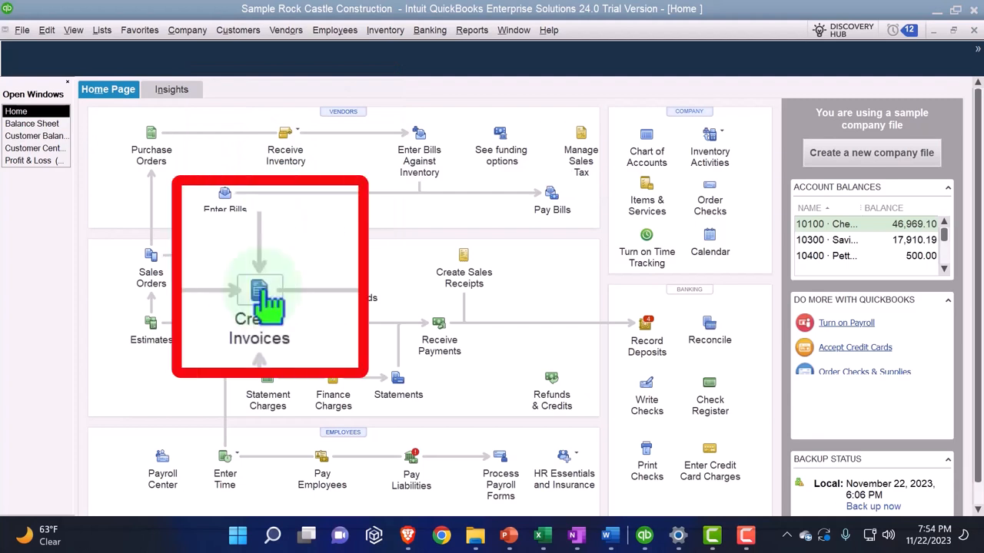